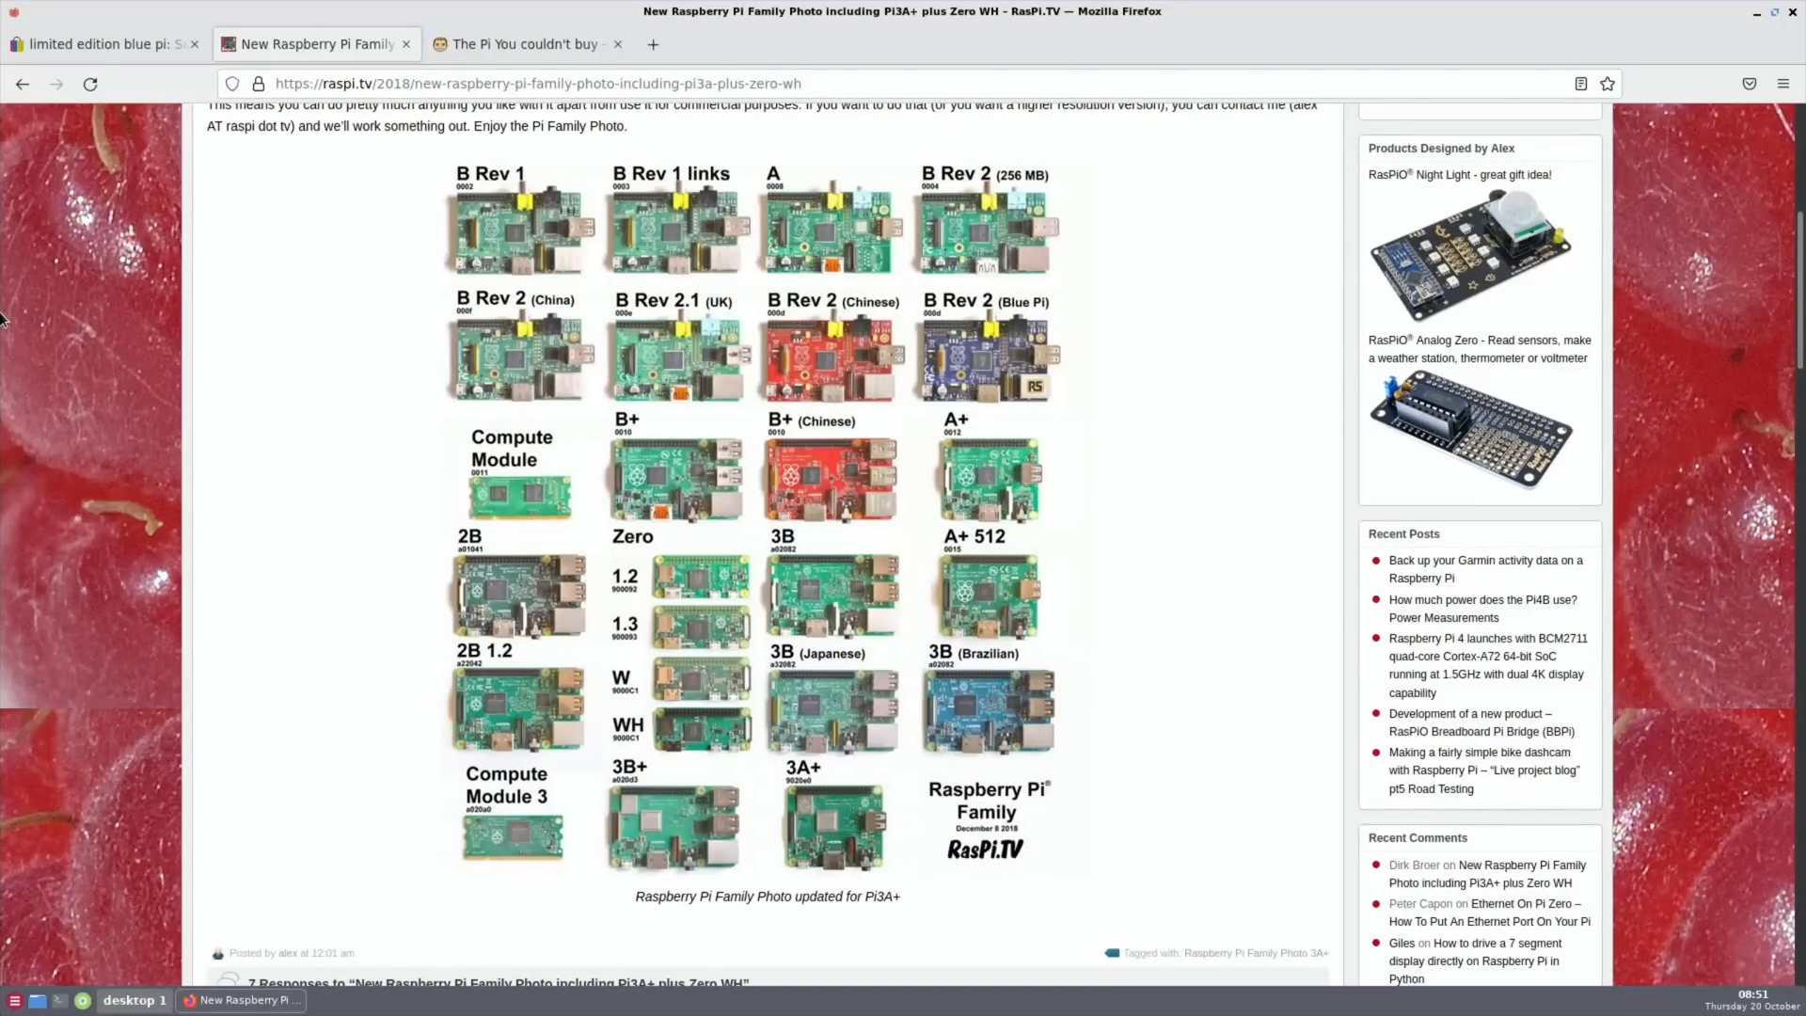
pyautogui.moveTo(265, 406)
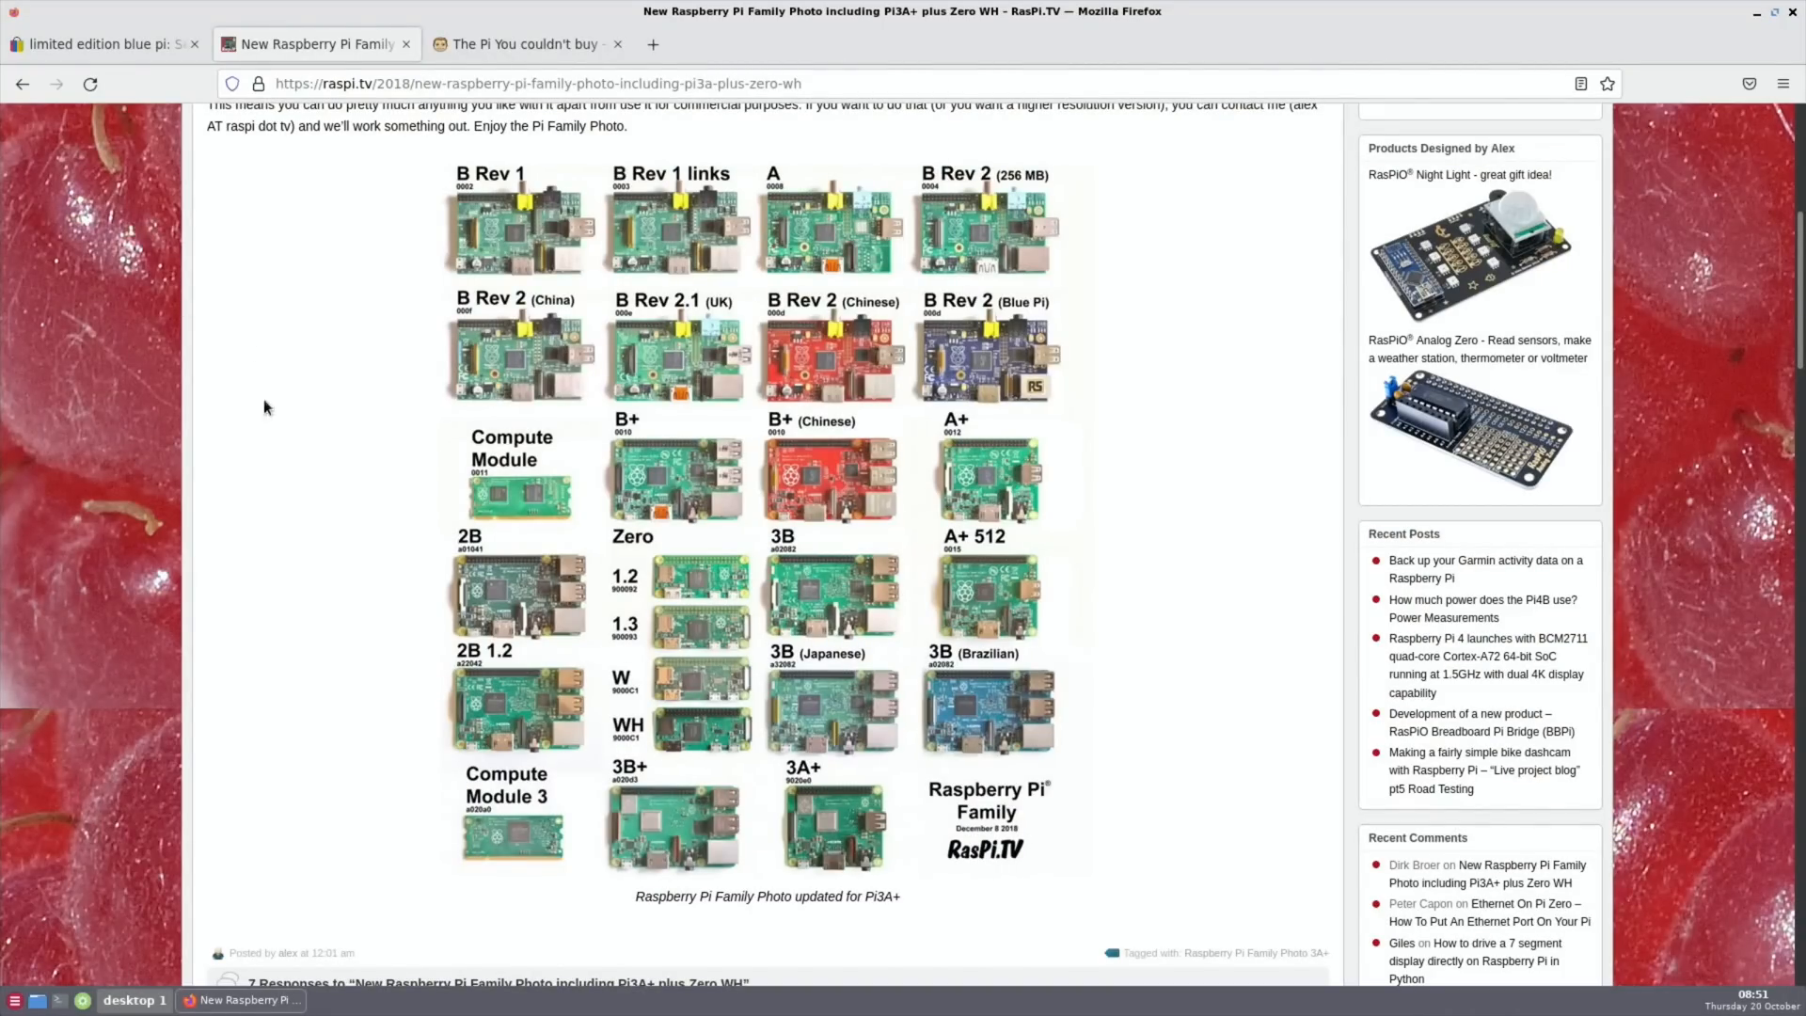
pyautogui.moveTo(376, 557)
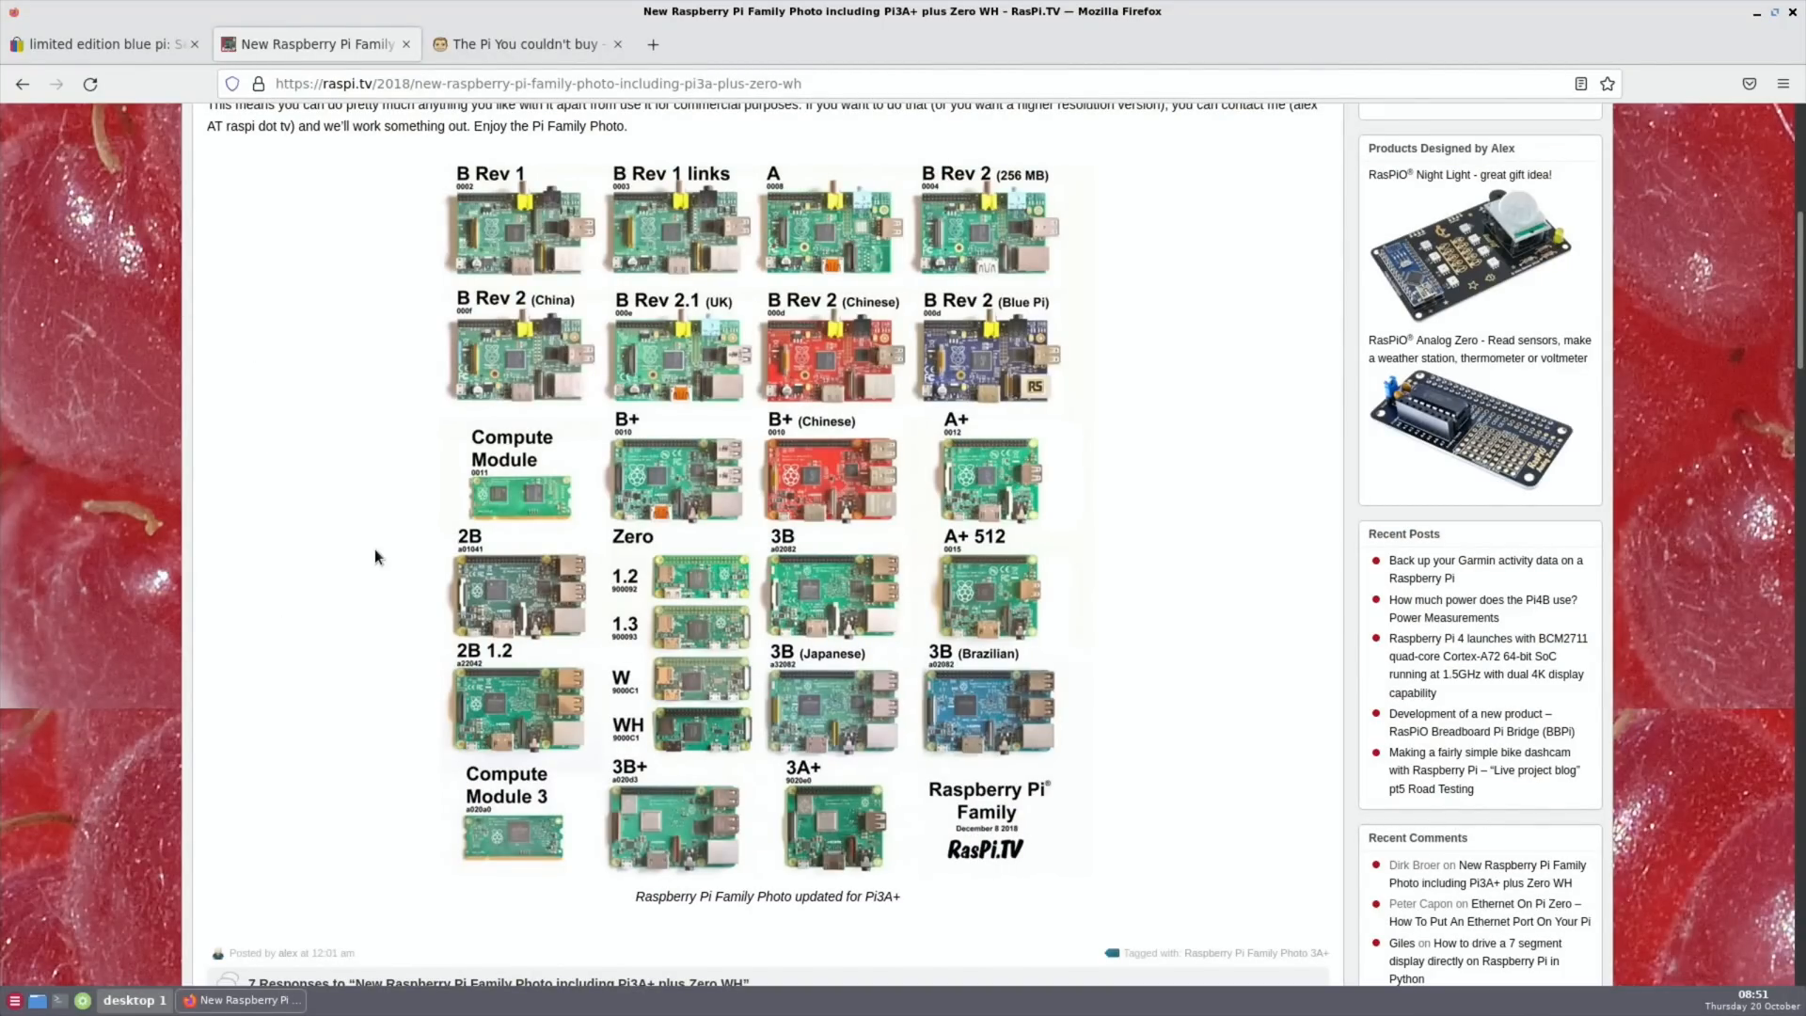
# - Open the Red RPi forum thread in a new tab from the family photo page
pyautogui.click(653, 44)
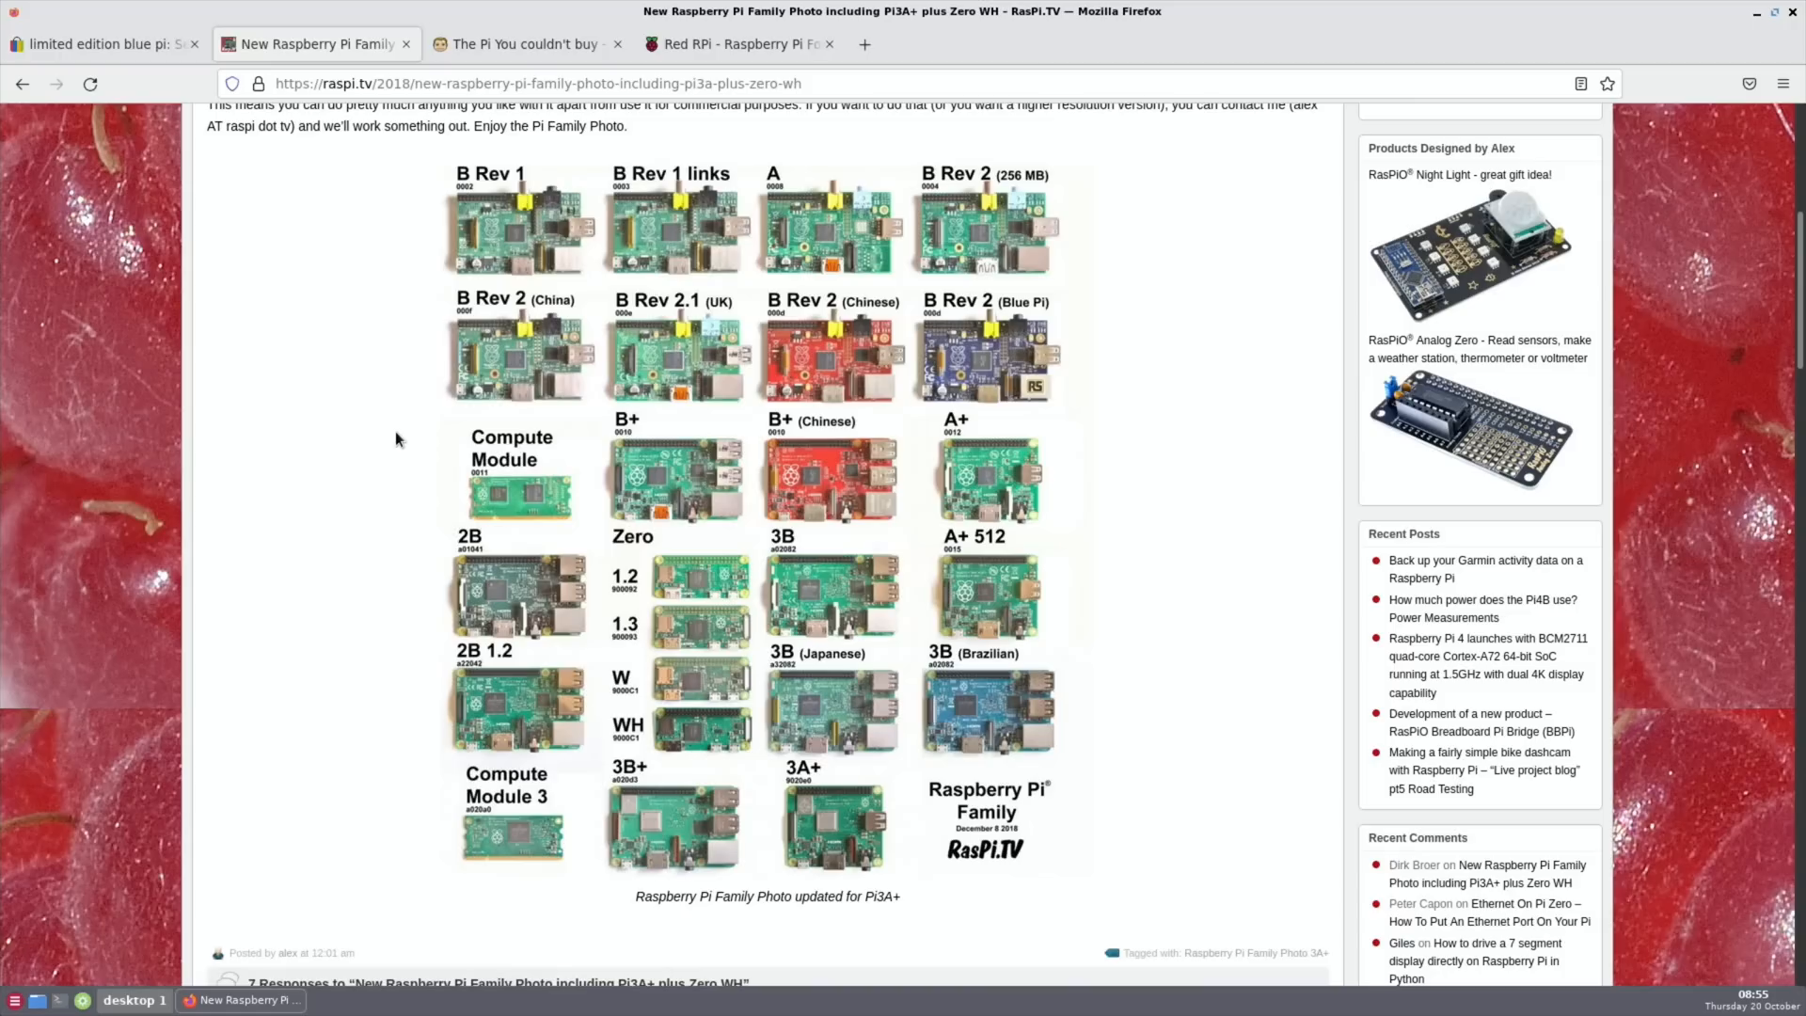
pyautogui.moveTo(770, 367)
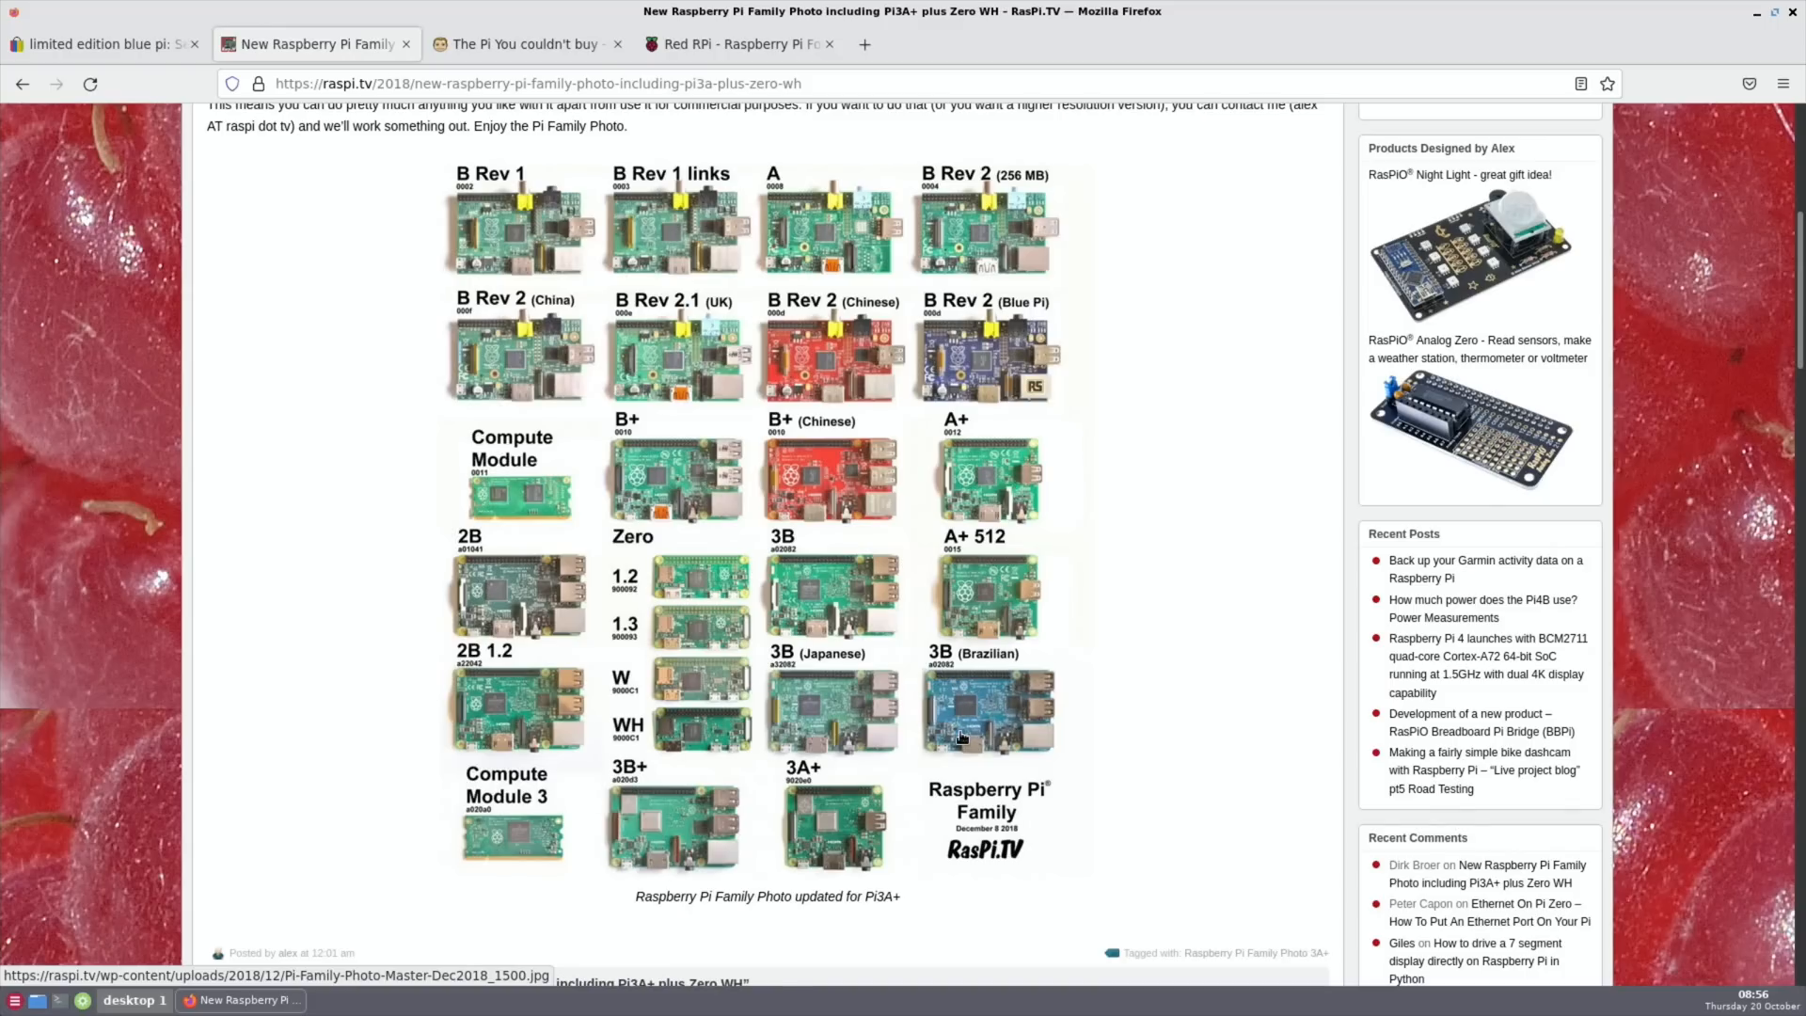
pyautogui.moveTo(984, 715)
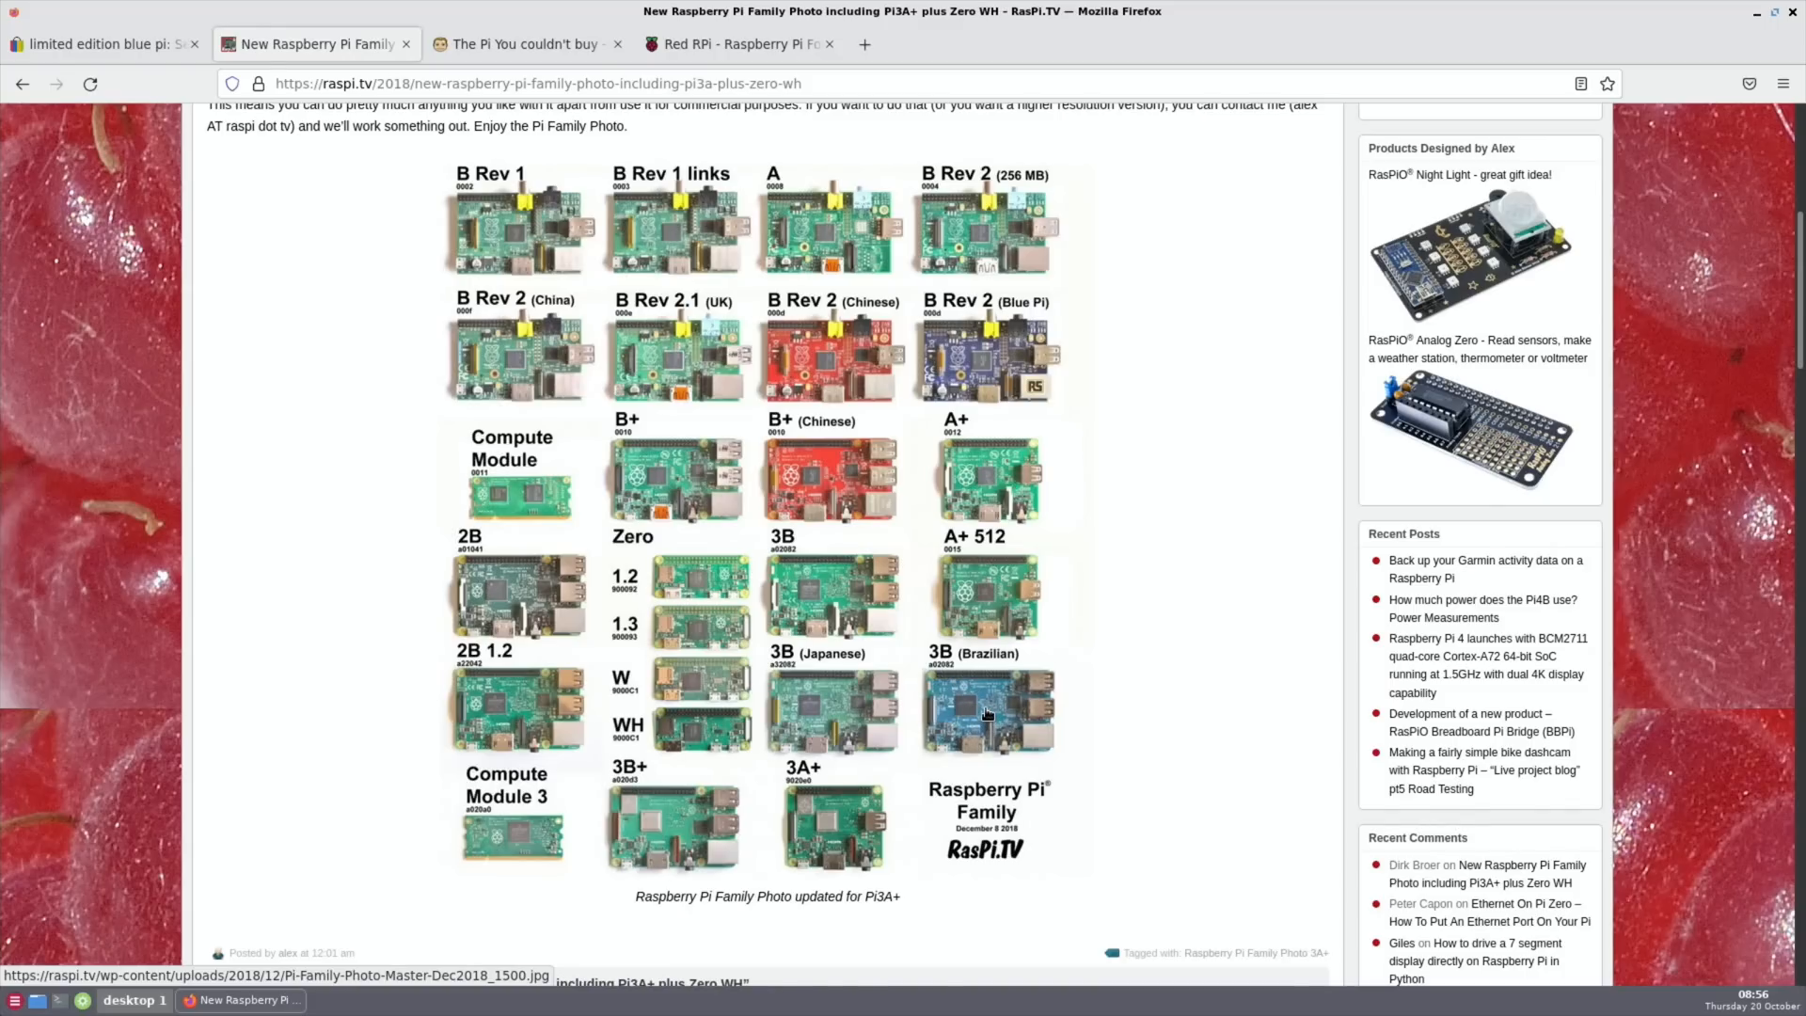
pyautogui.moveTo(992, 367)
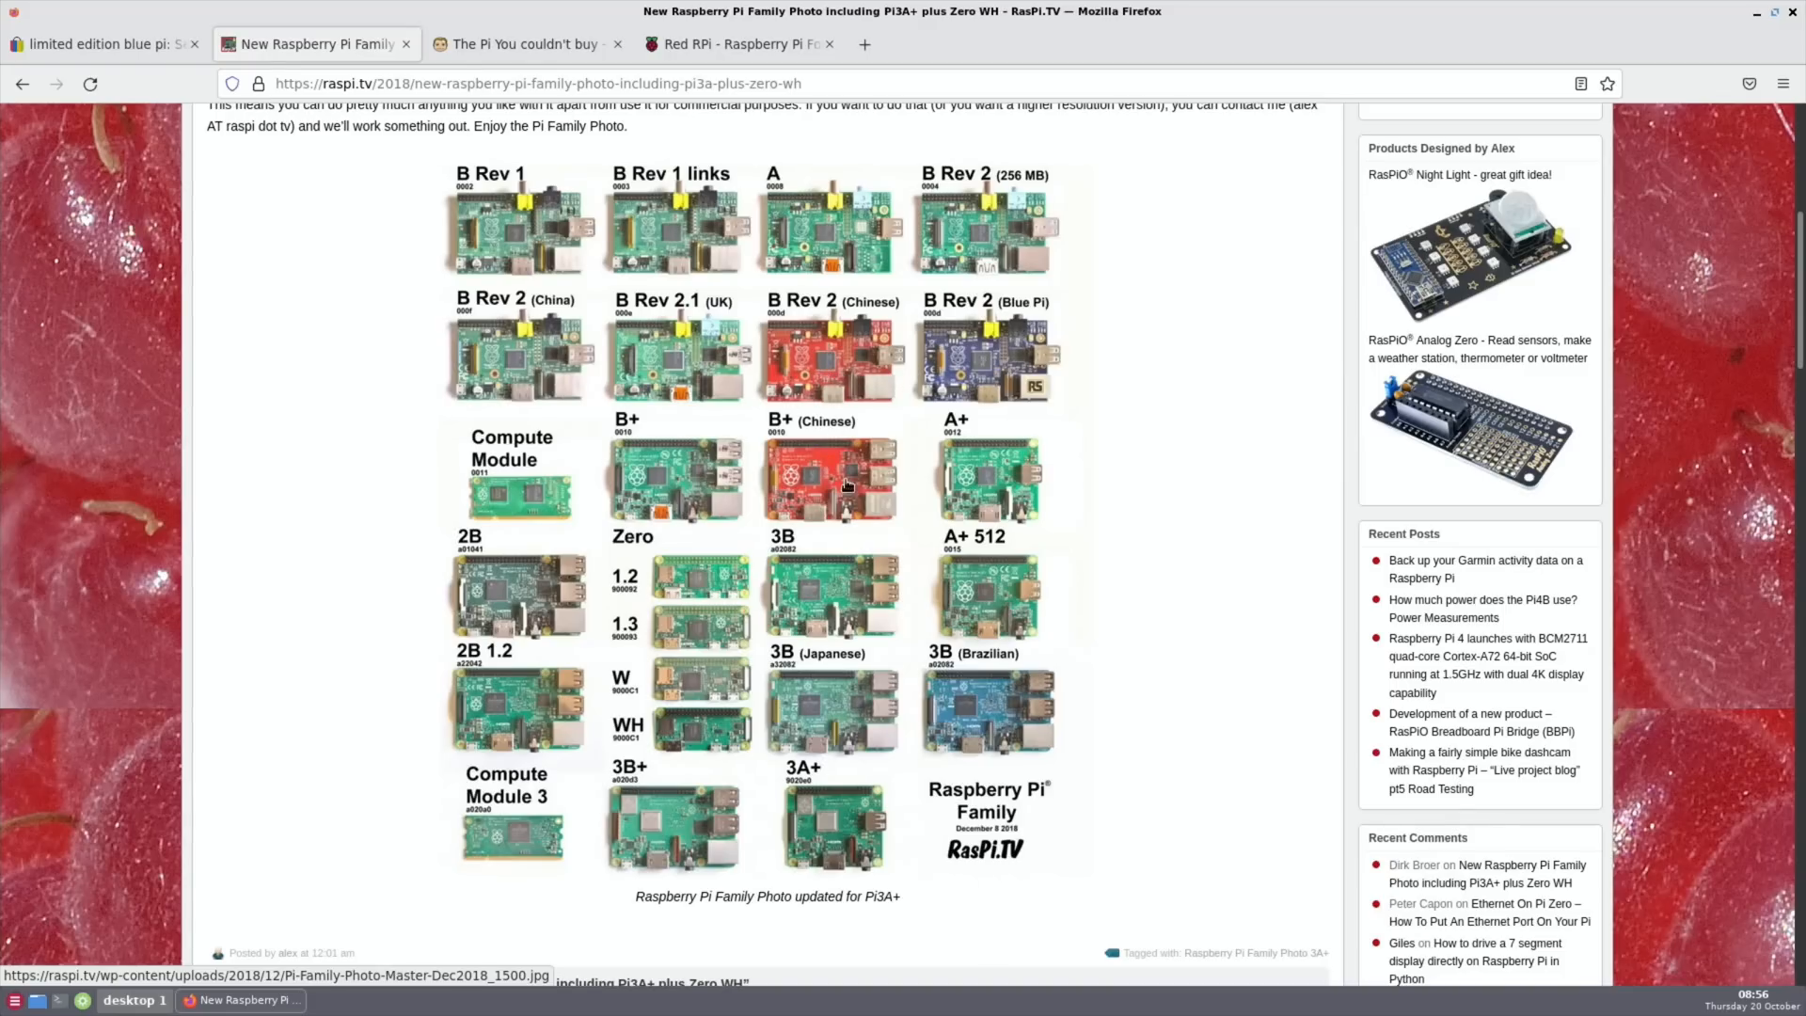
# - Switch to the Red RPi forum thread and read down the replies about missing FCC/CE marks
pyautogui.click(737, 43)
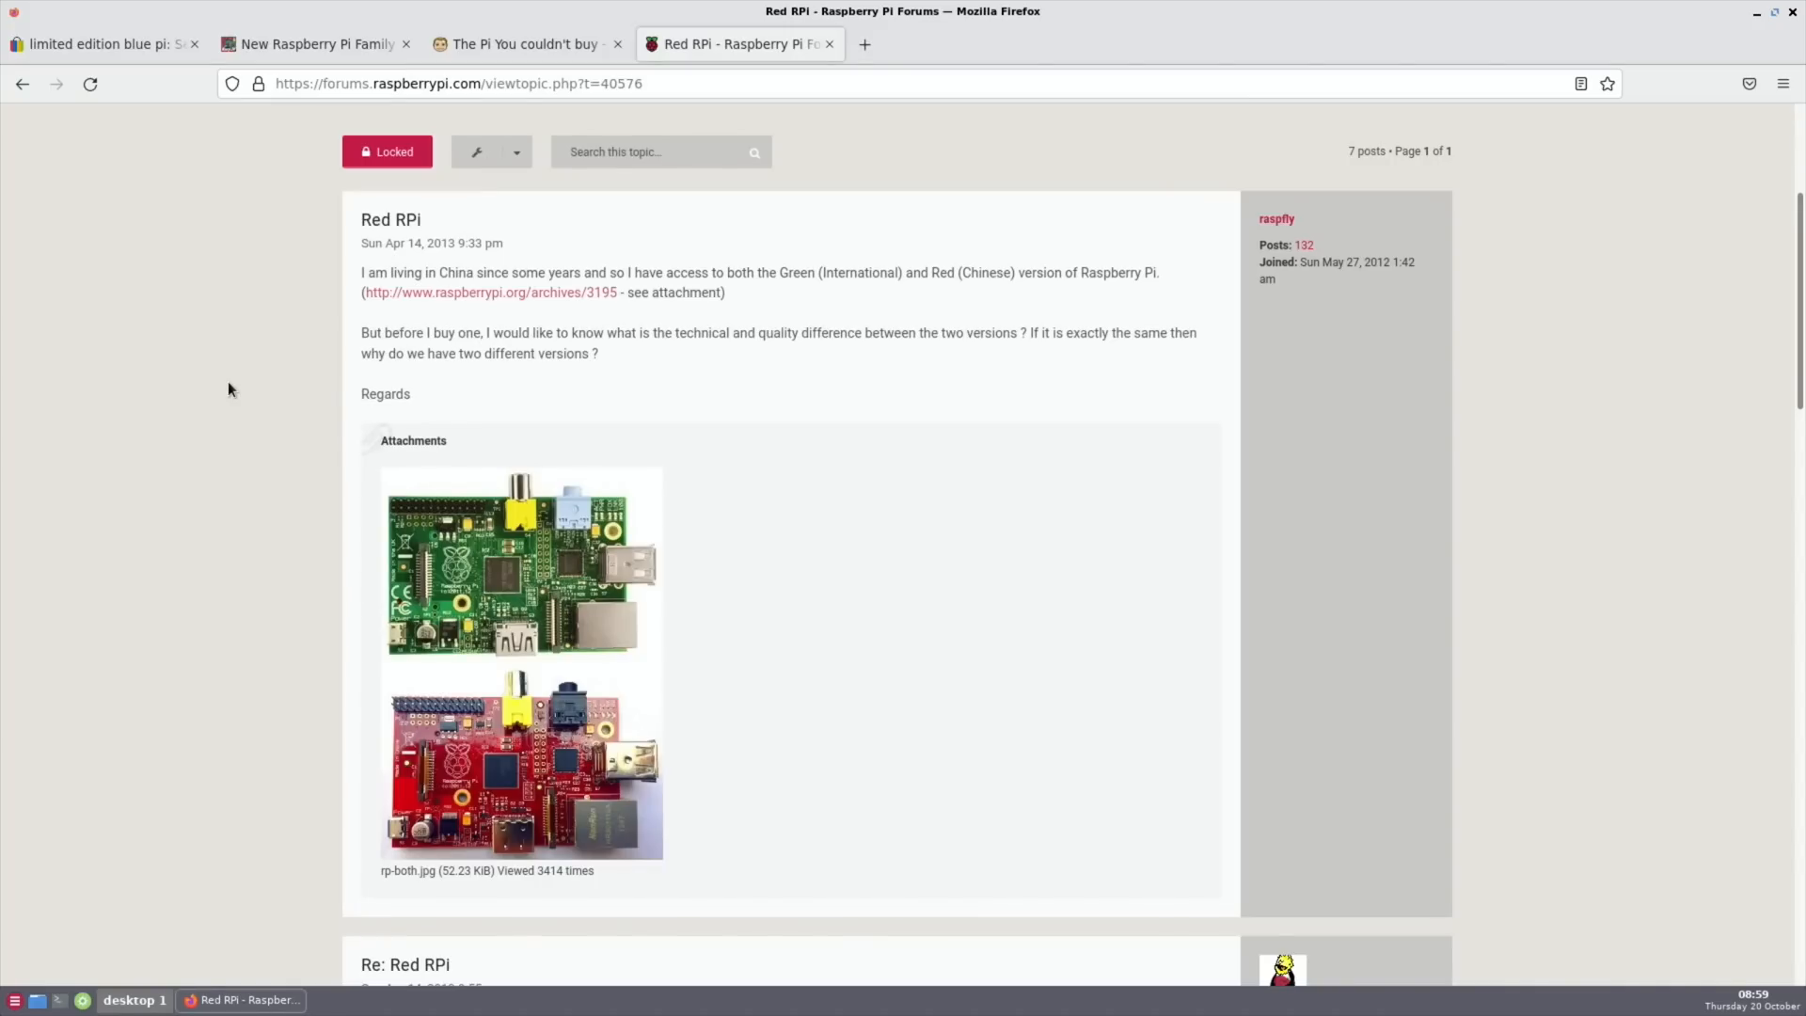
pyautogui.moveTo(212, 363)
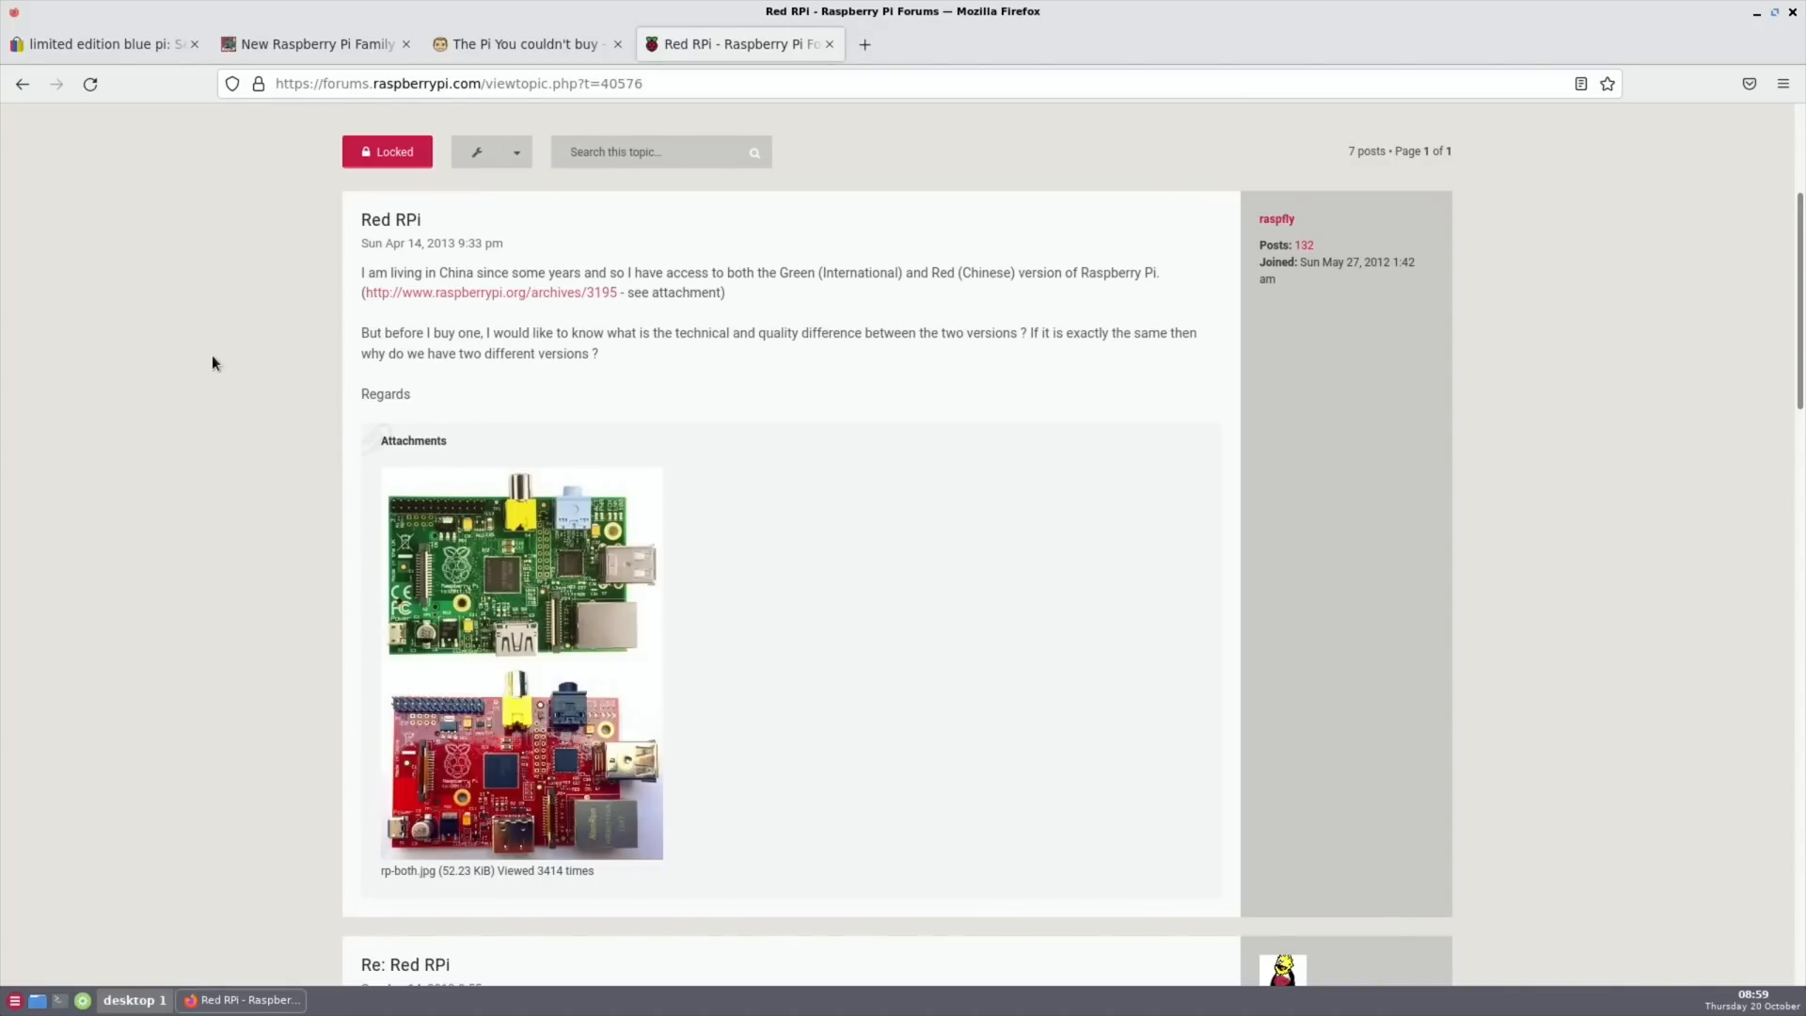
pyautogui.moveTo(638, 322)
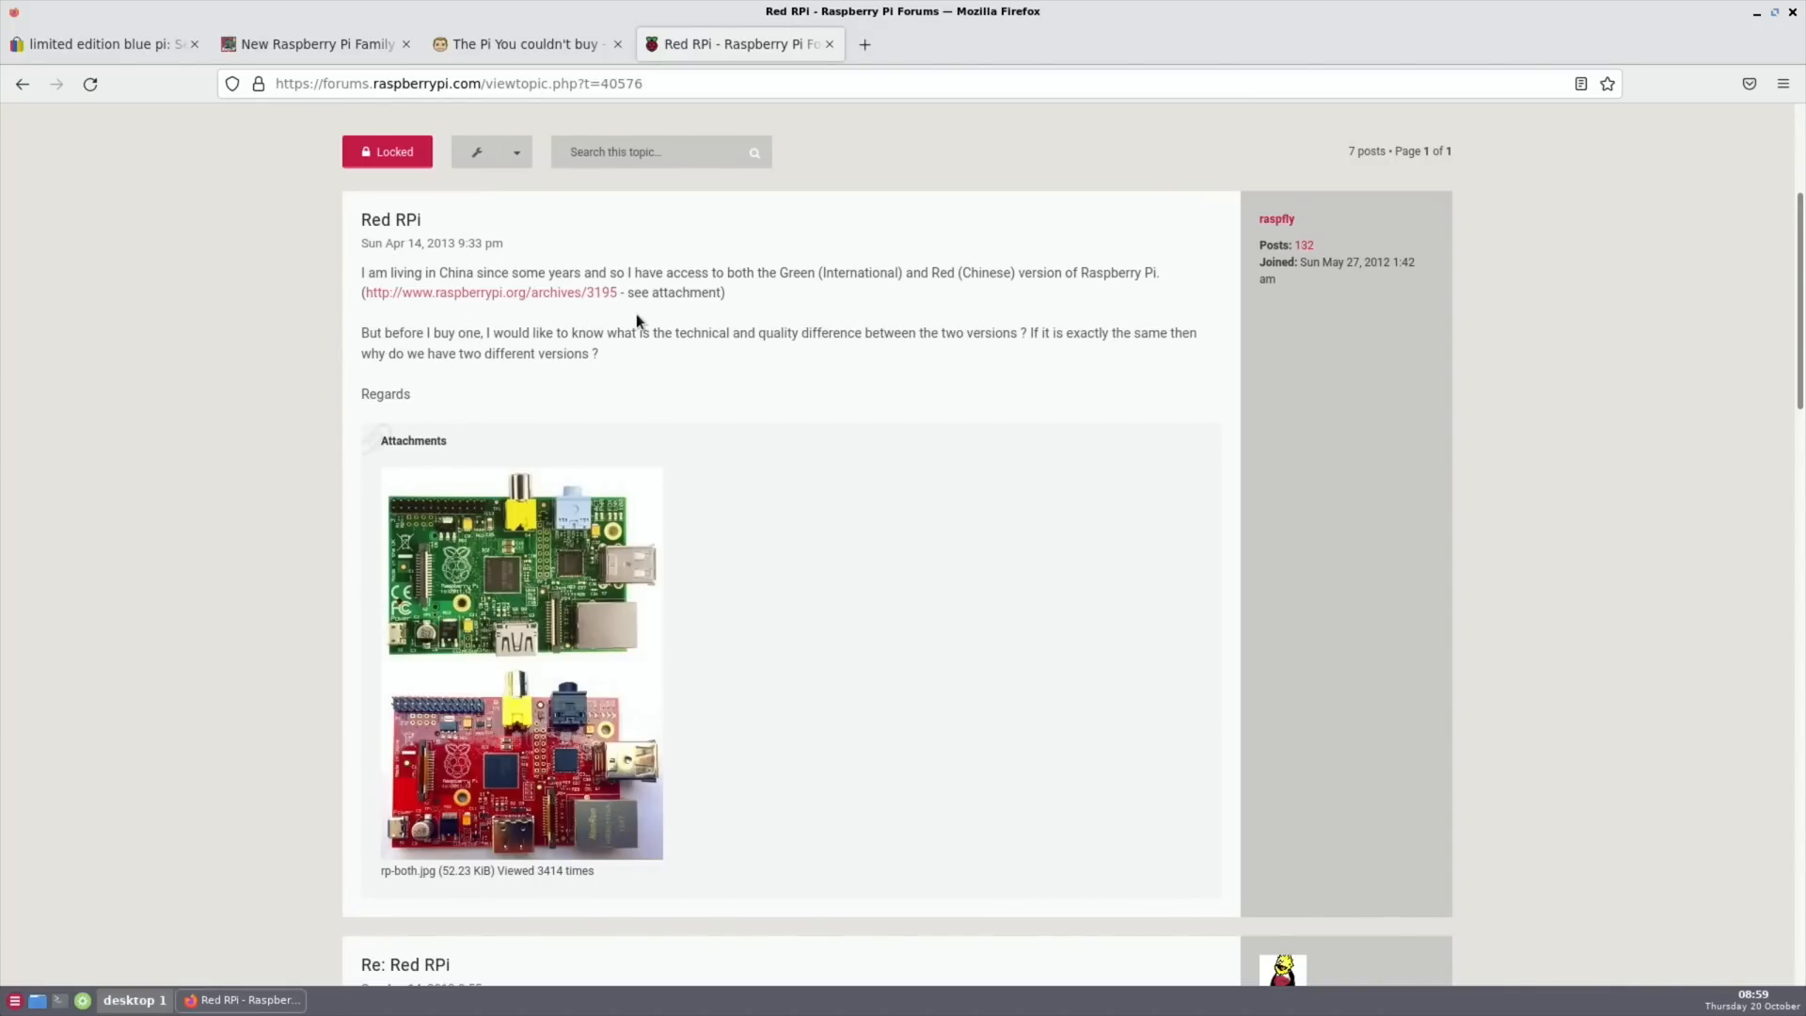
pyautogui.moveTo(824, 301)
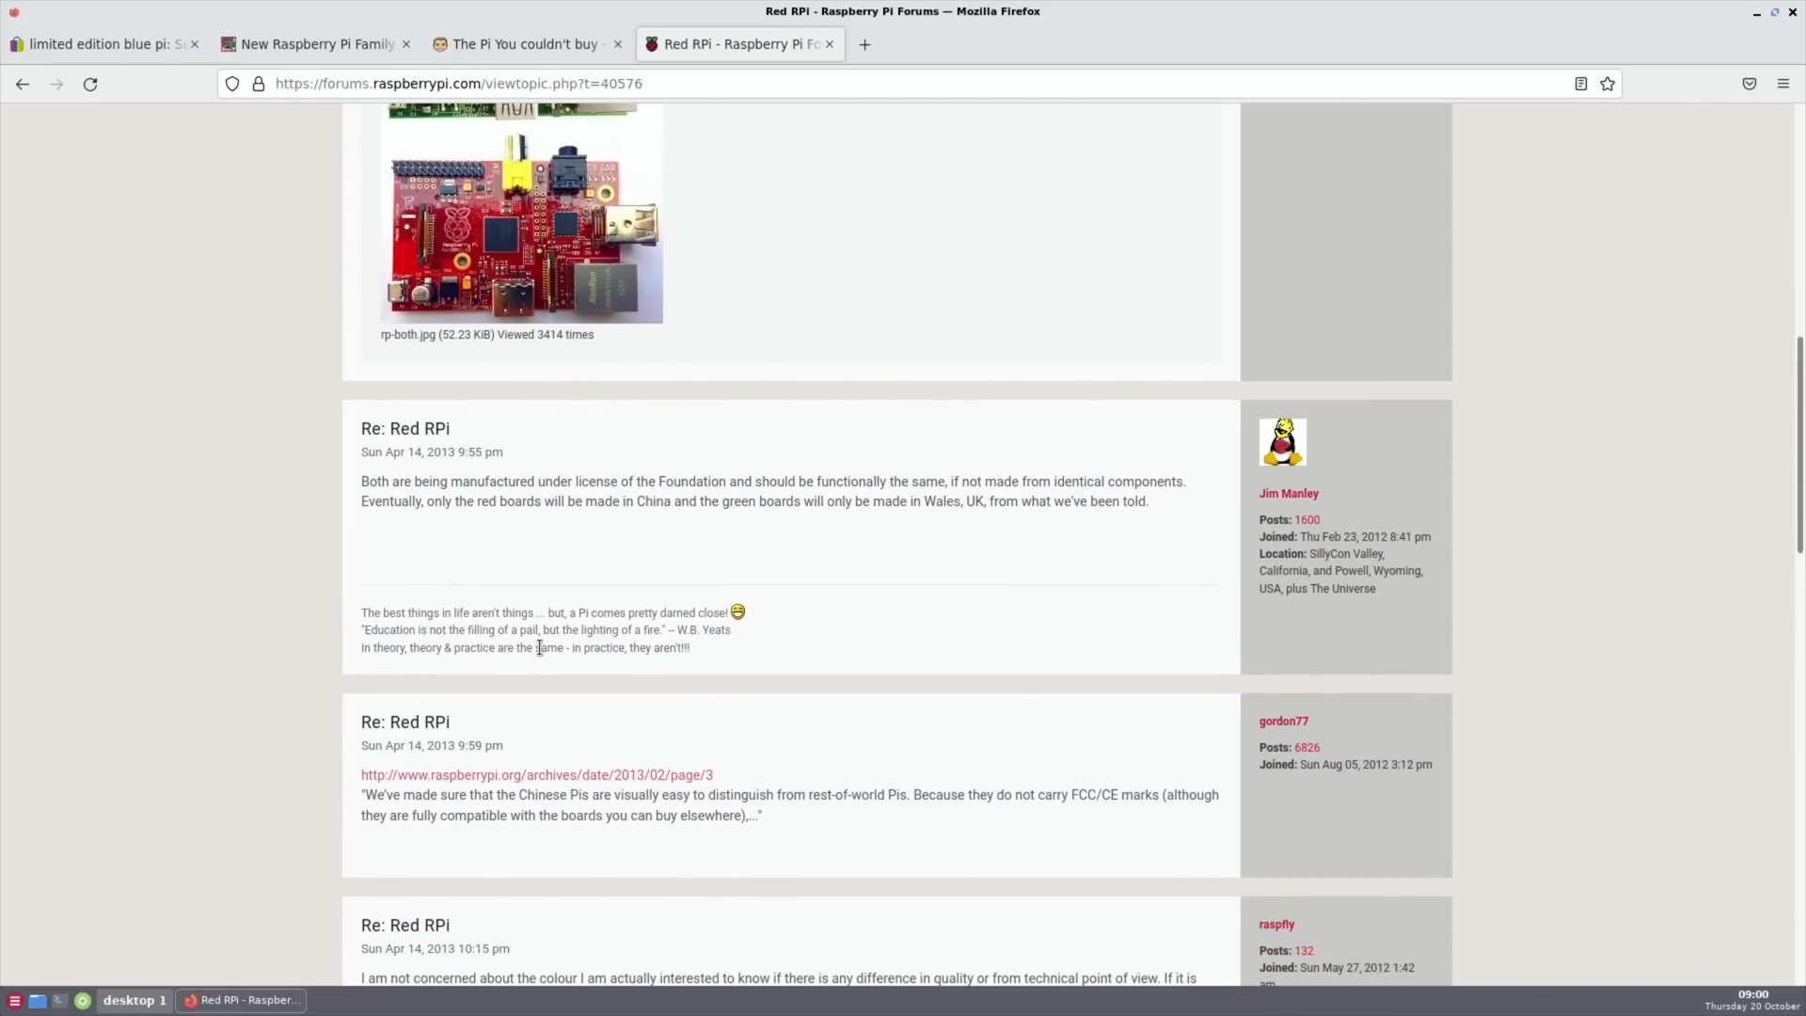
pyautogui.scroll(-3)
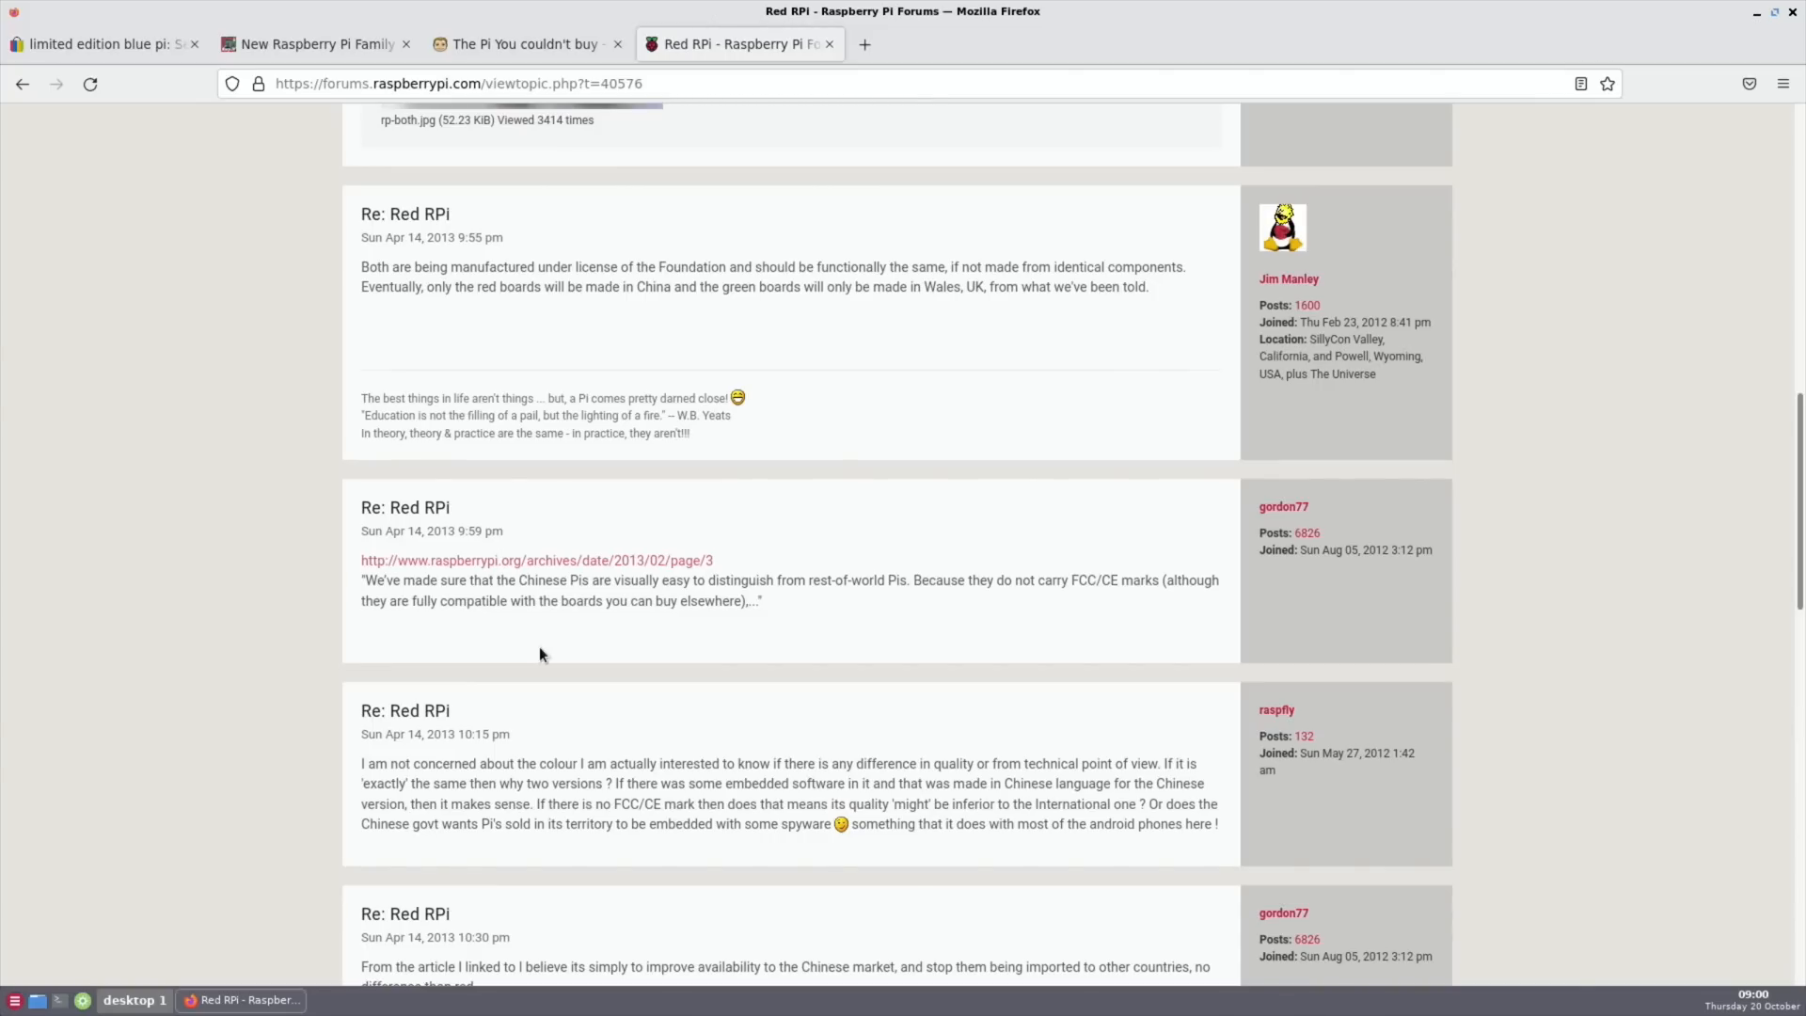
pyautogui.moveTo(640, 357)
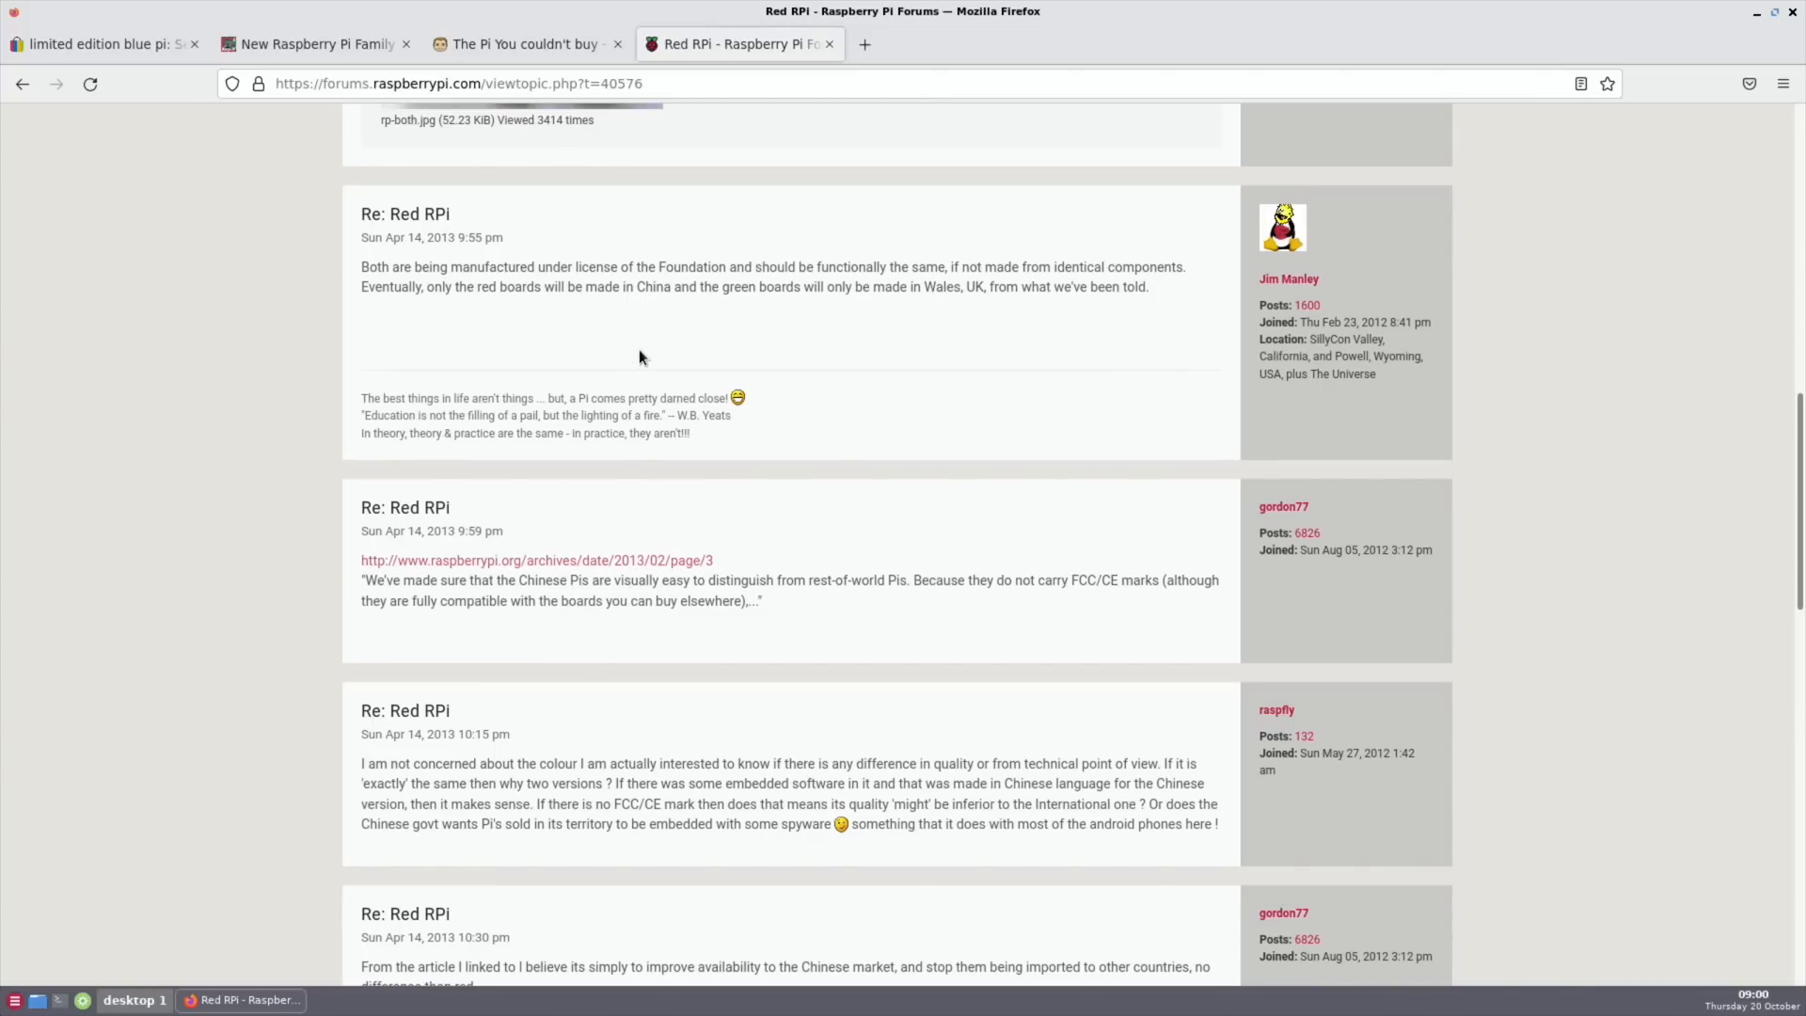
pyautogui.moveTo(849, 325)
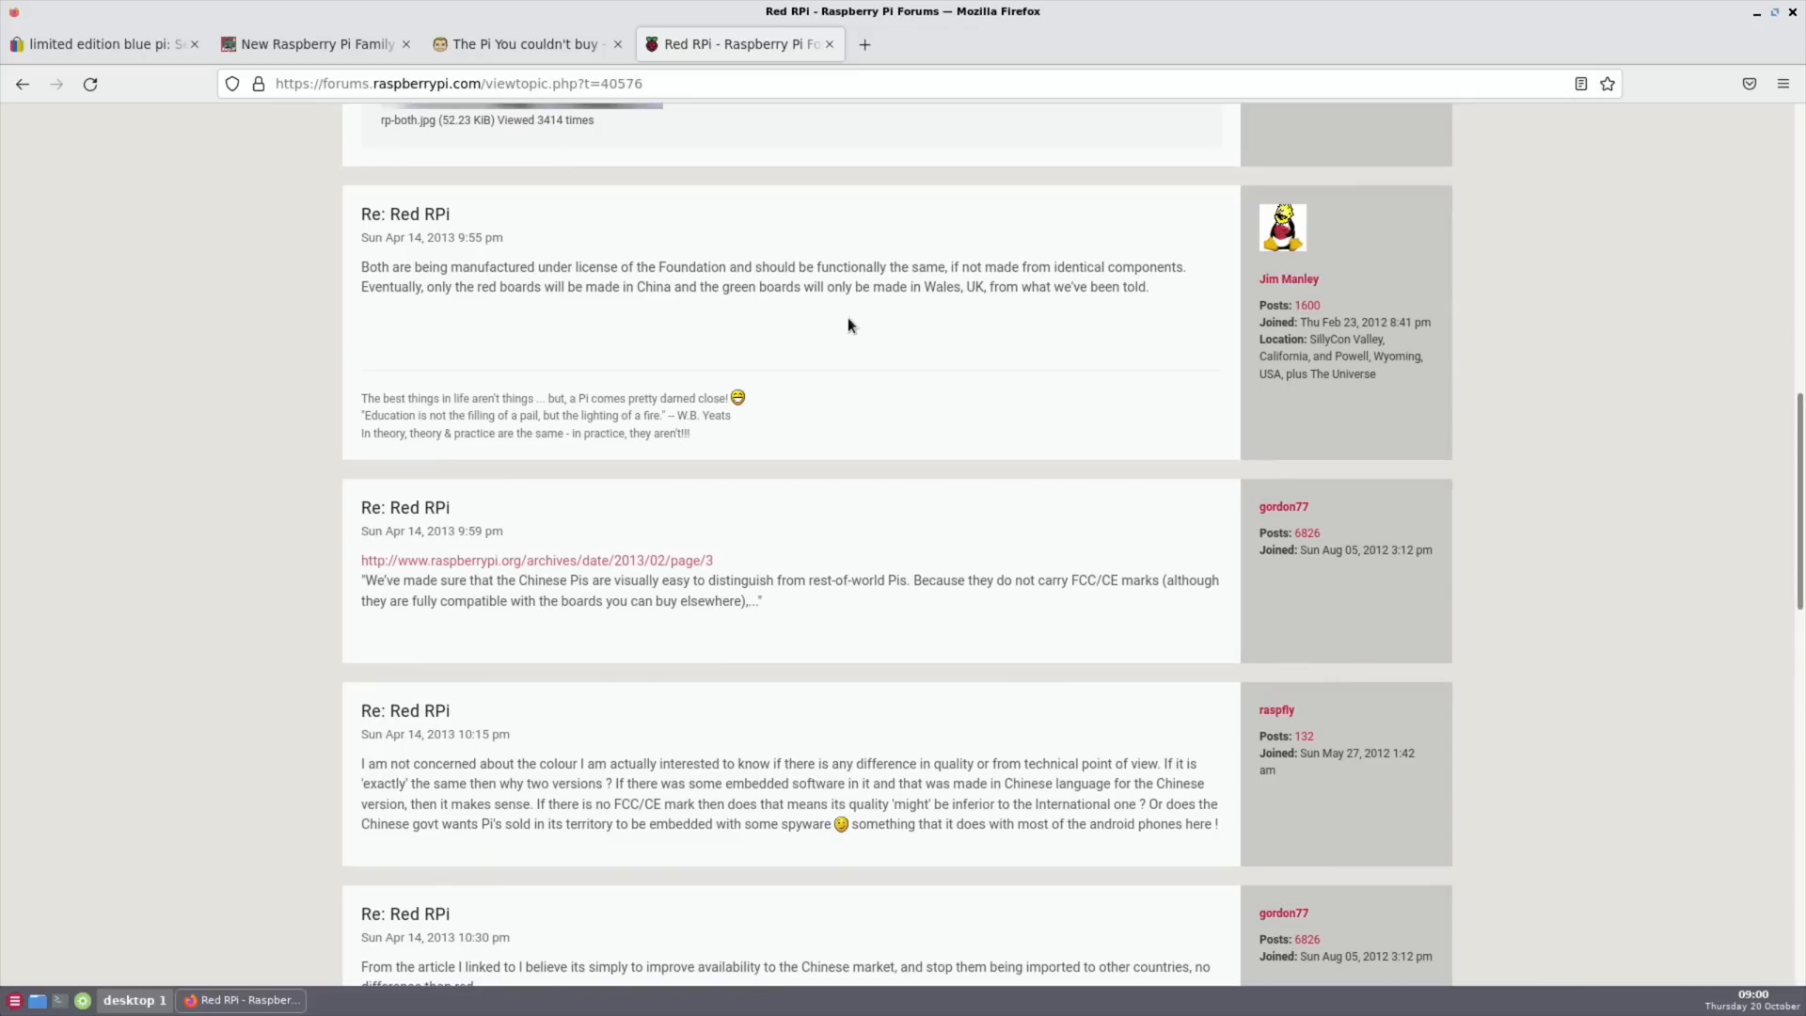
pyautogui.moveTo(616, 657)
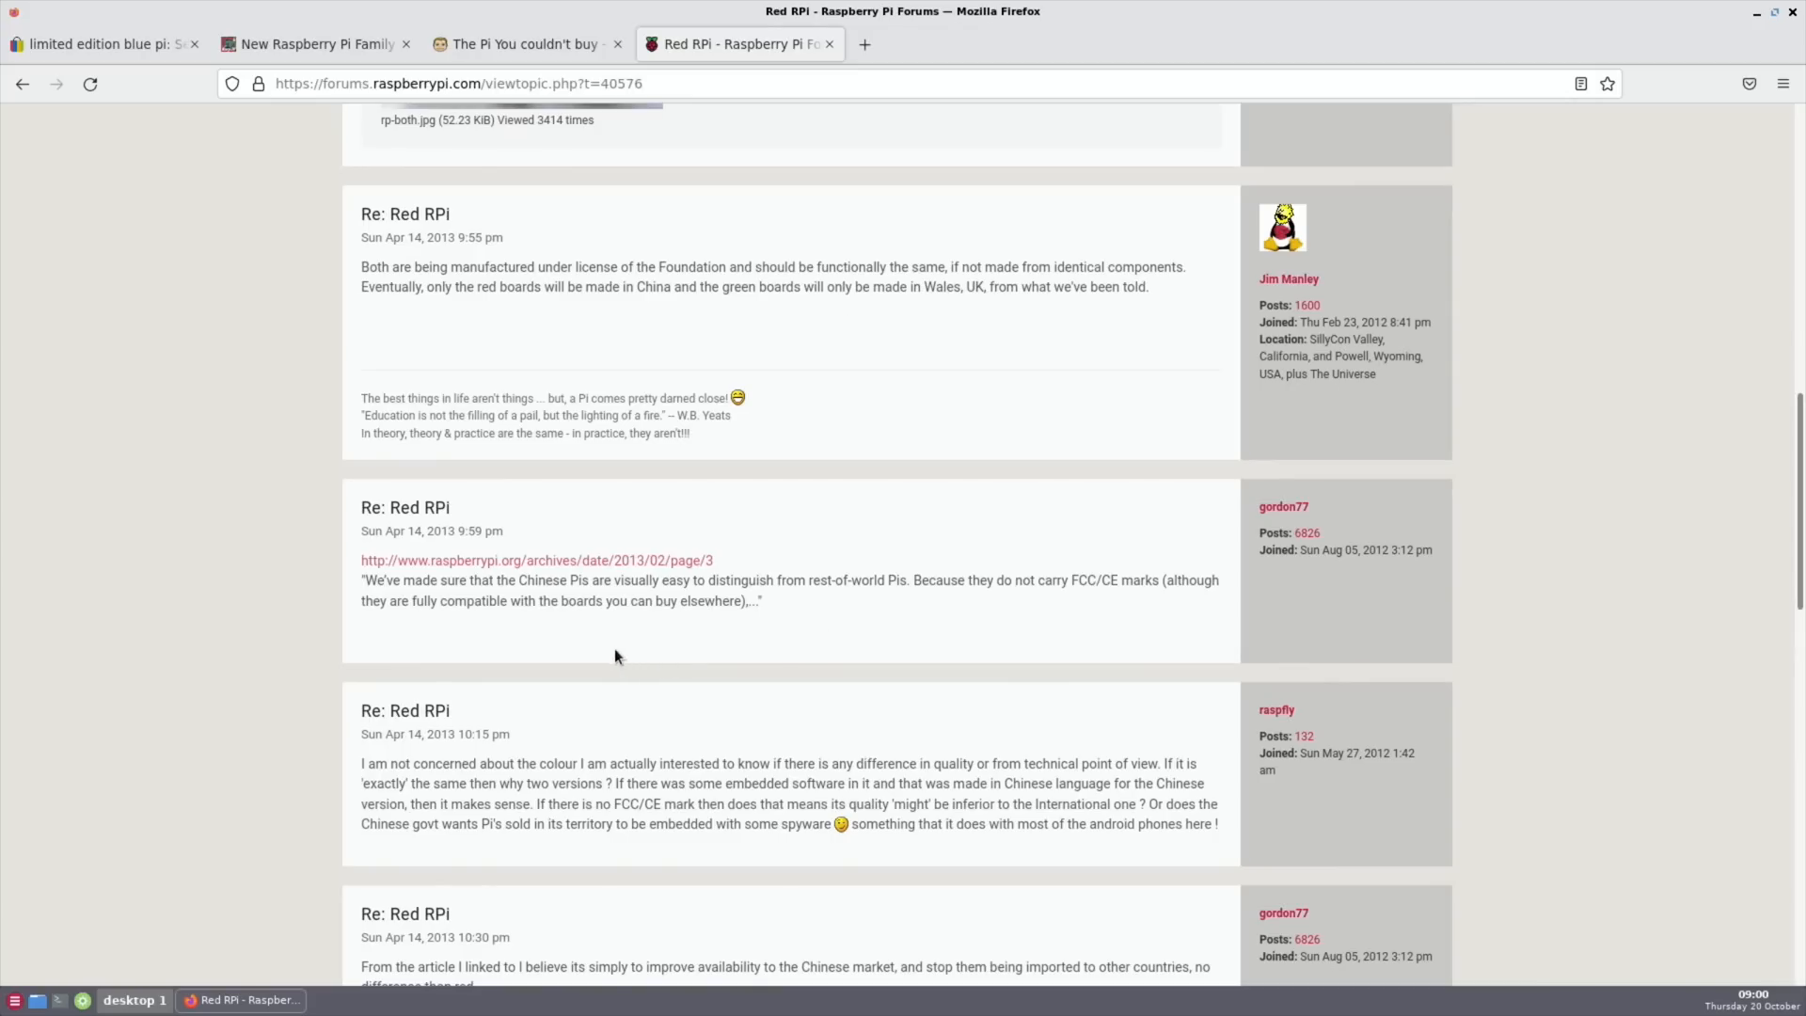
pyautogui.moveTo(819, 632)
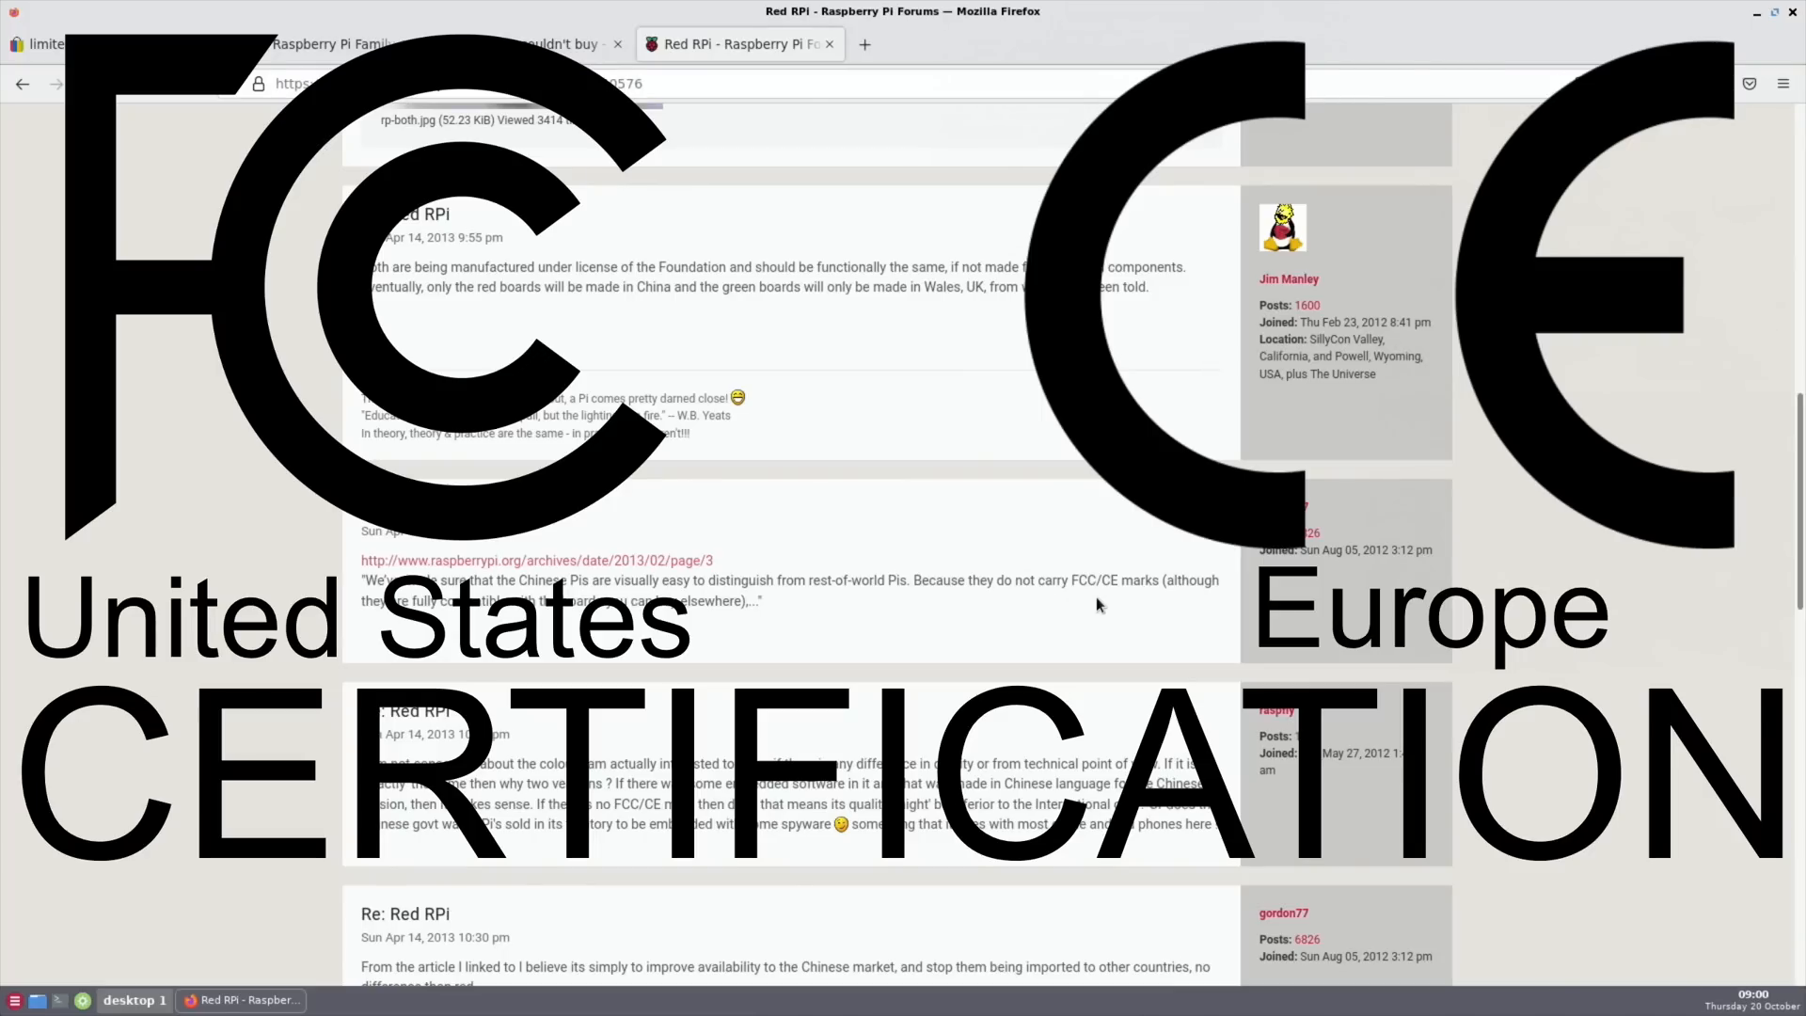
pyautogui.scroll(-3)
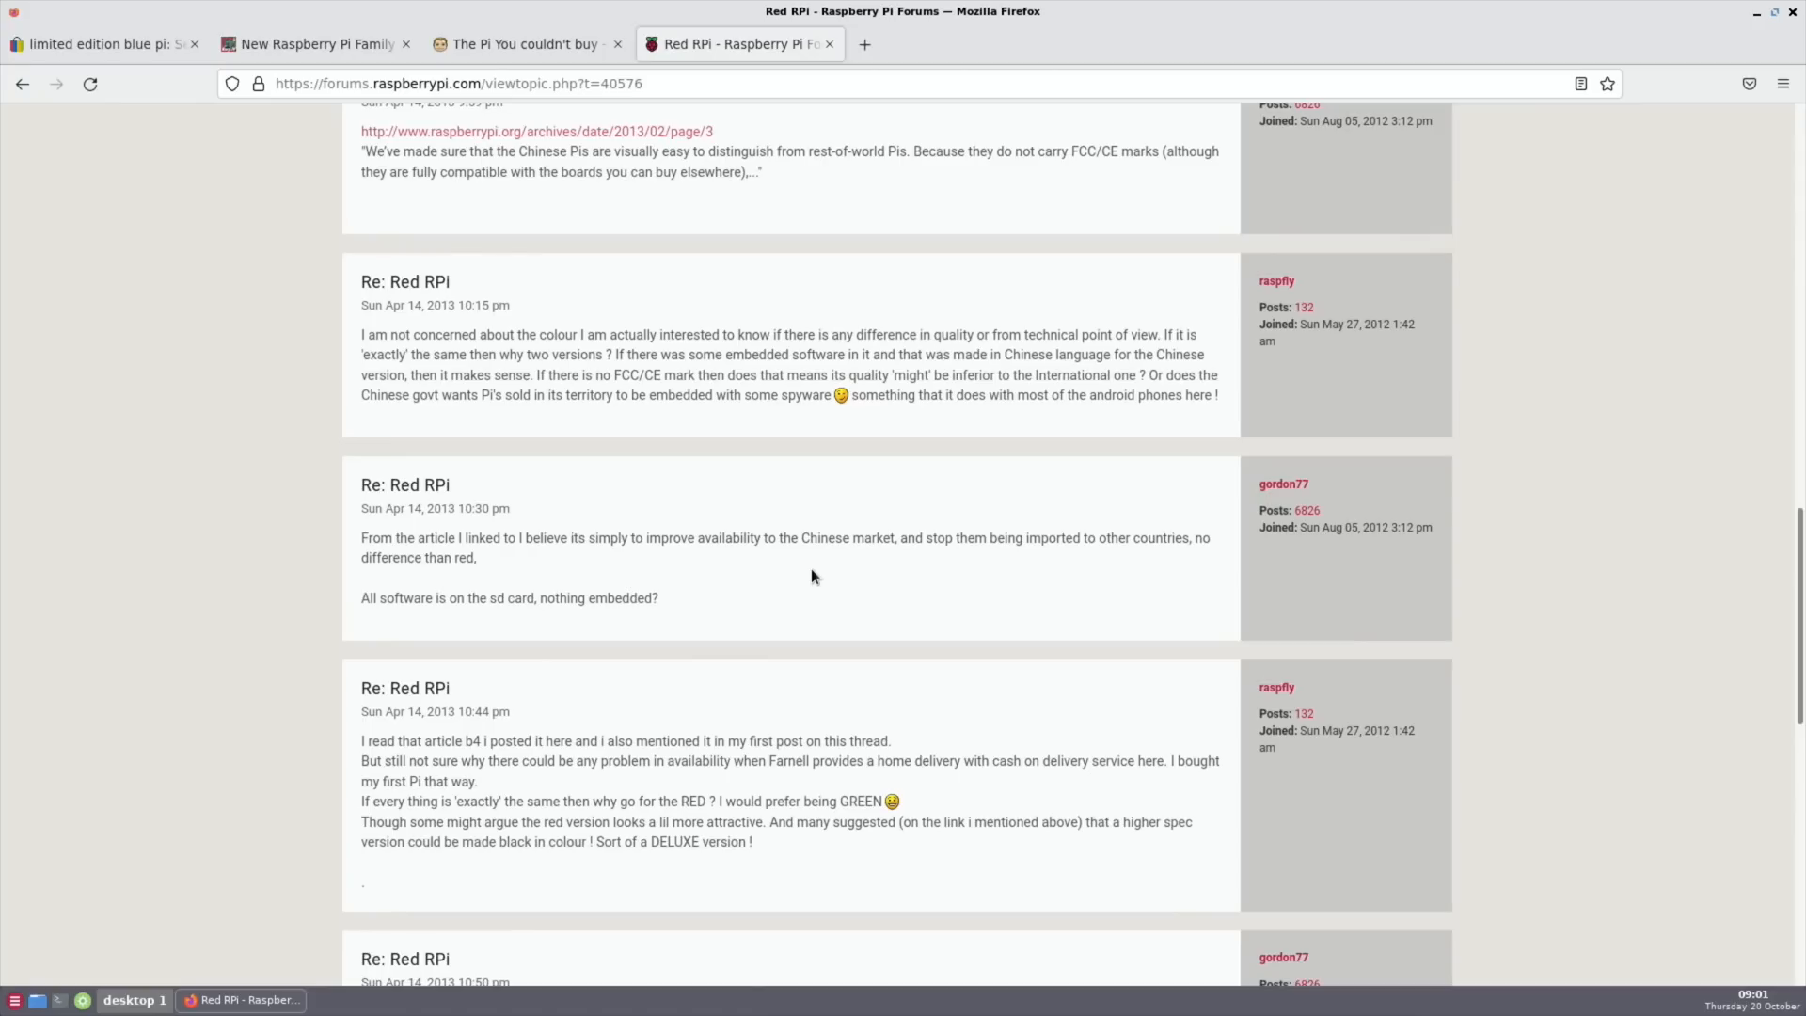
pyautogui.moveTo(839, 583)
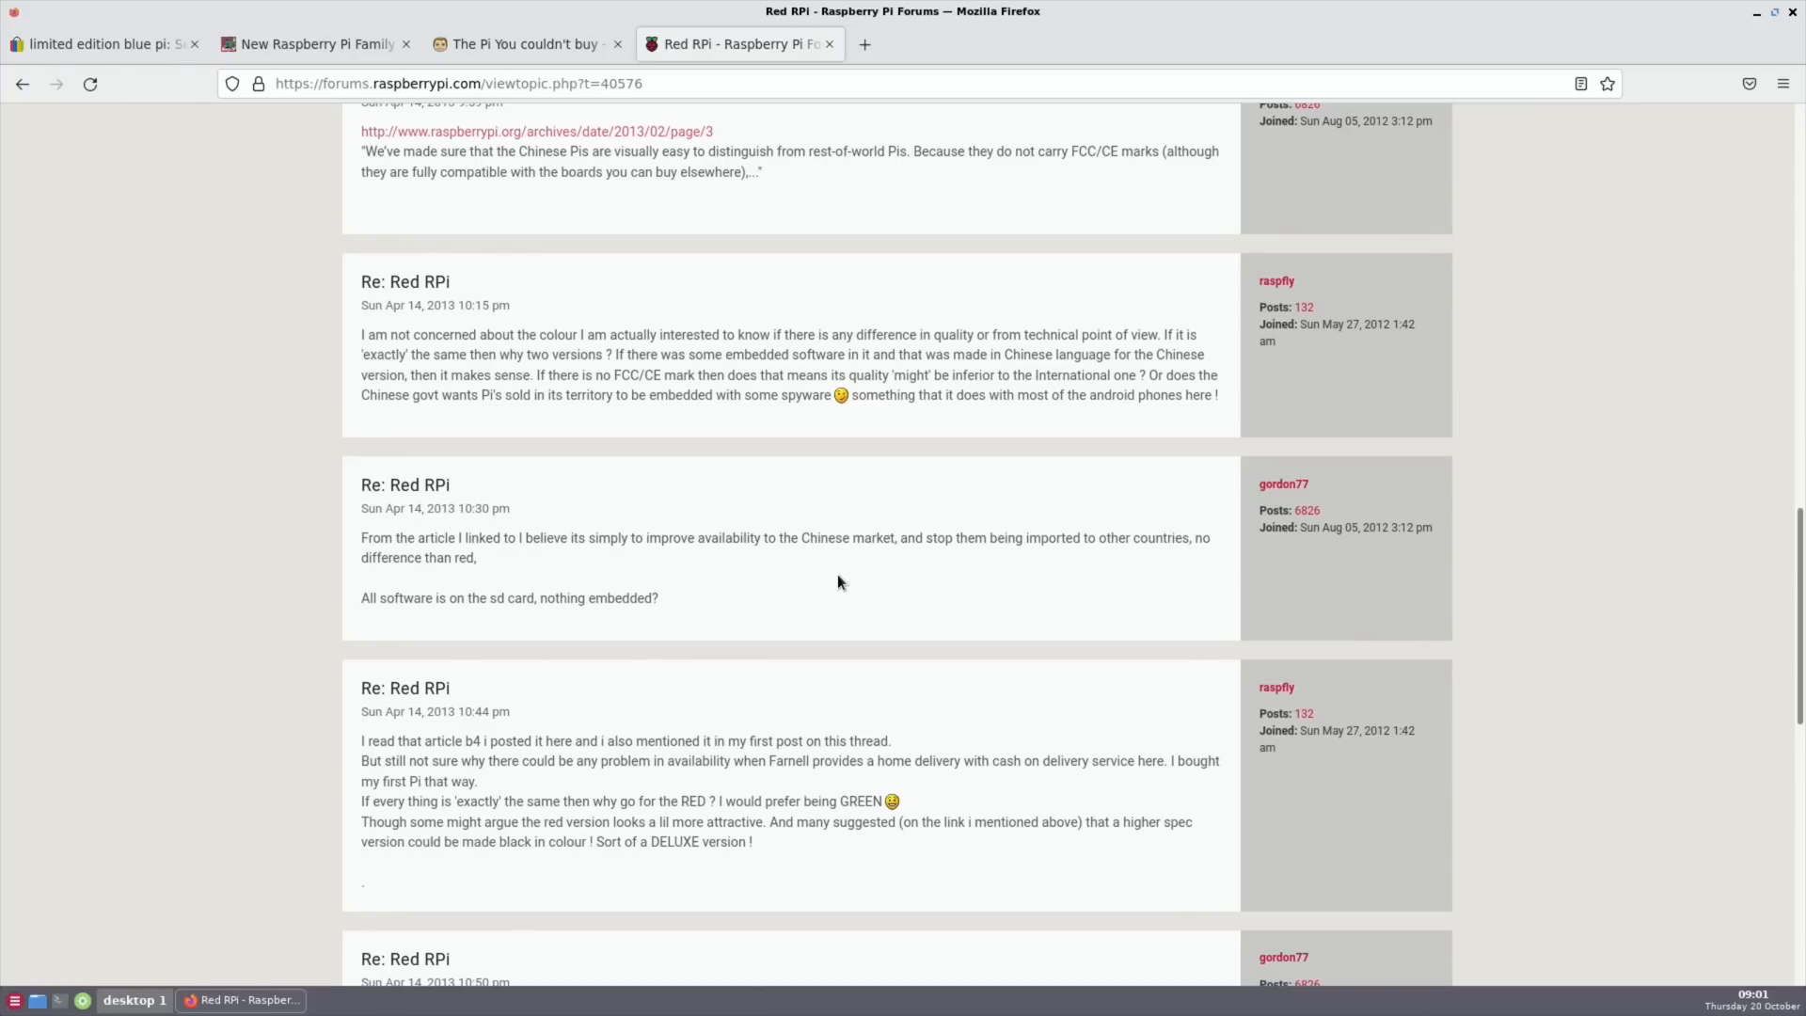
# - Open the raspberrypi.com news post '1.75 million sold so far – and 1 million made in the UK'
pyautogui.click(862, 43)
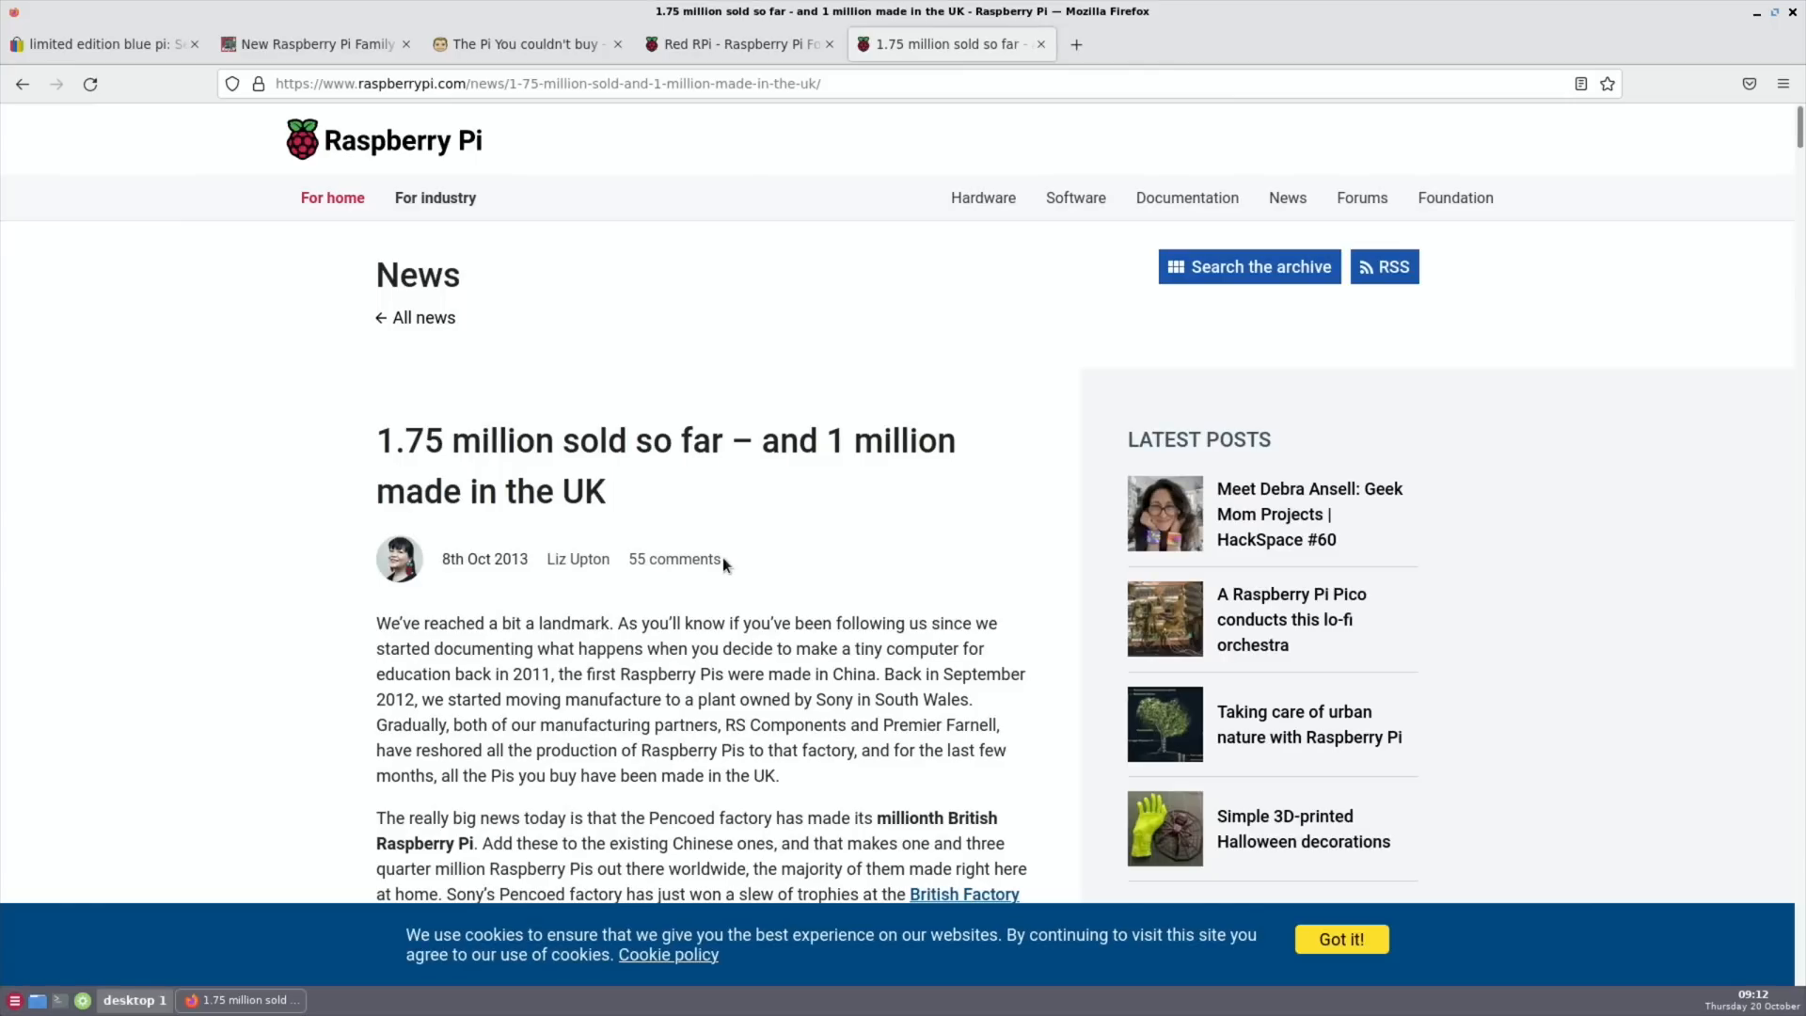
pyautogui.moveTo(263, 435)
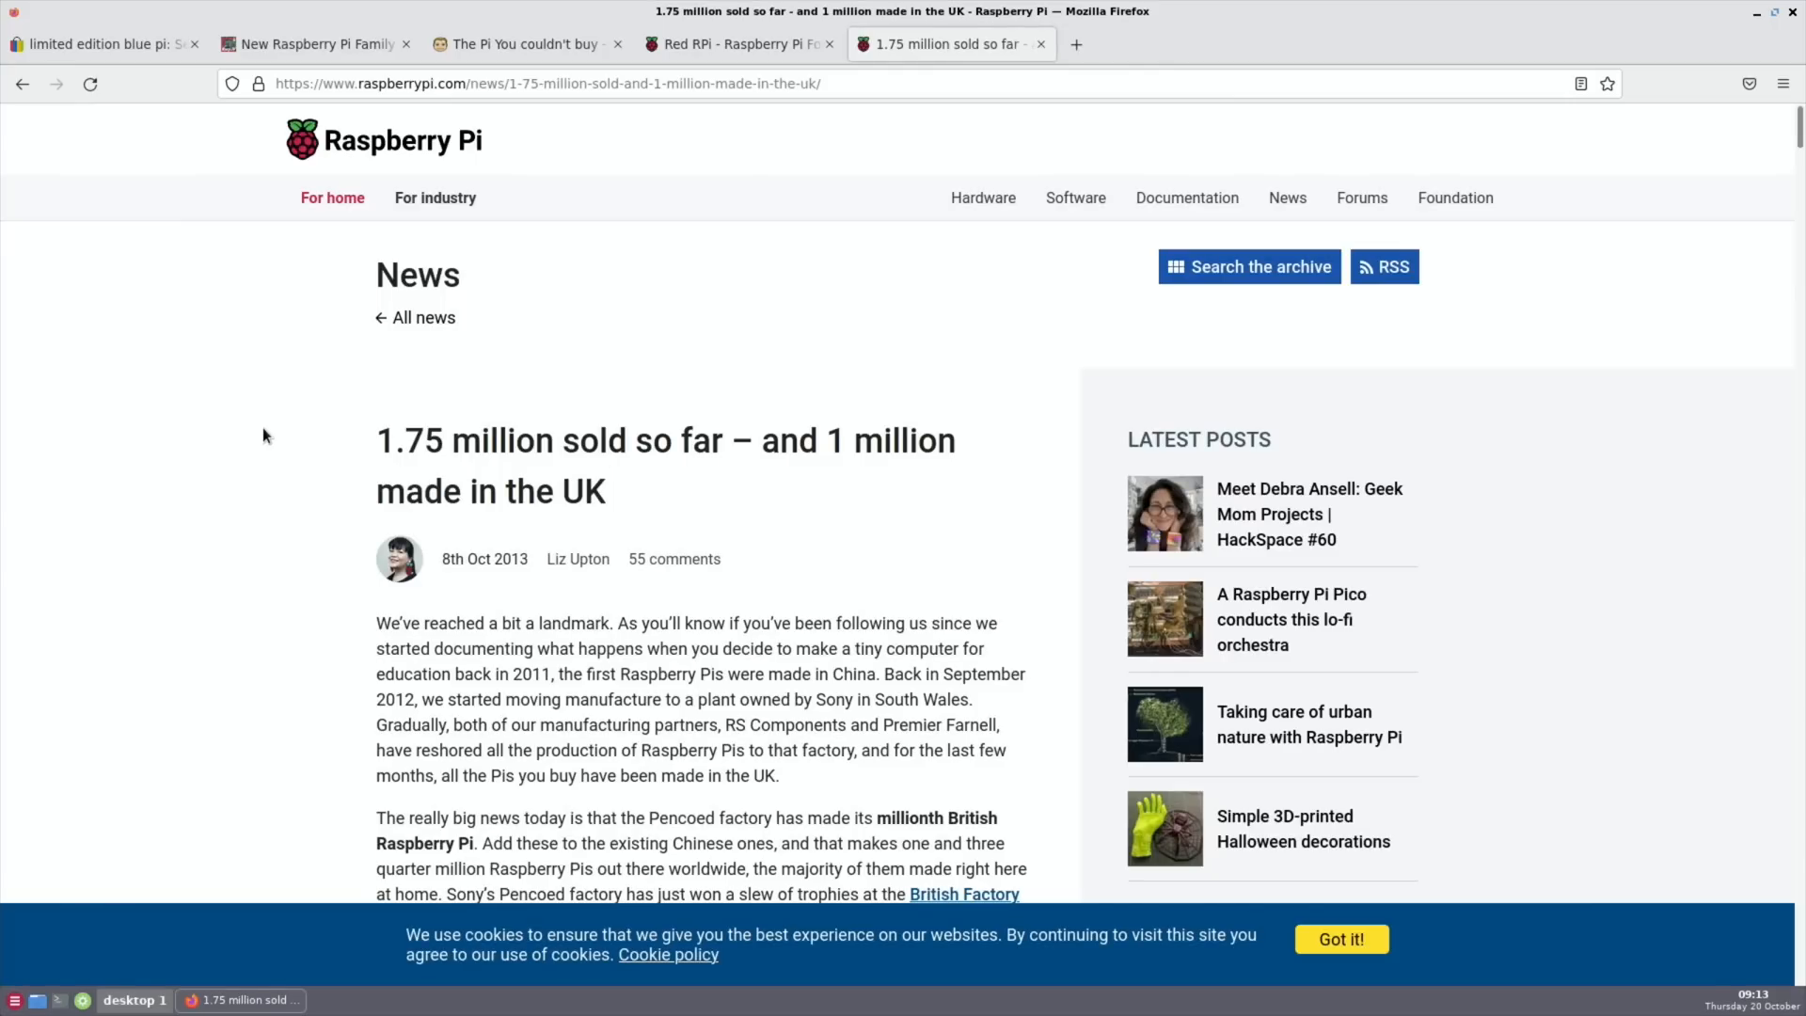
pyautogui.moveTo(257, 472)
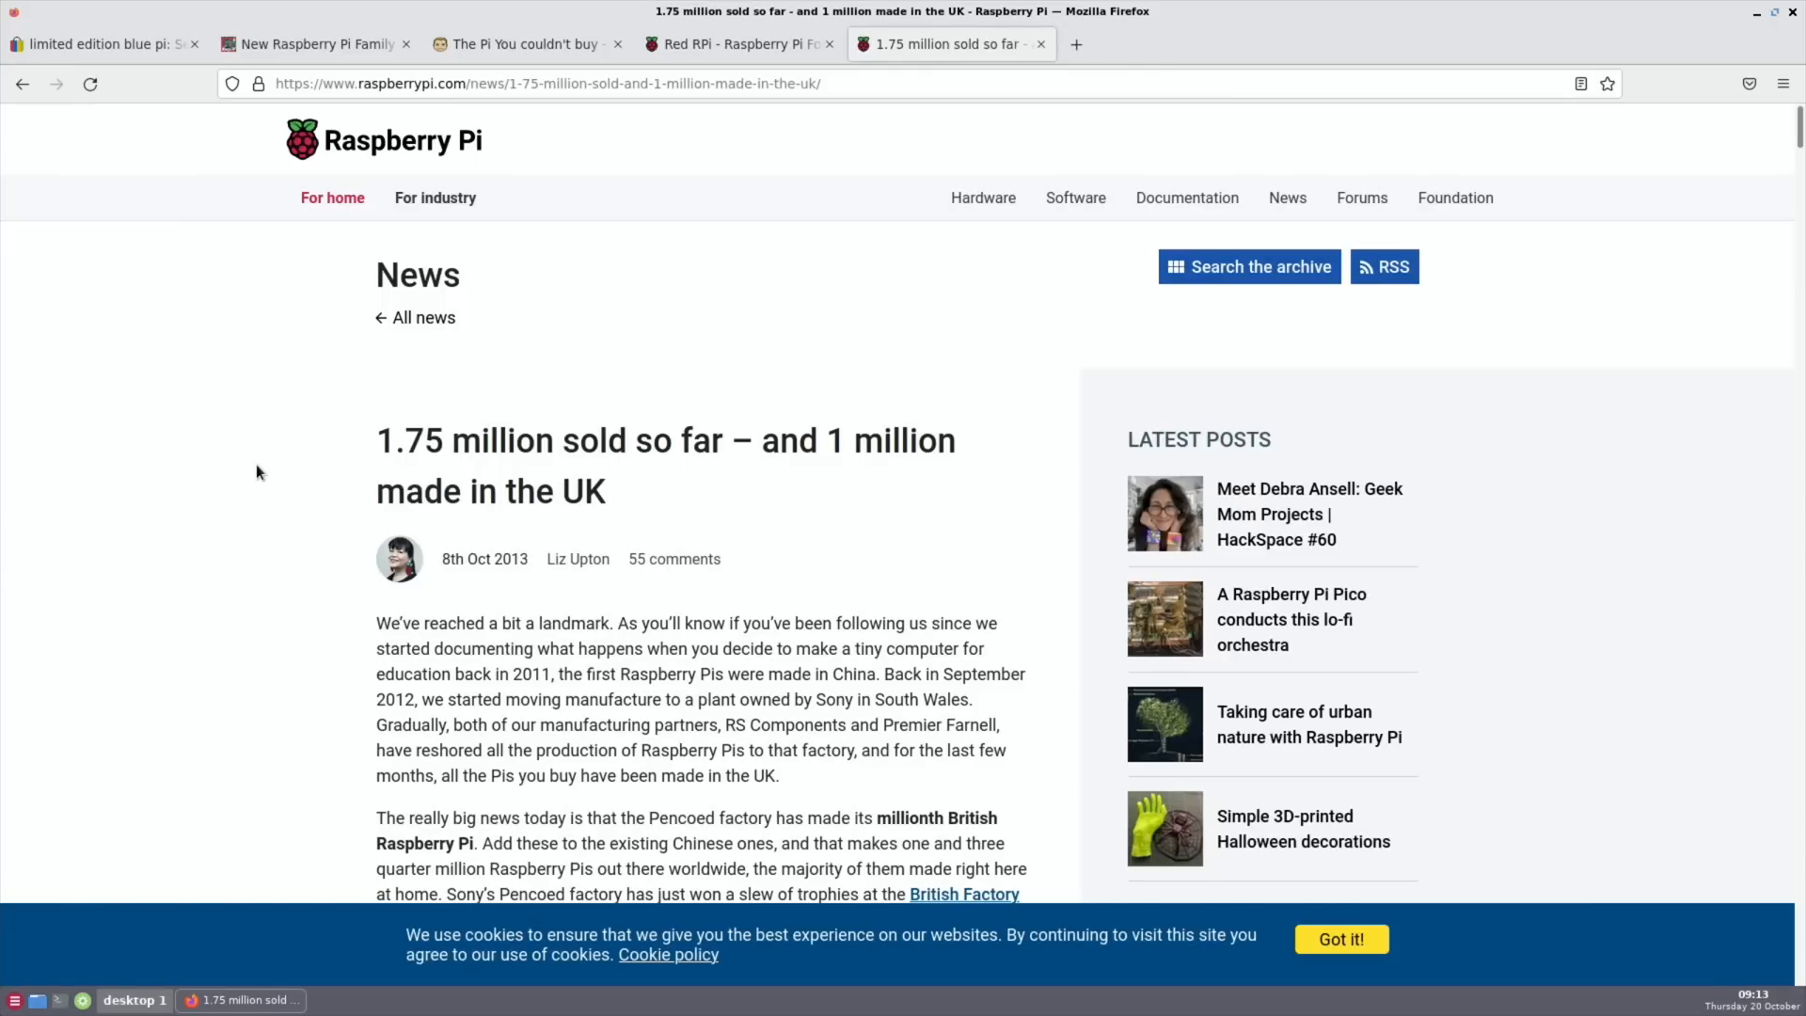
pyautogui.moveTo(352, 608)
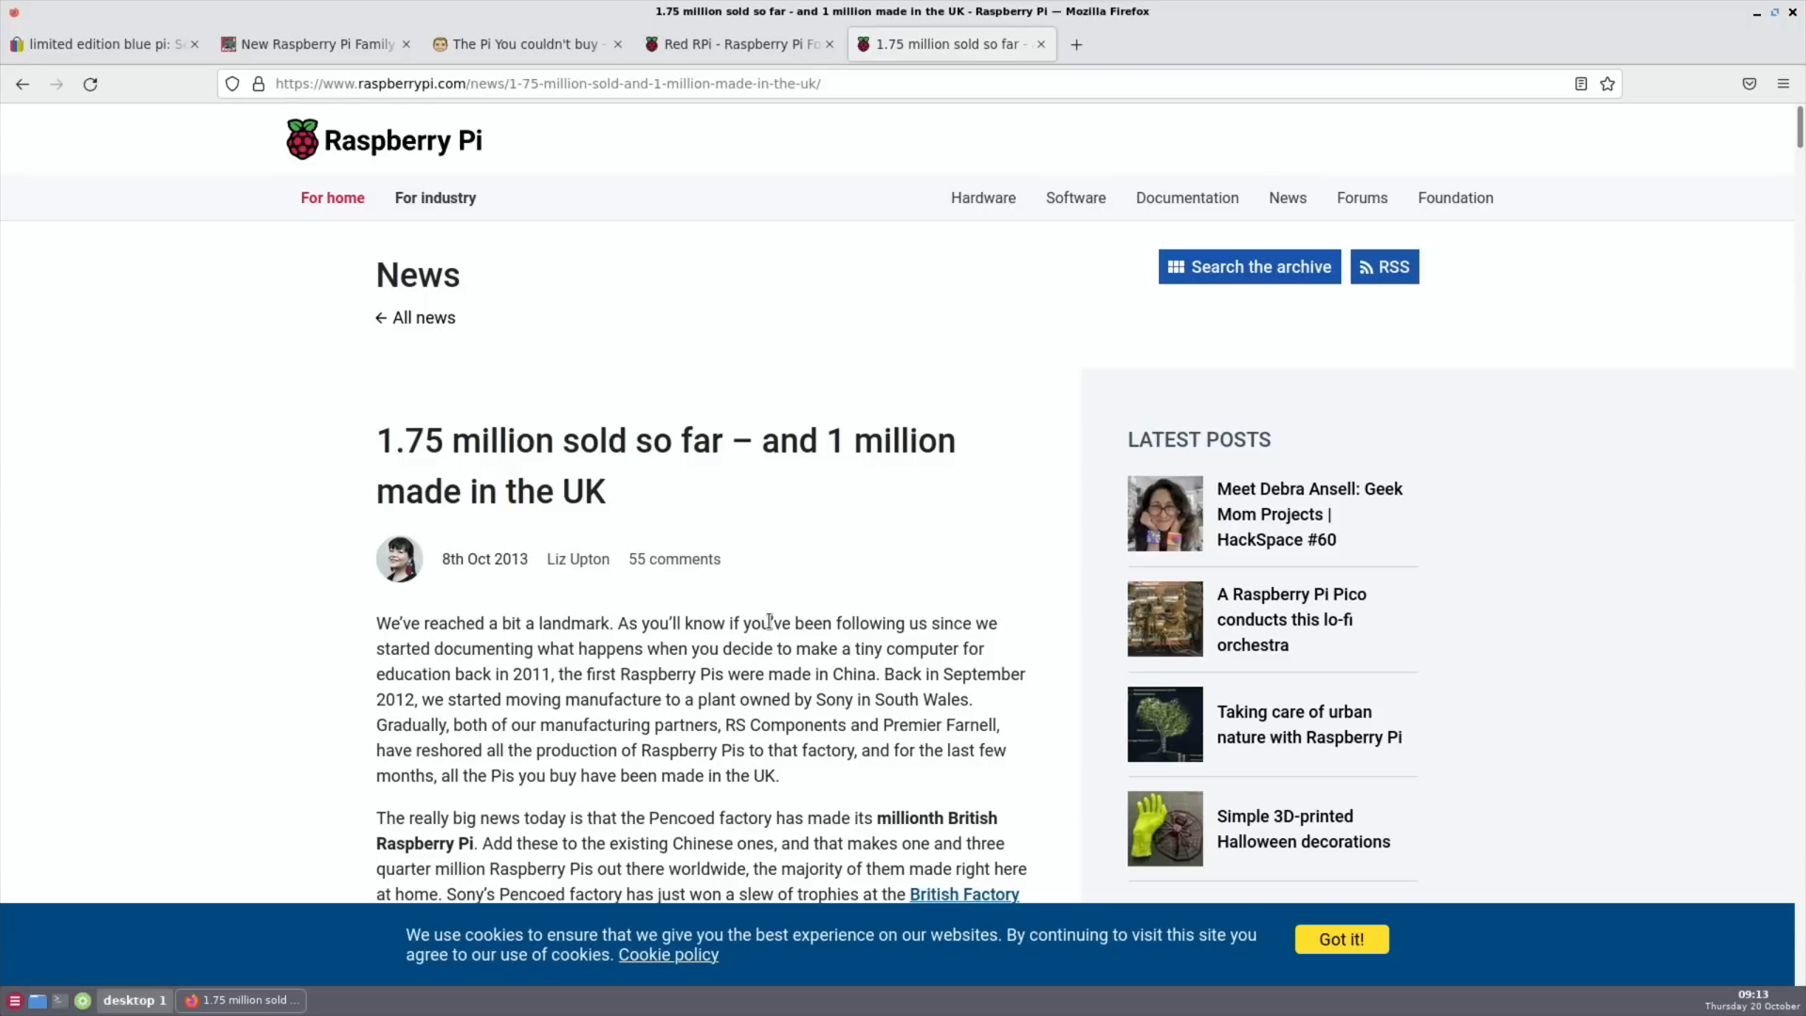
pyautogui.moveTo(420, 604)
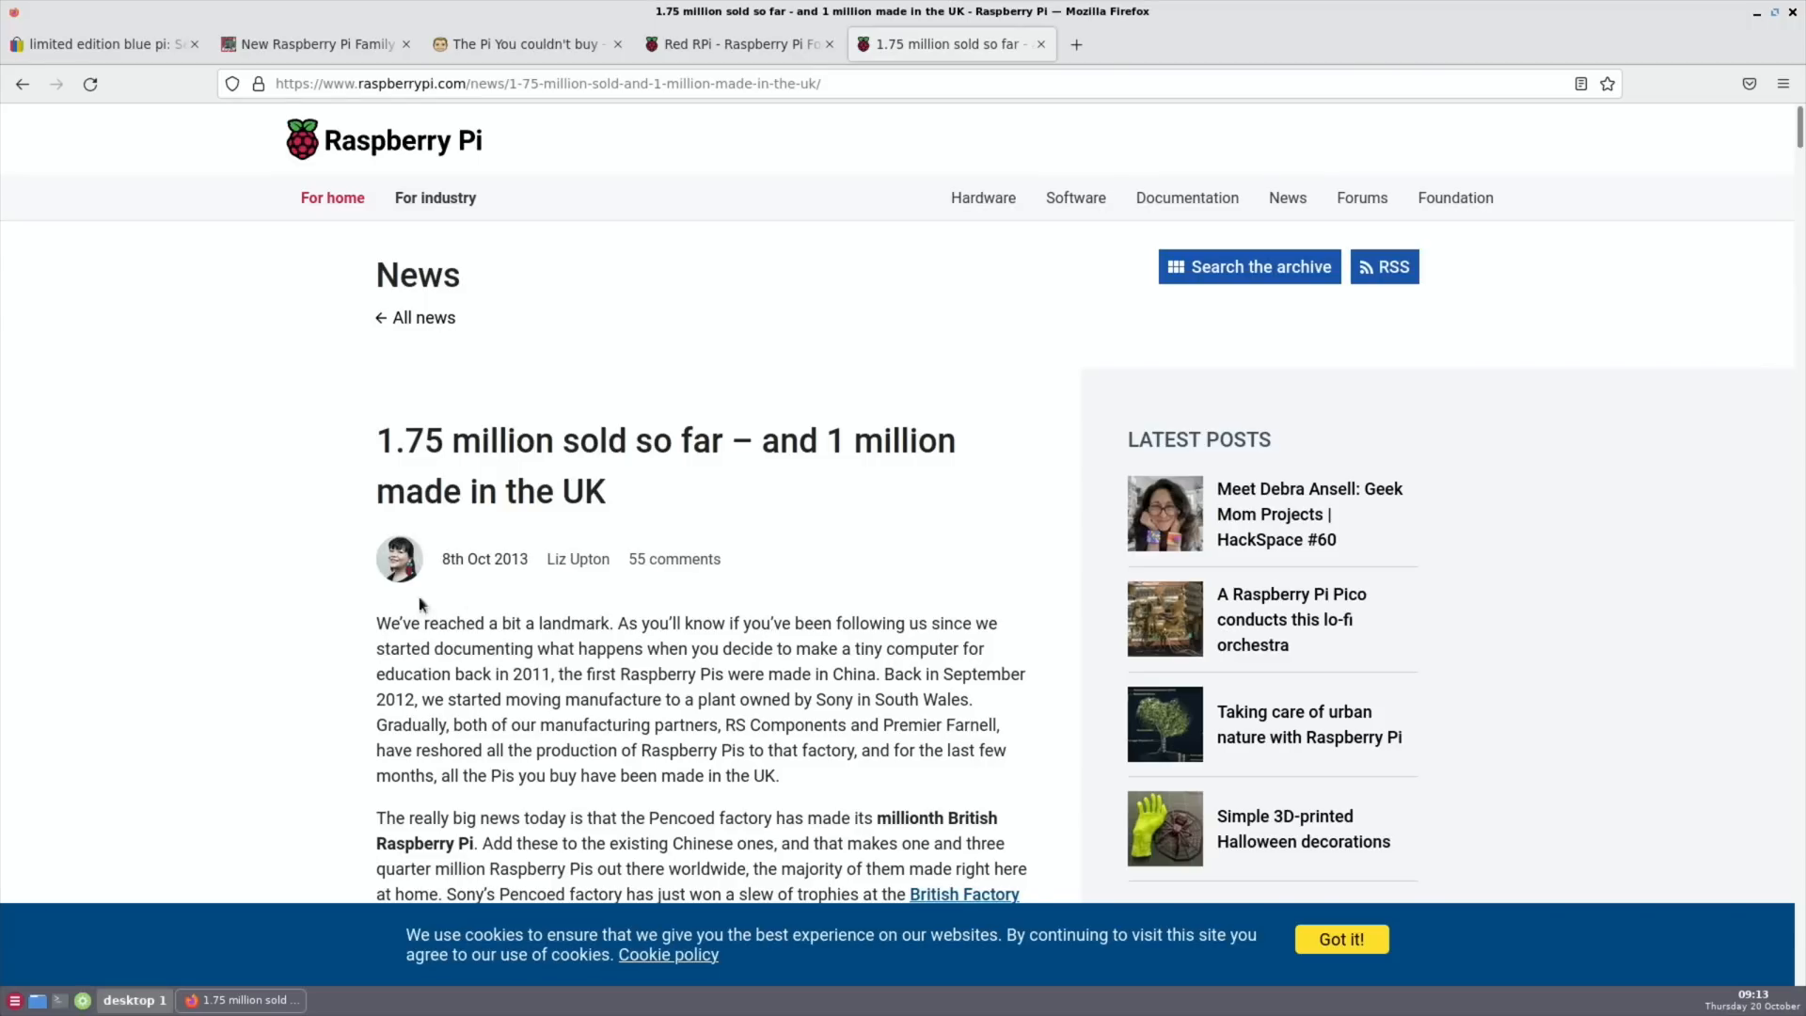
pyautogui.moveTo(316, 585)
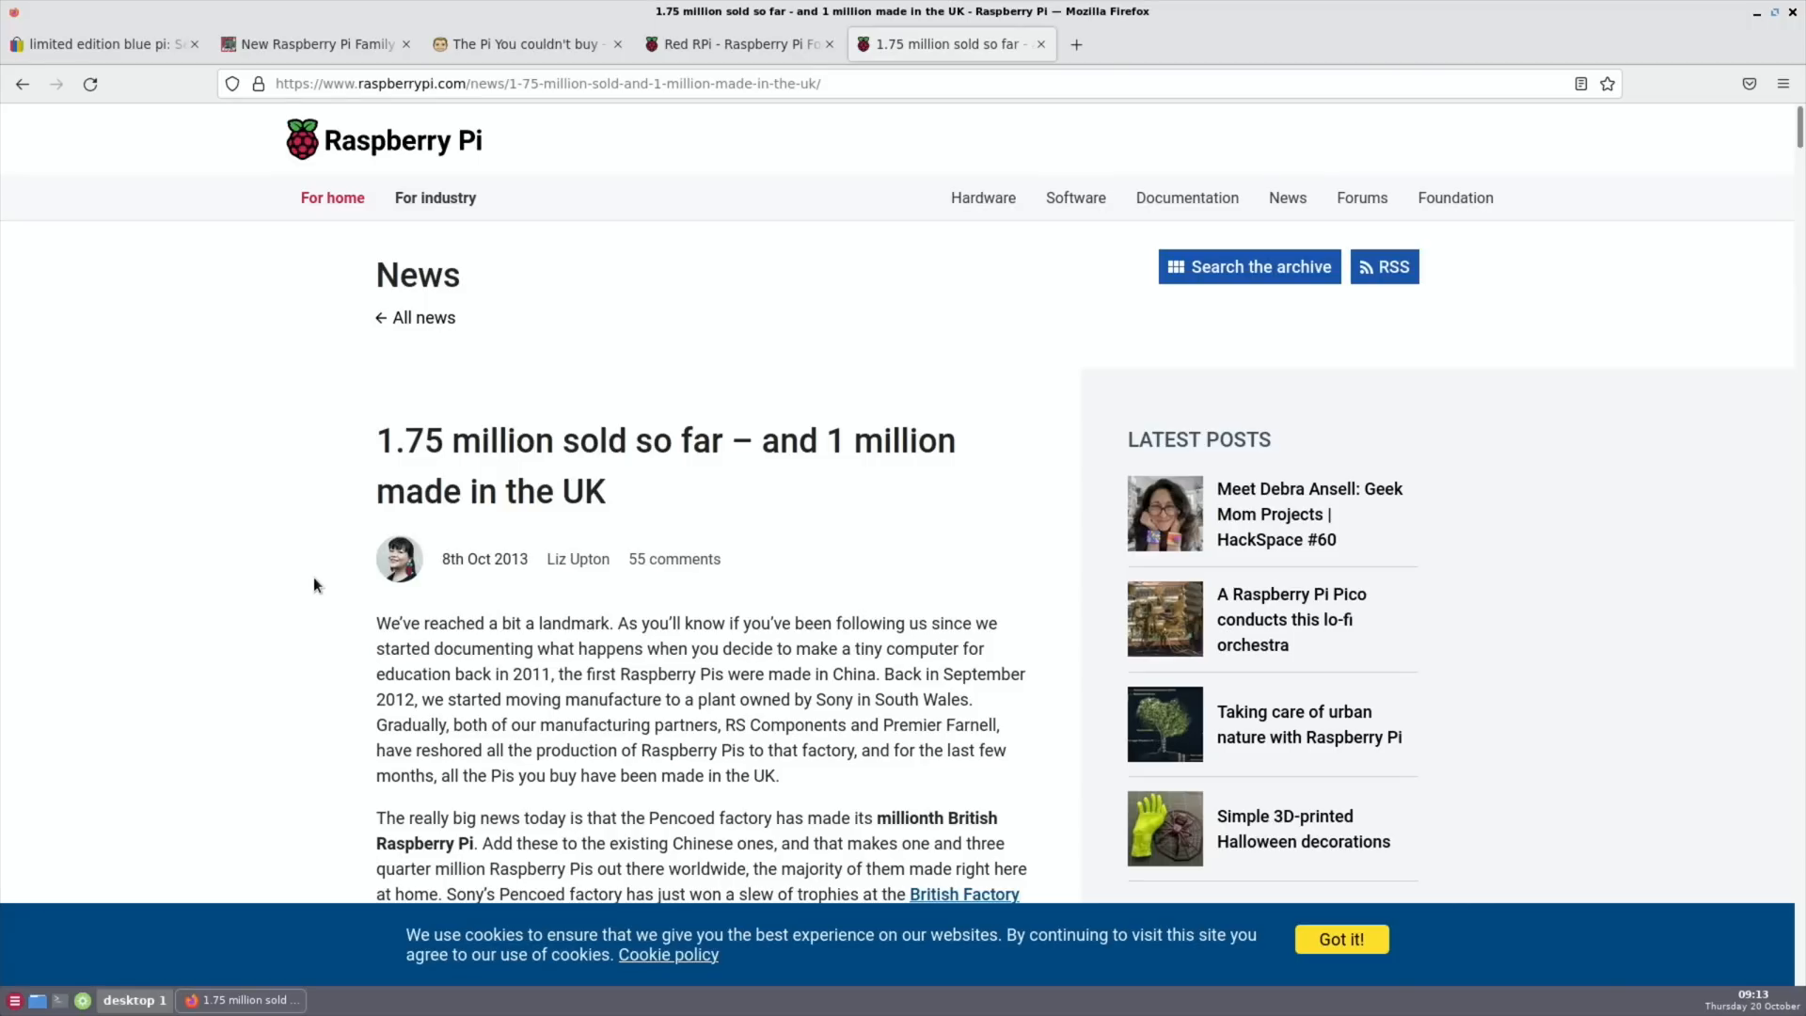
pyautogui.moveTo(320, 376)
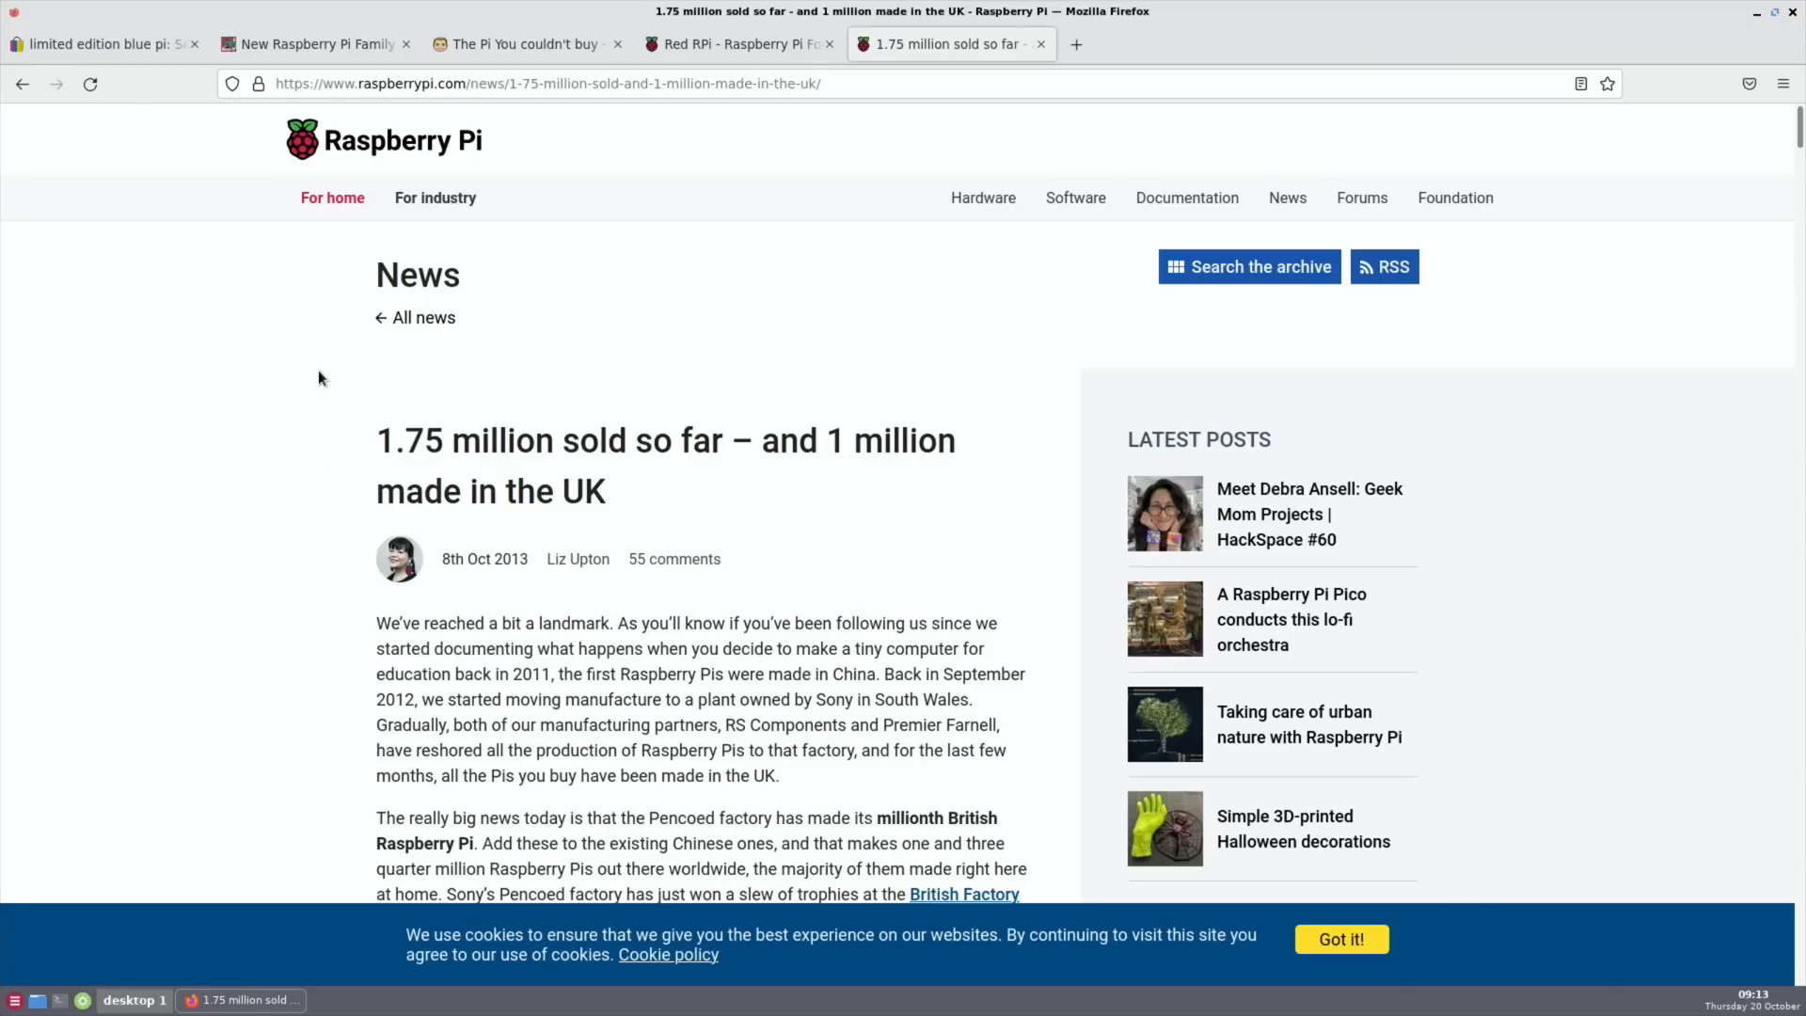
pyautogui.moveTo(316, 44)
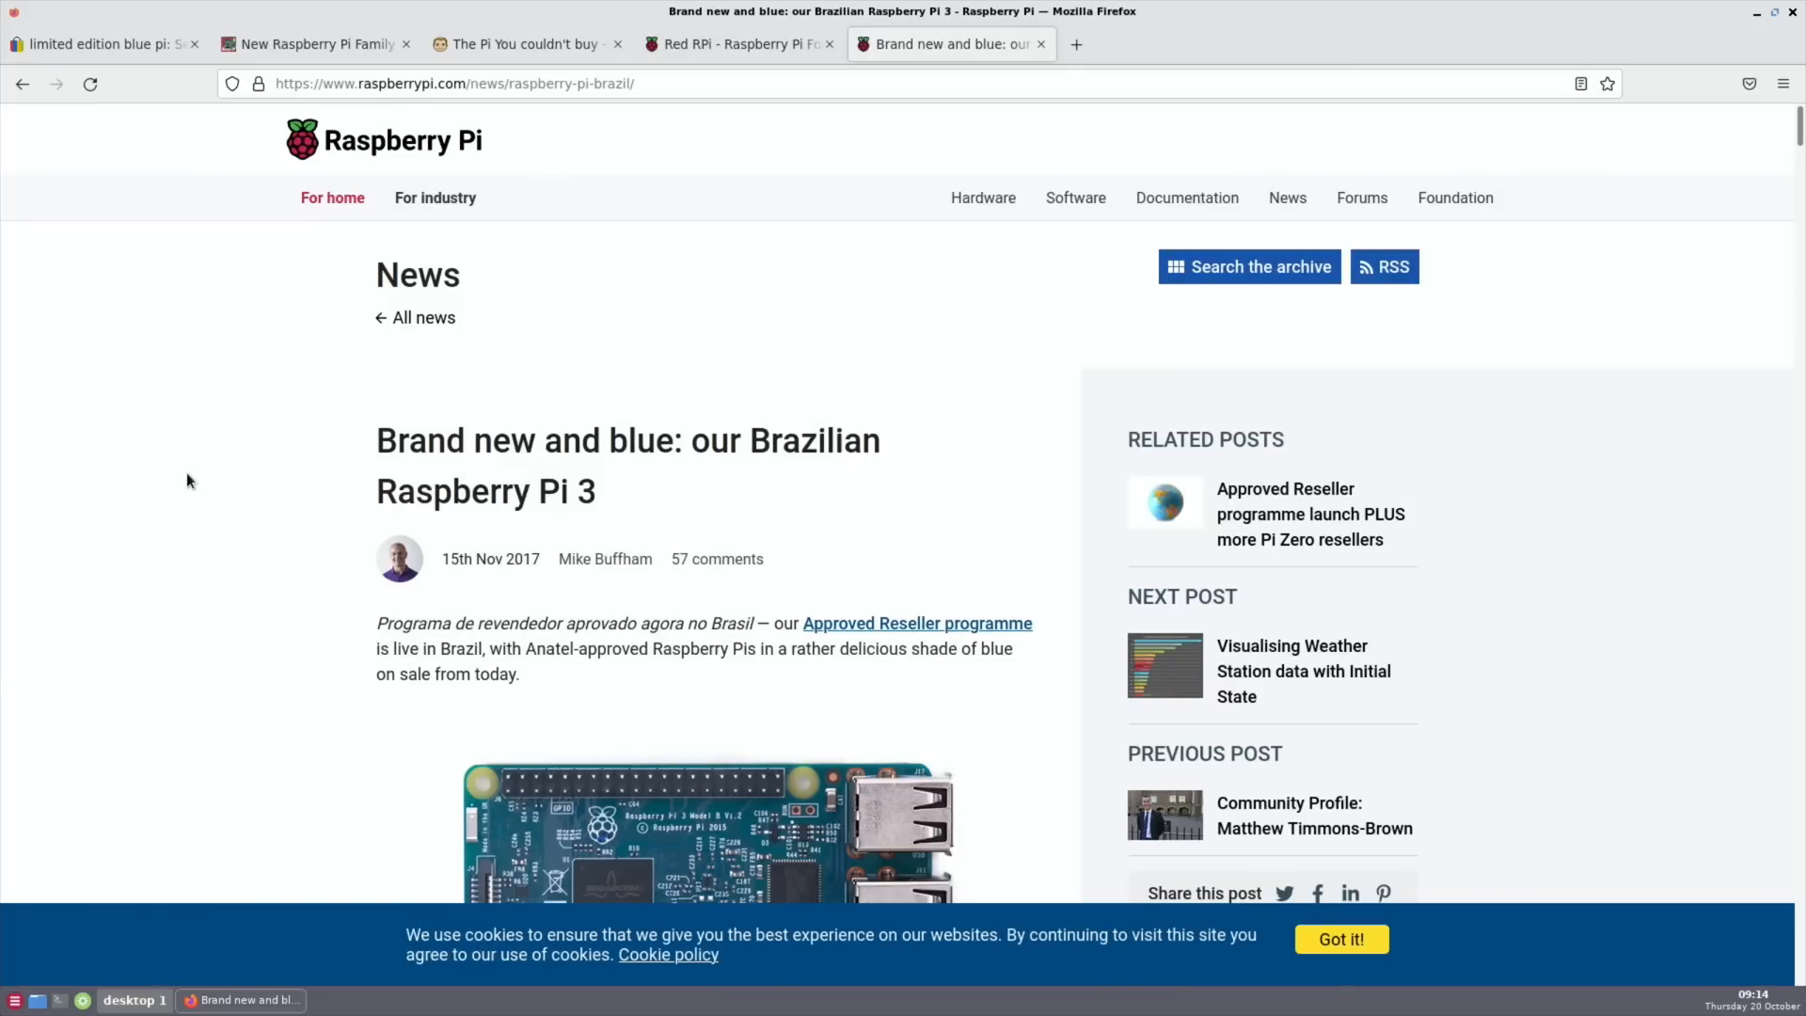
pyautogui.moveTo(233, 602)
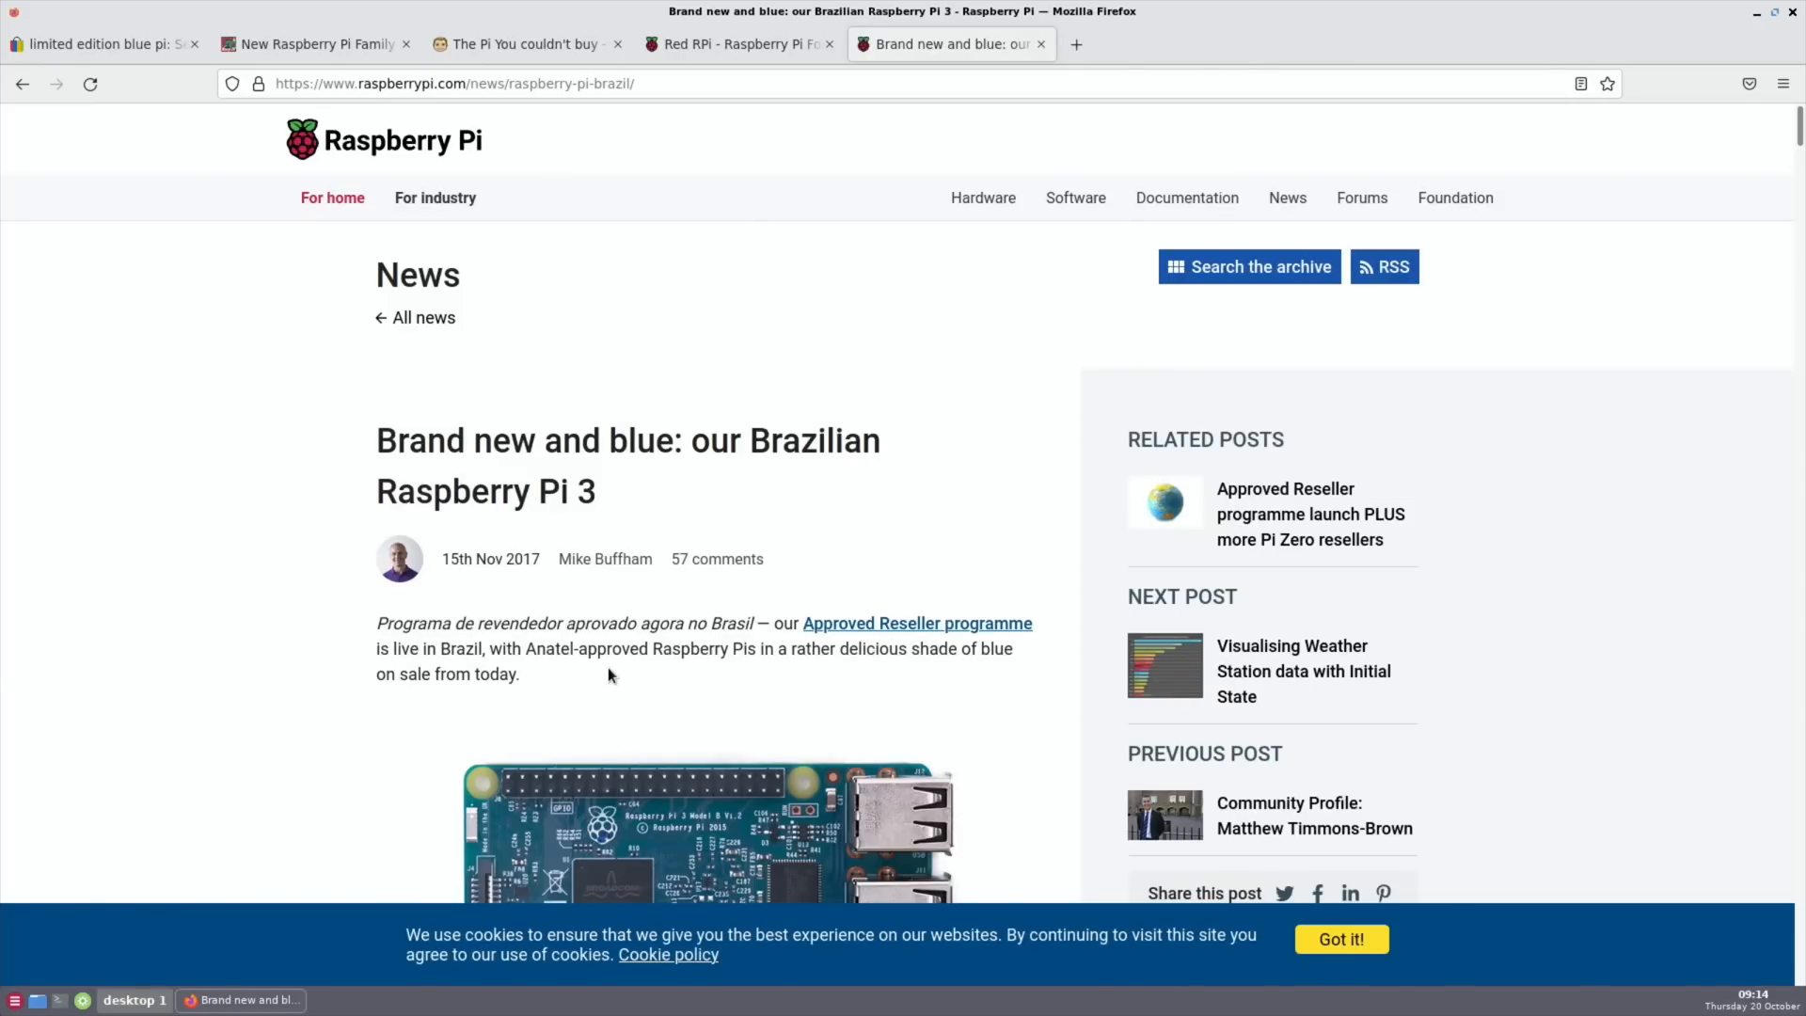
pyautogui.moveTo(730, 690)
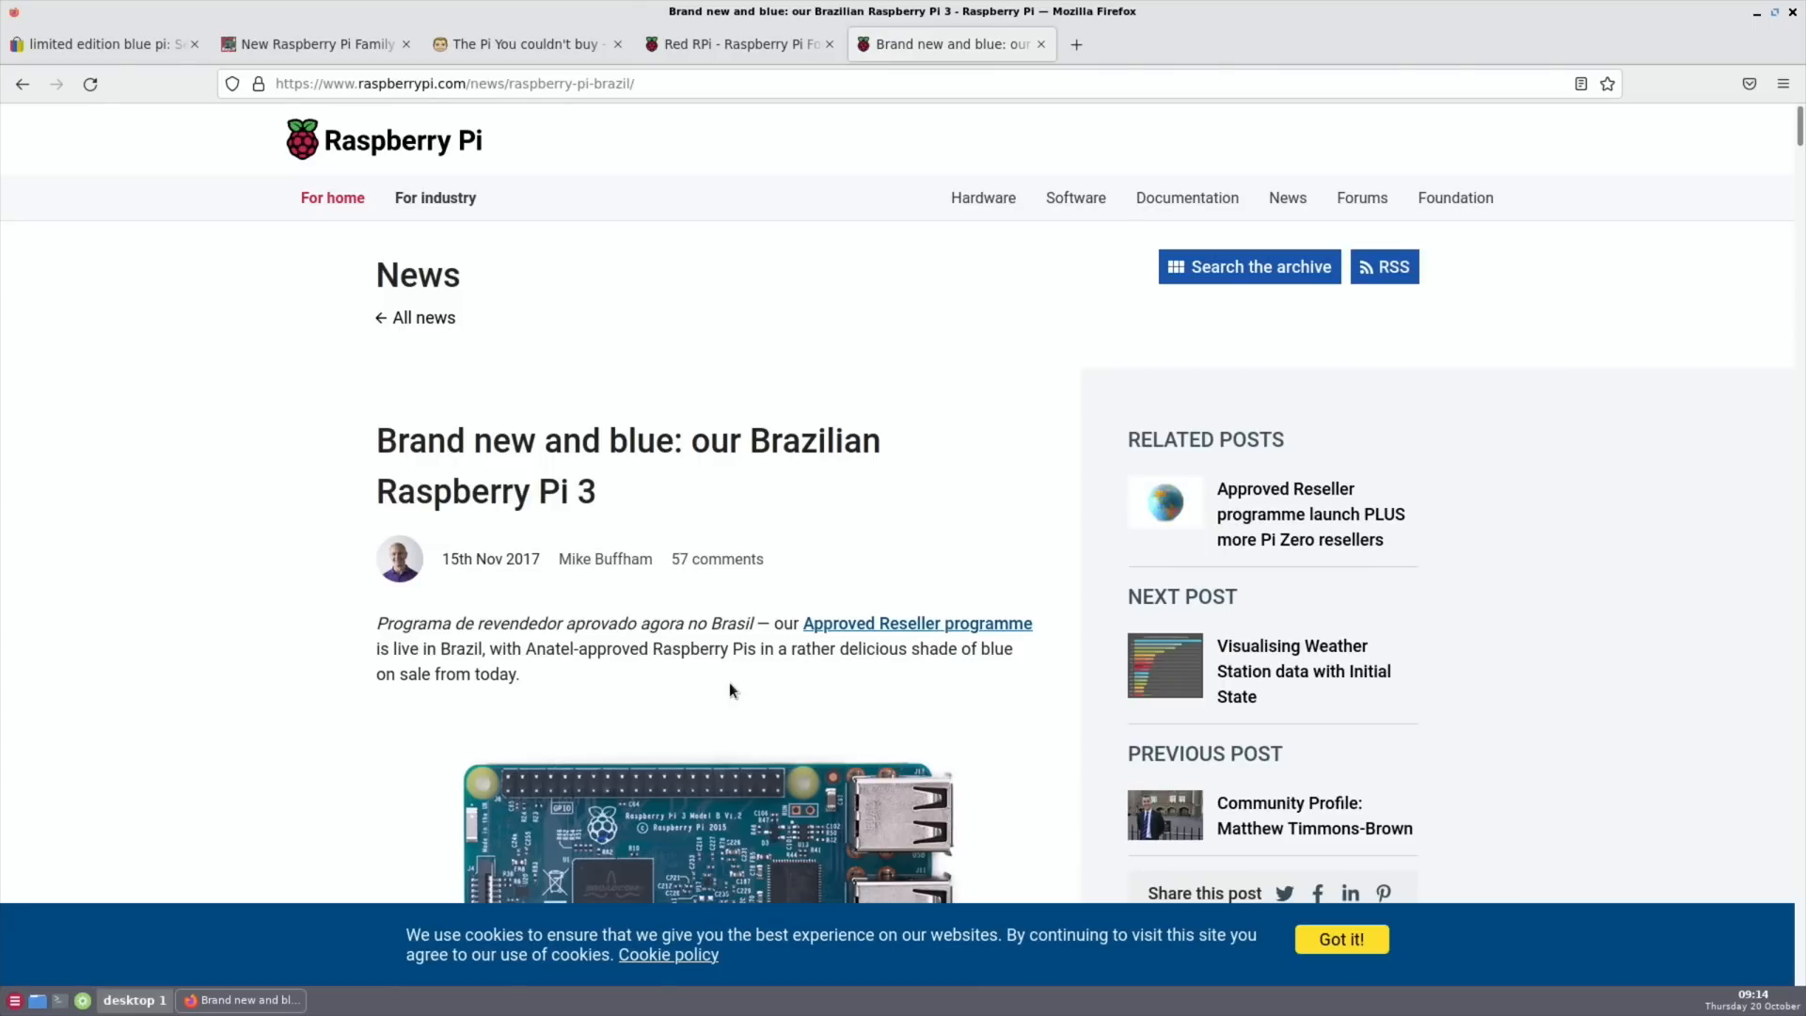
# - Read down the Brazilian Raspberry Pi 3 post to its Blue Raspberry and Anatel certification section
pyautogui.scroll(-3)
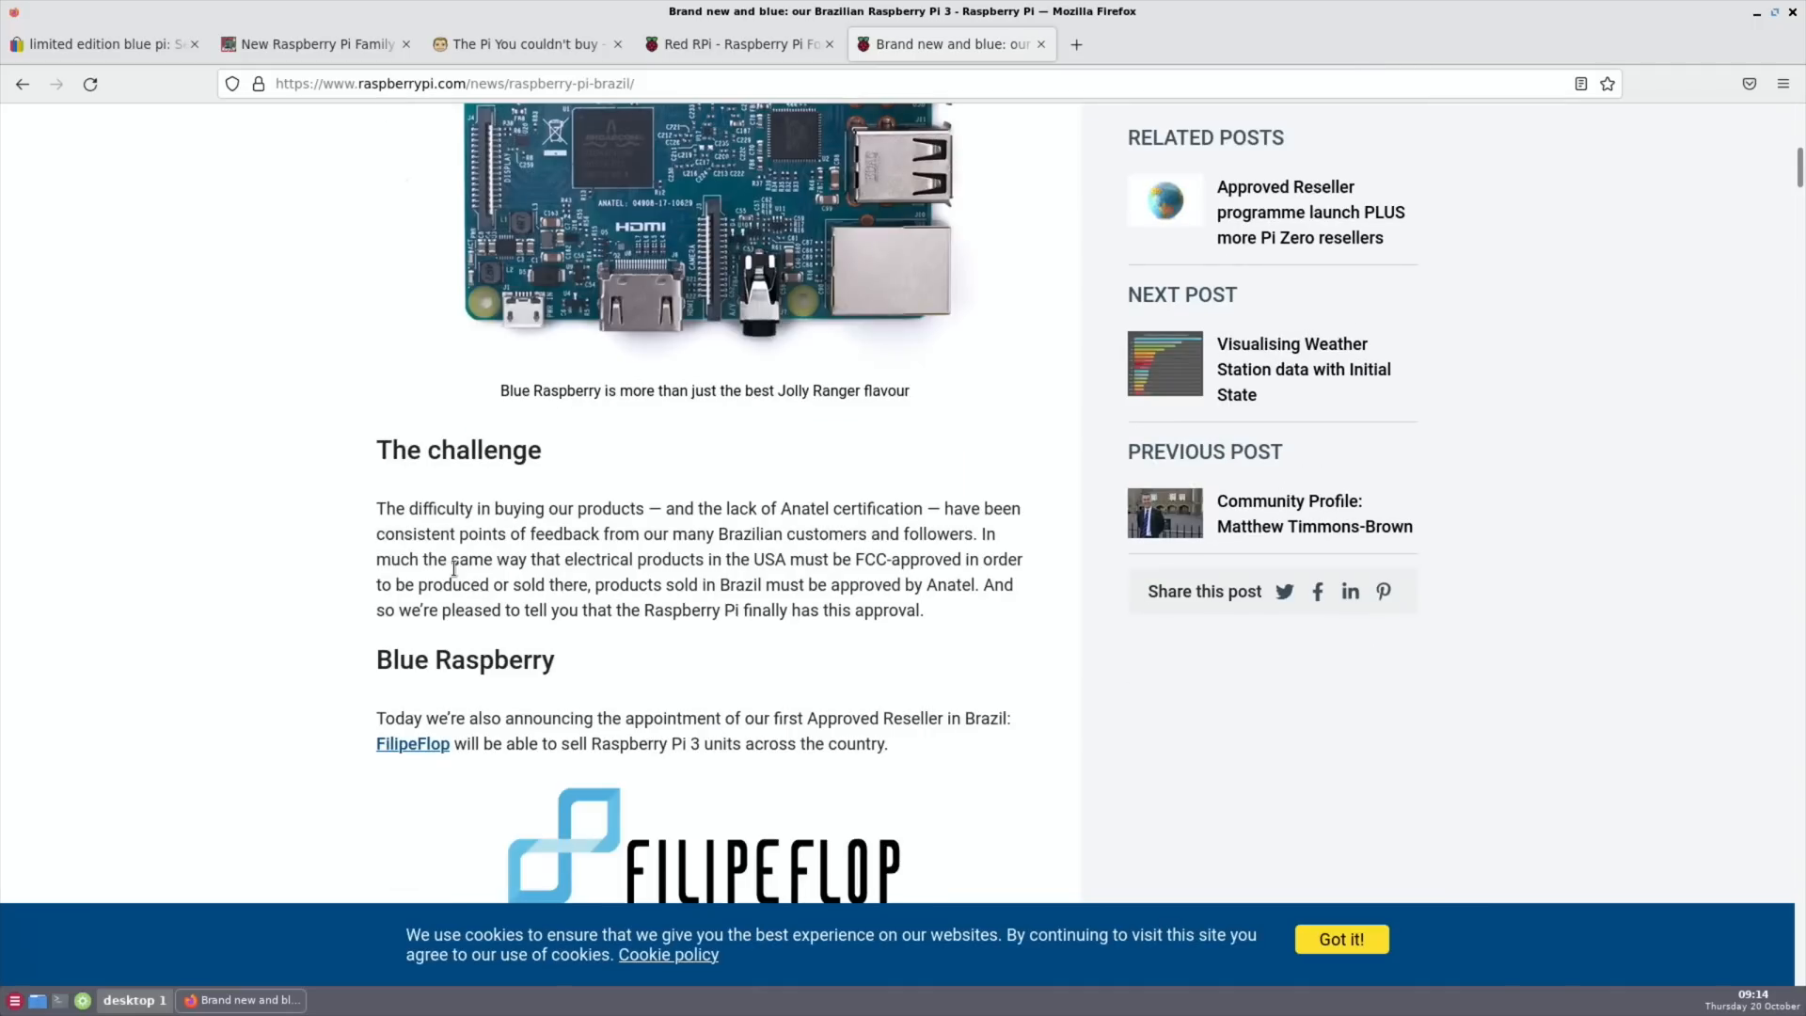
pyautogui.moveTo(275, 478)
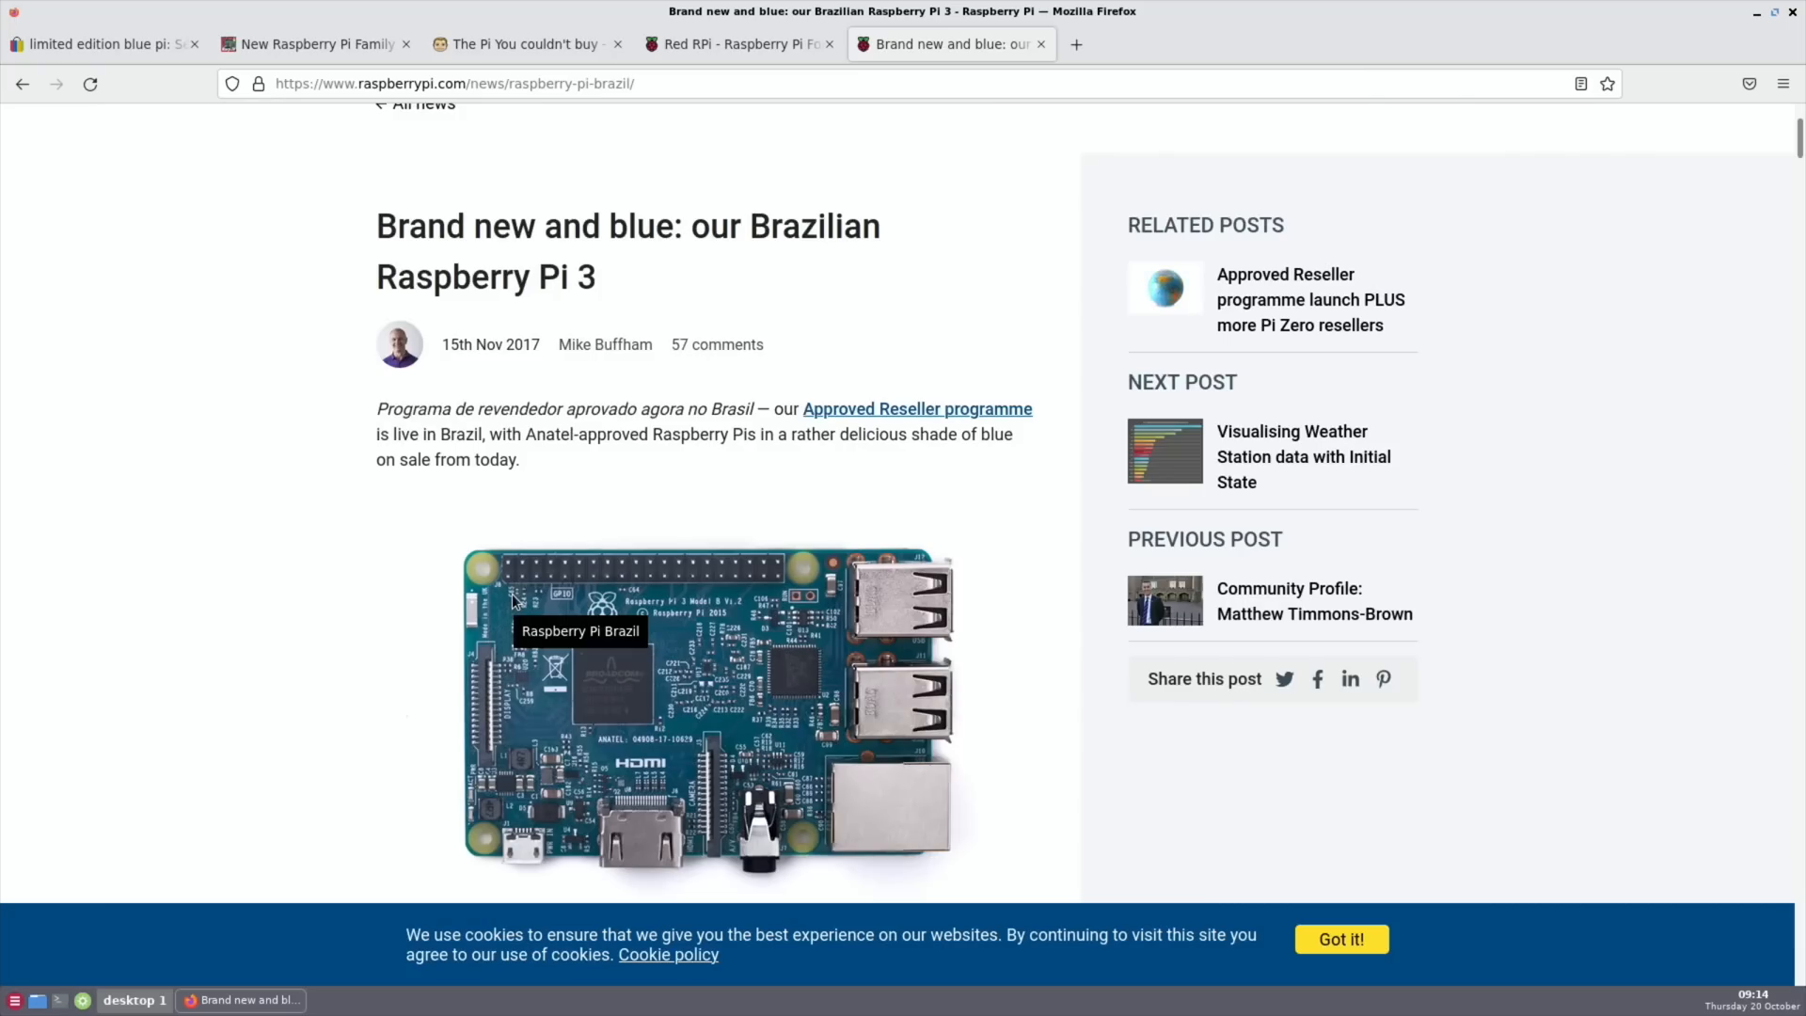
# - Return to the family photo page, then switch to James Dawson's Blue Pi blog post
pyautogui.click(311, 43)
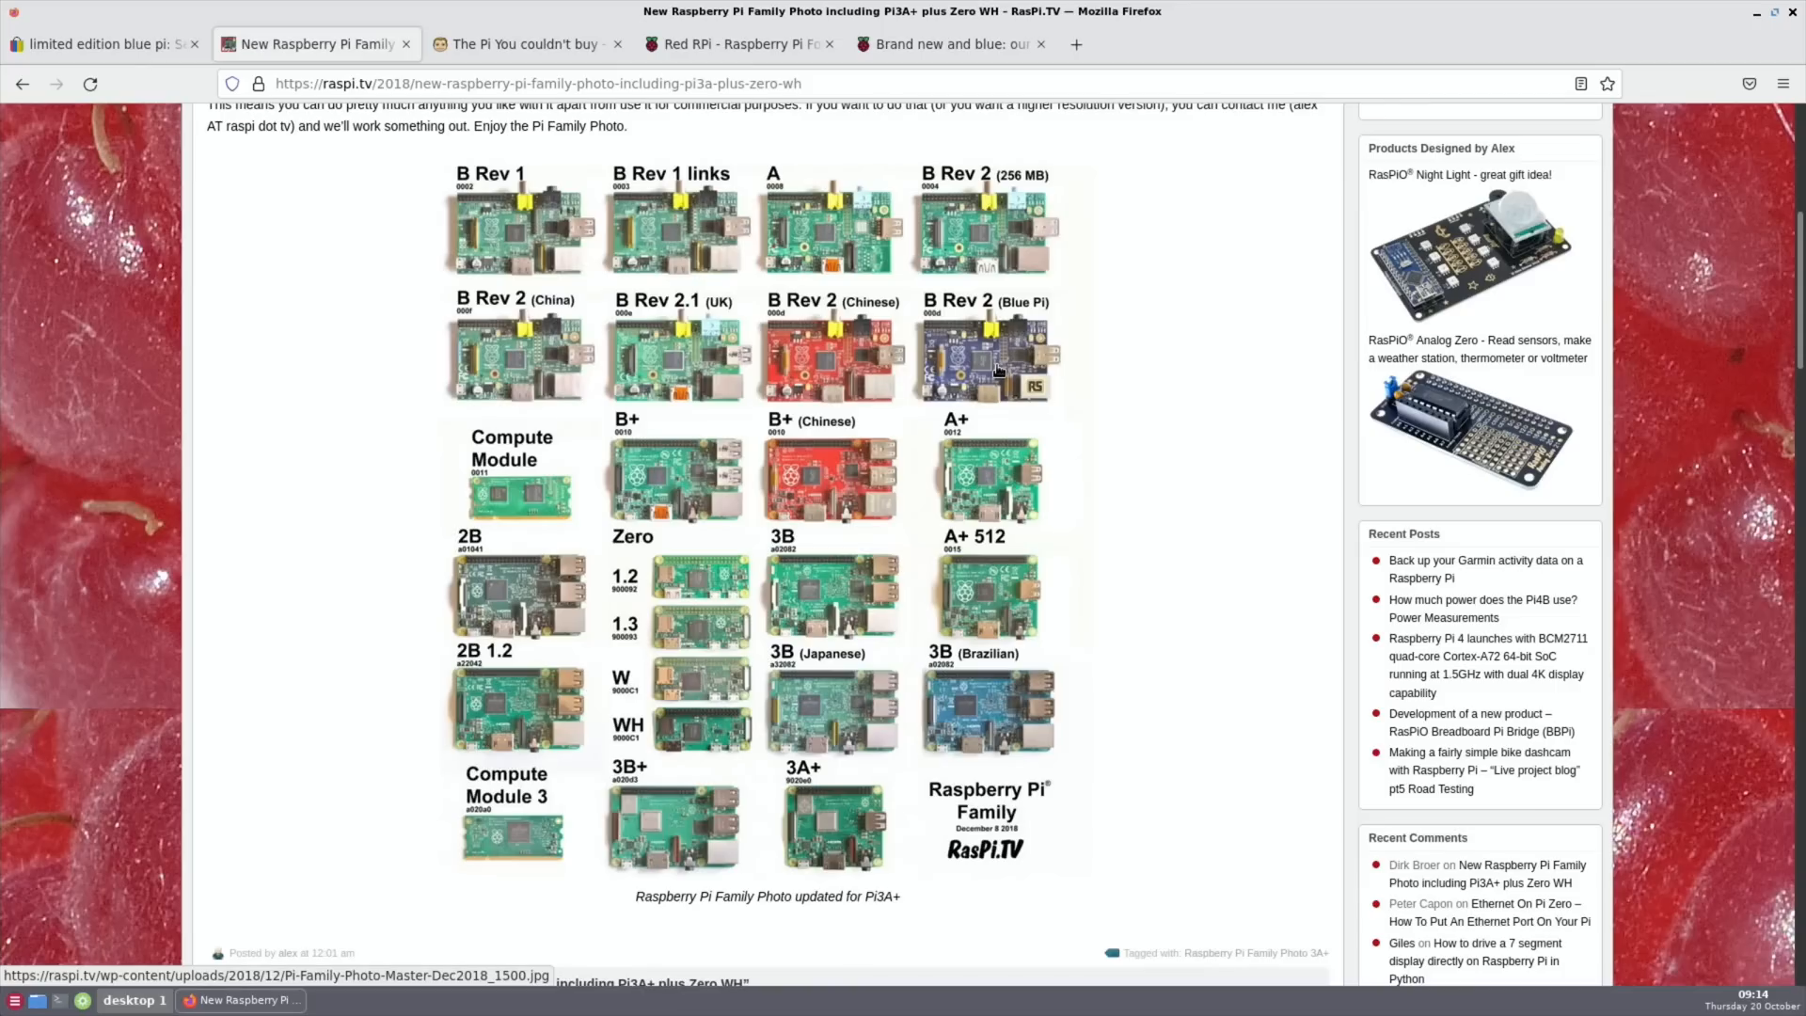
pyautogui.moveTo(997, 361)
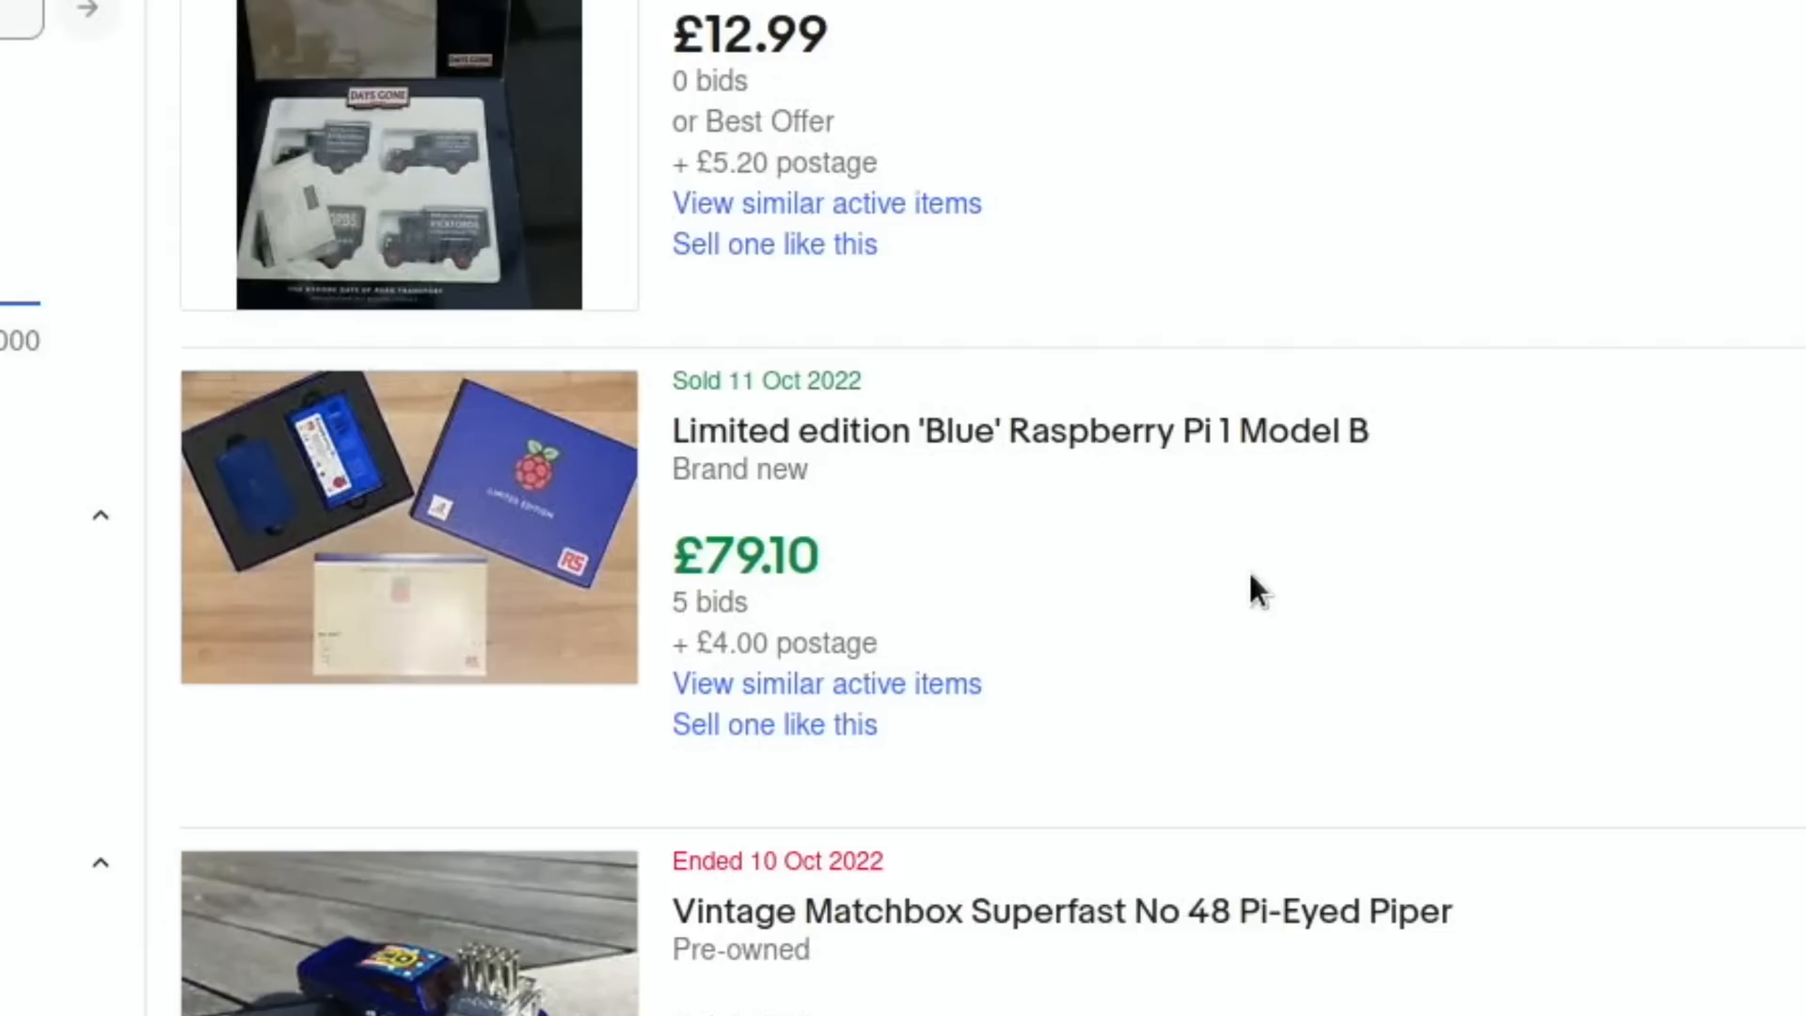
pyautogui.moveTo(1266, 604)
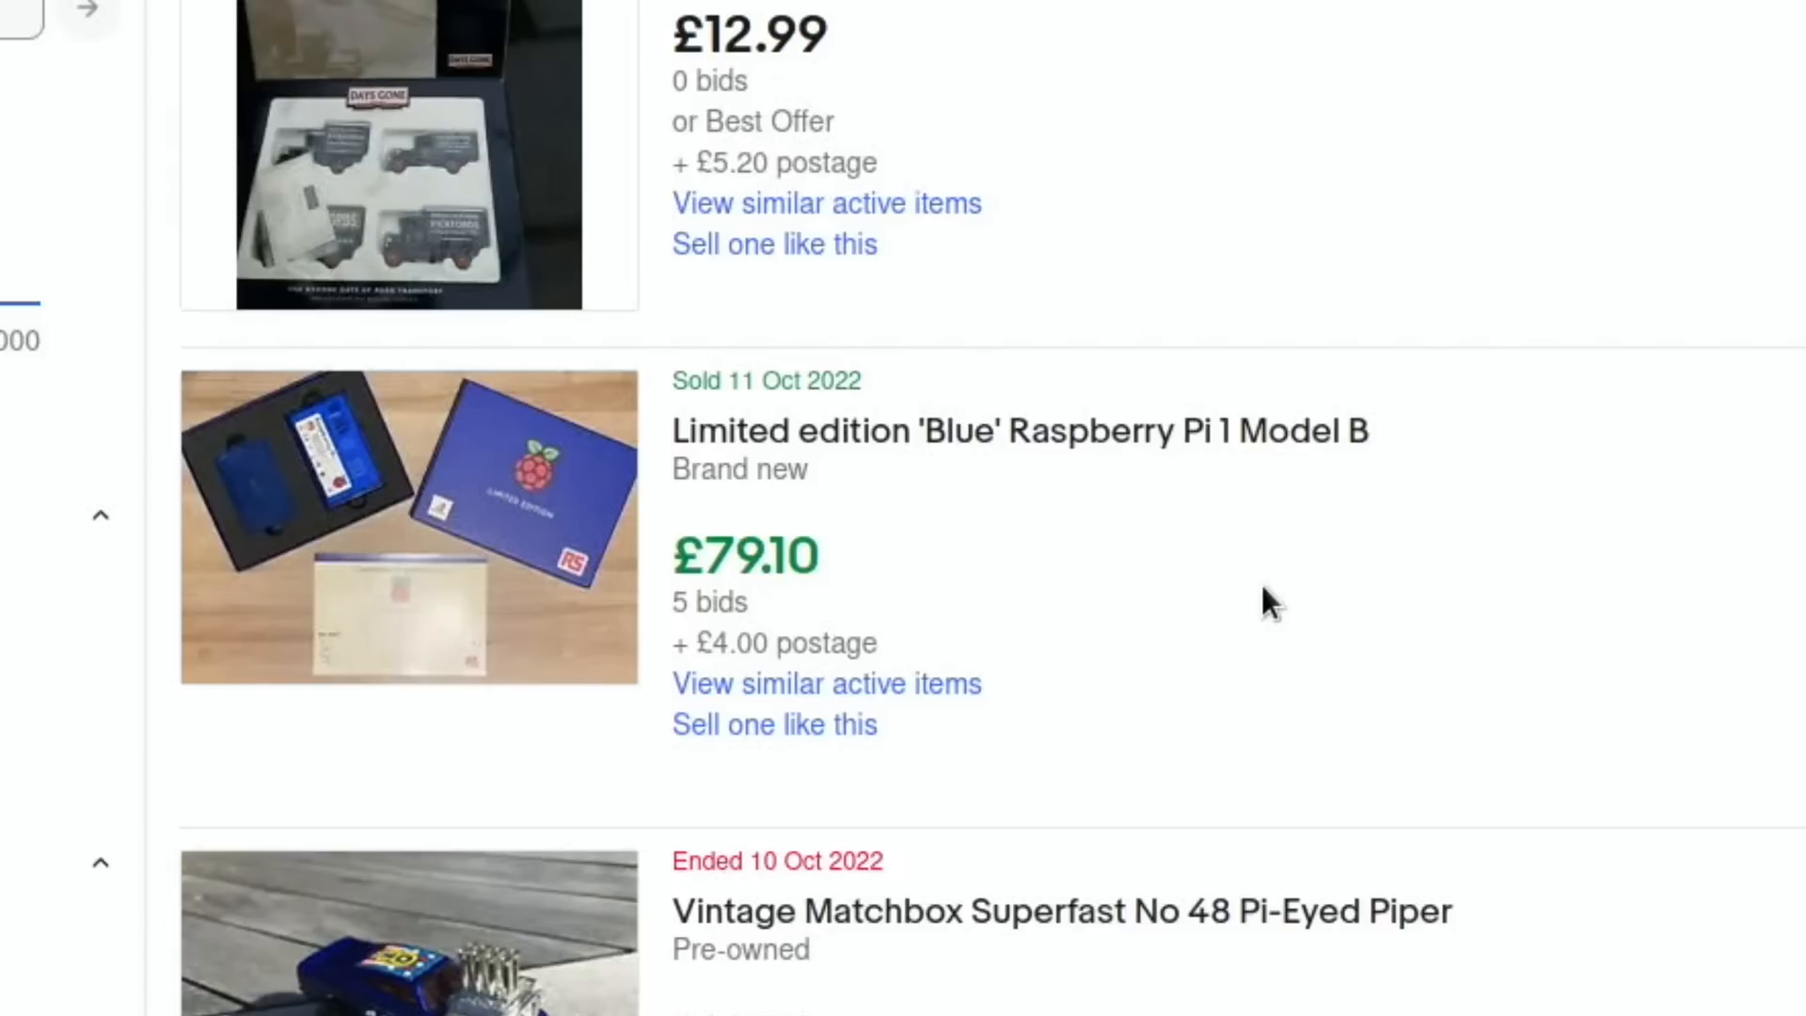
pyautogui.moveTo(427, 495)
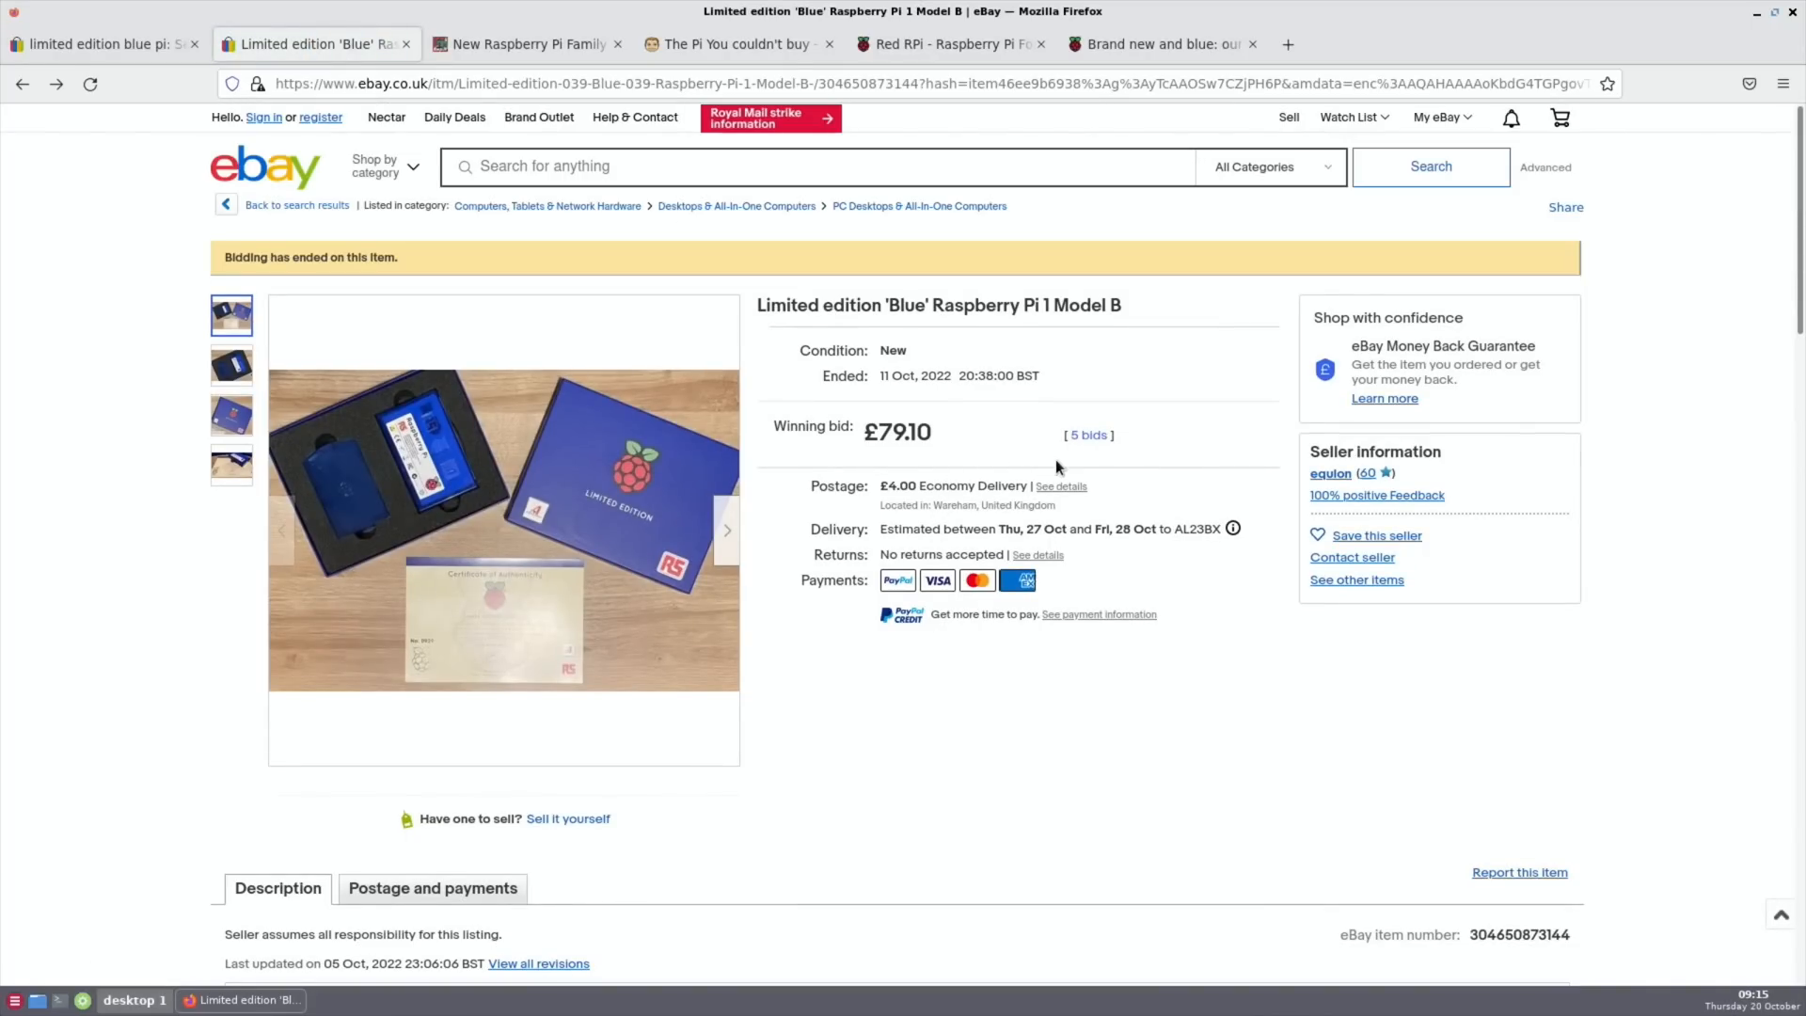
pyautogui.moveTo(933, 784)
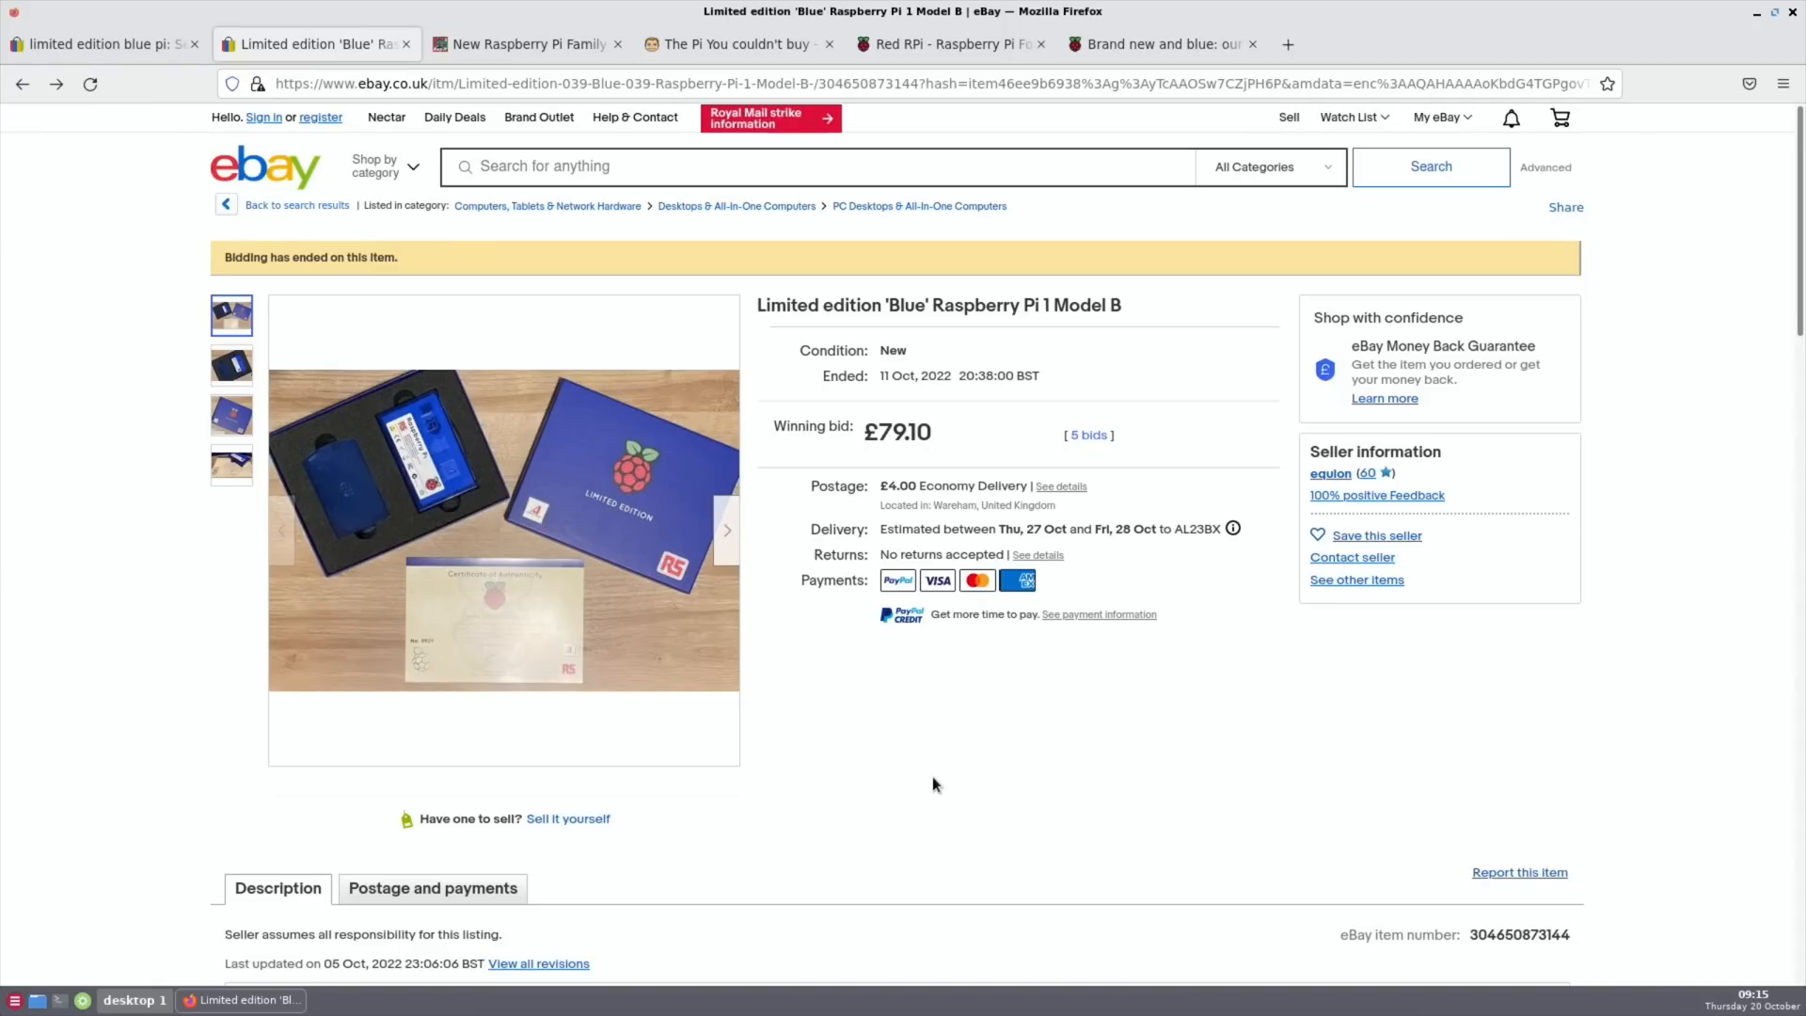
pyautogui.click(732, 43)
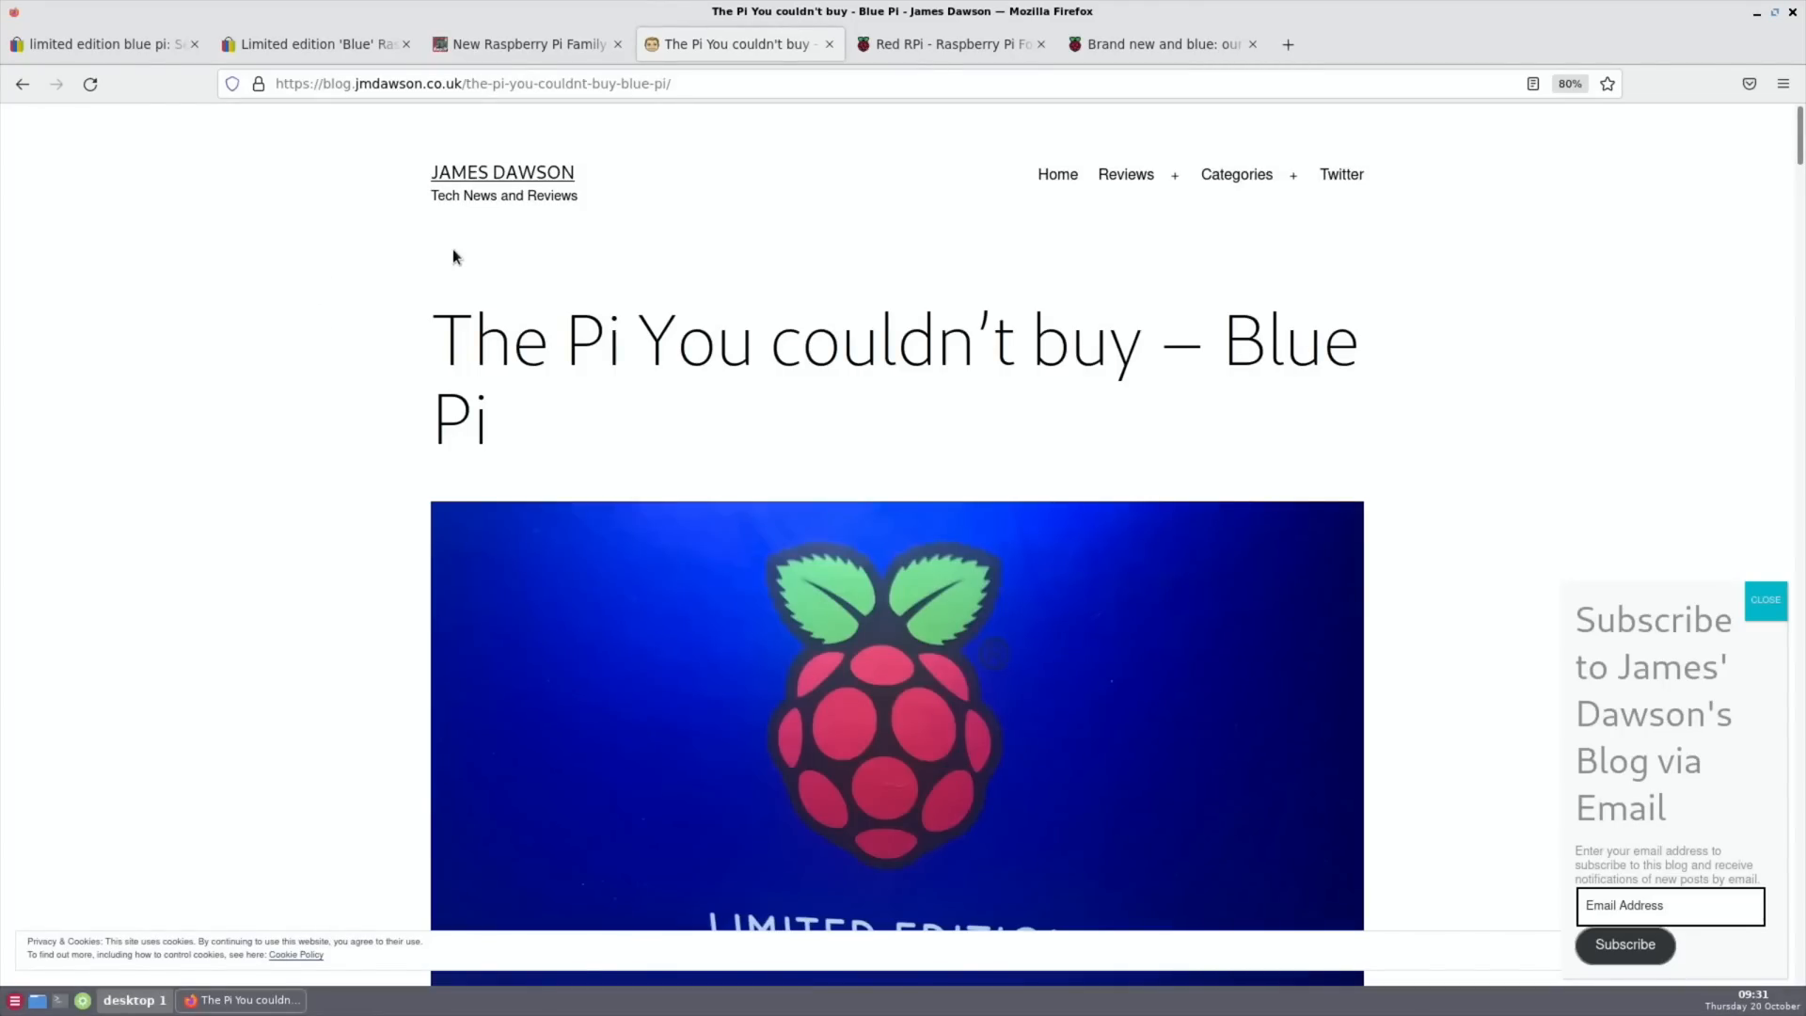
pyautogui.moveTo(950, 377)
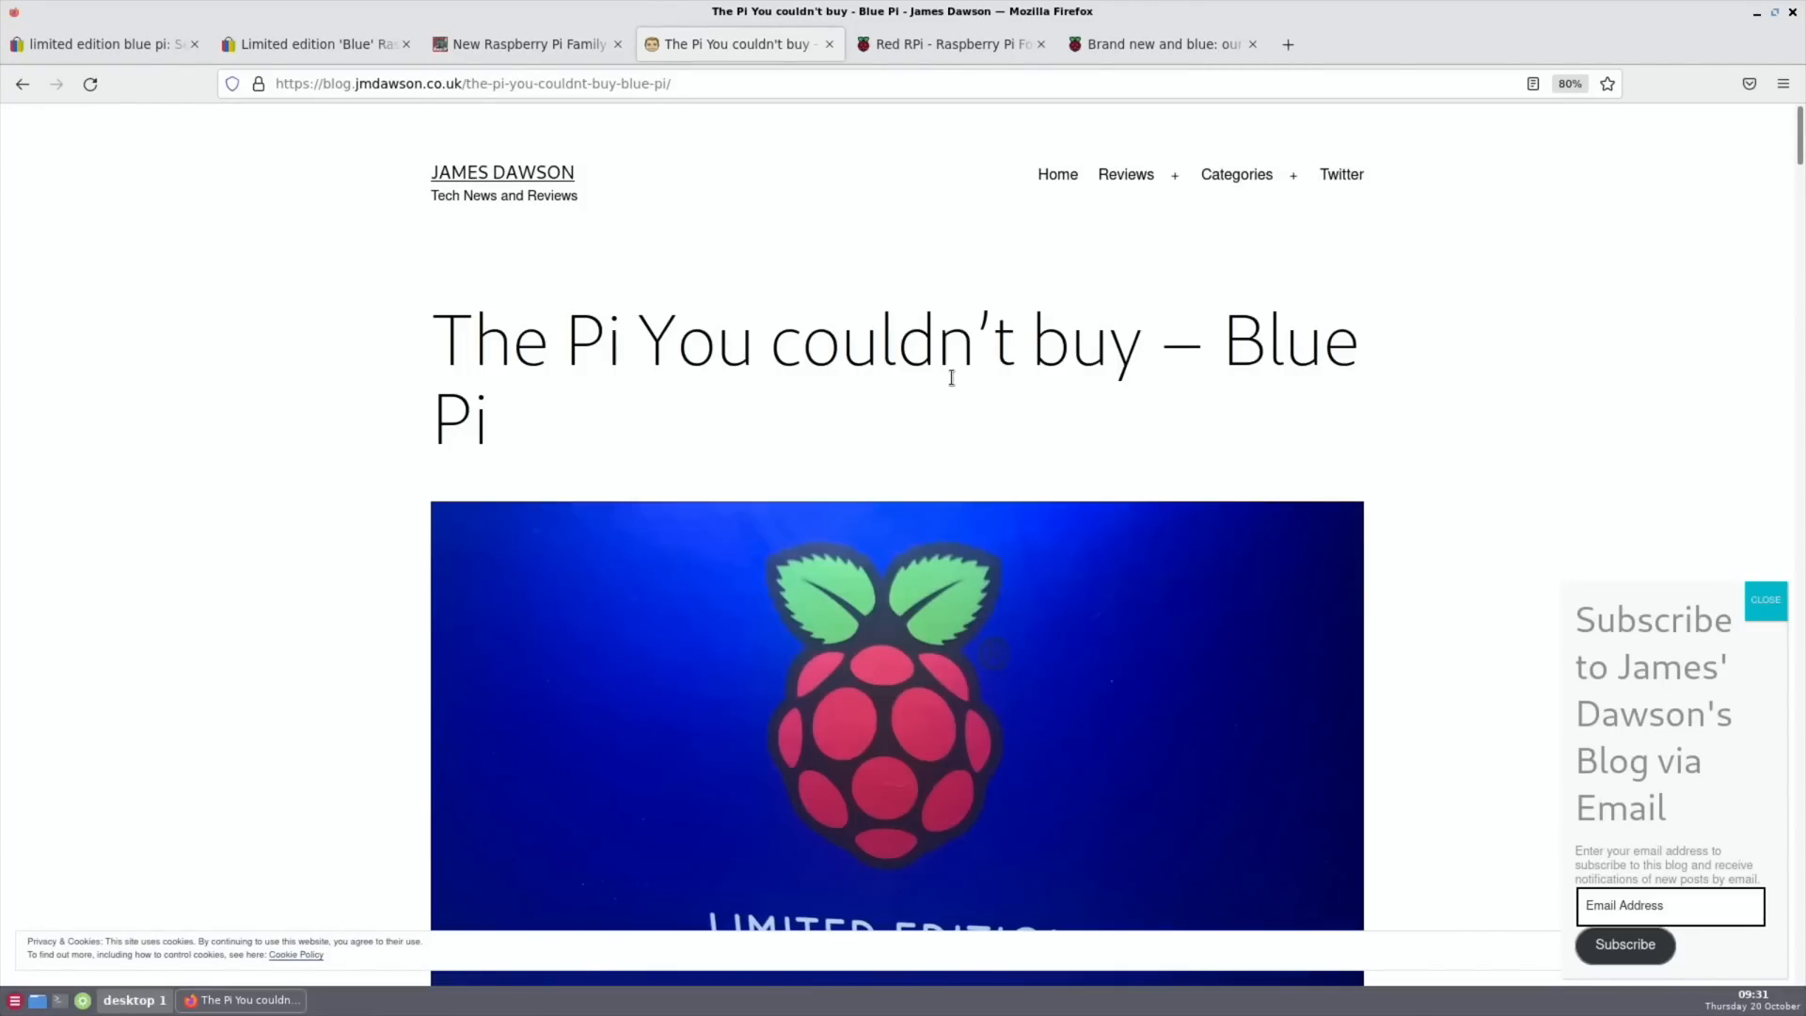
# - Read the Blue Pi blog post from its Introduction to the start of the Unboxing section
pyautogui.scroll(-3)
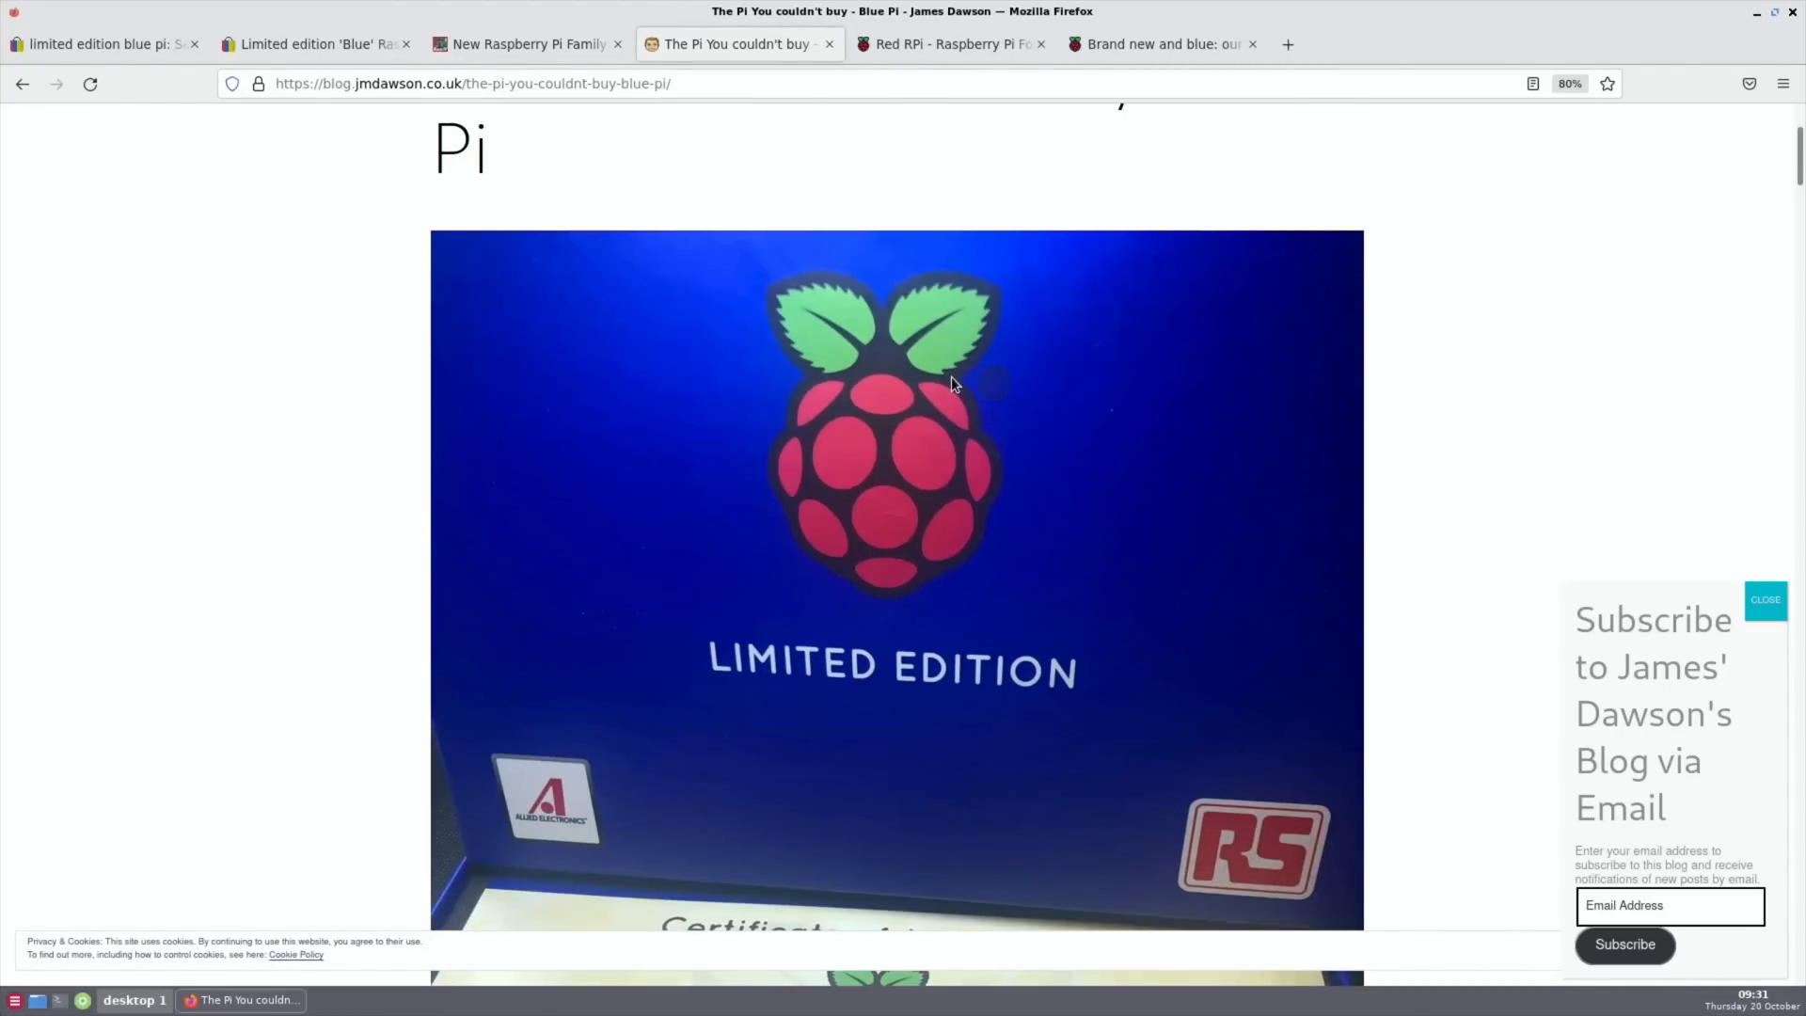
pyautogui.scroll(-3)
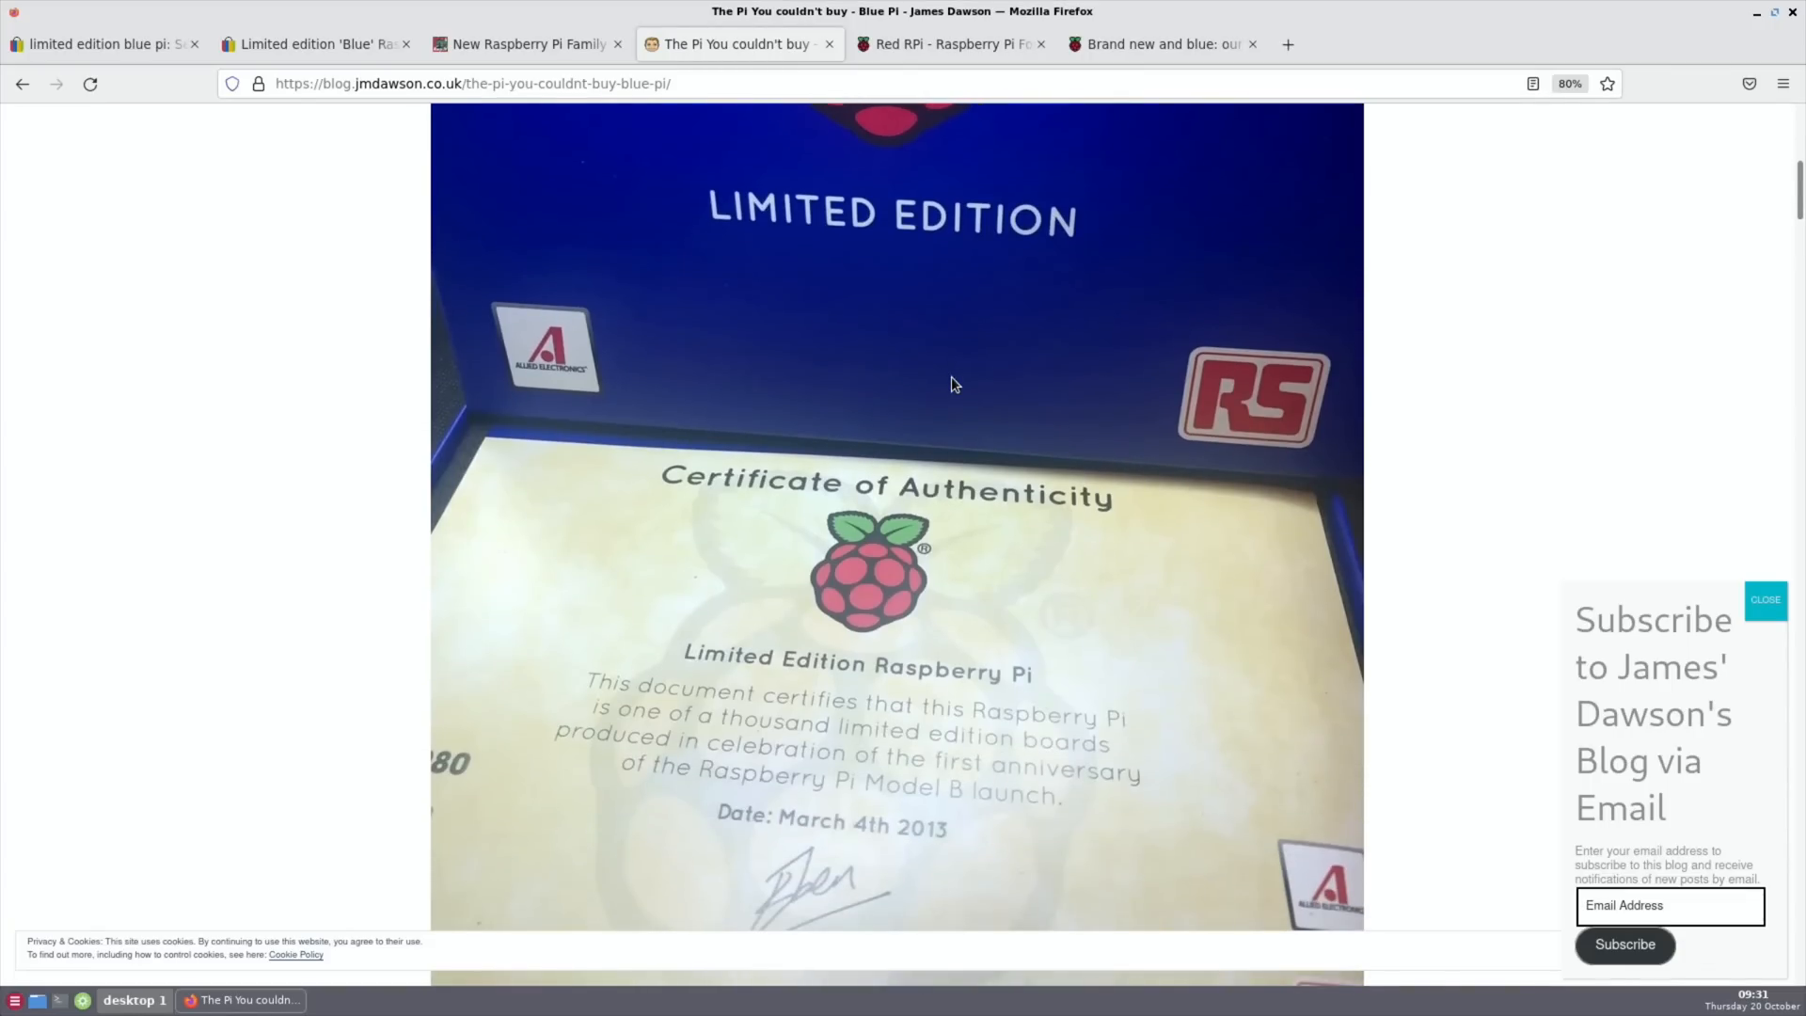
pyautogui.scroll(-3)
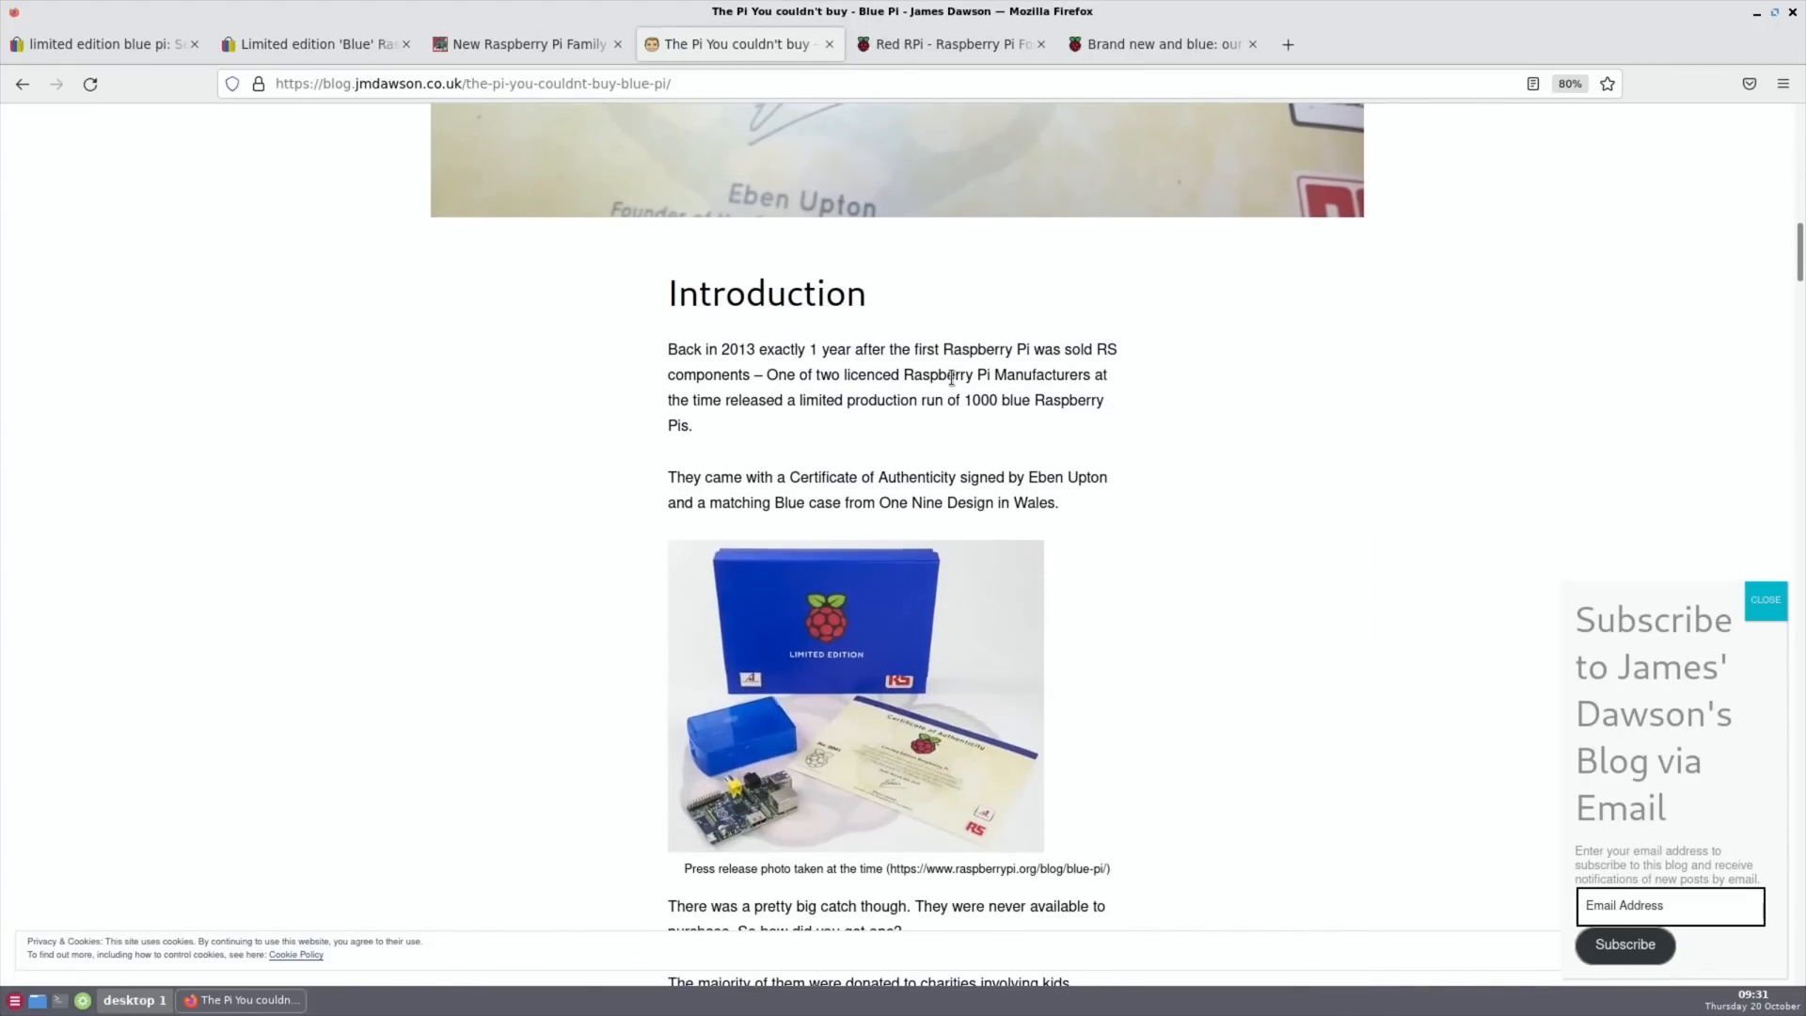
pyautogui.scroll(-3)
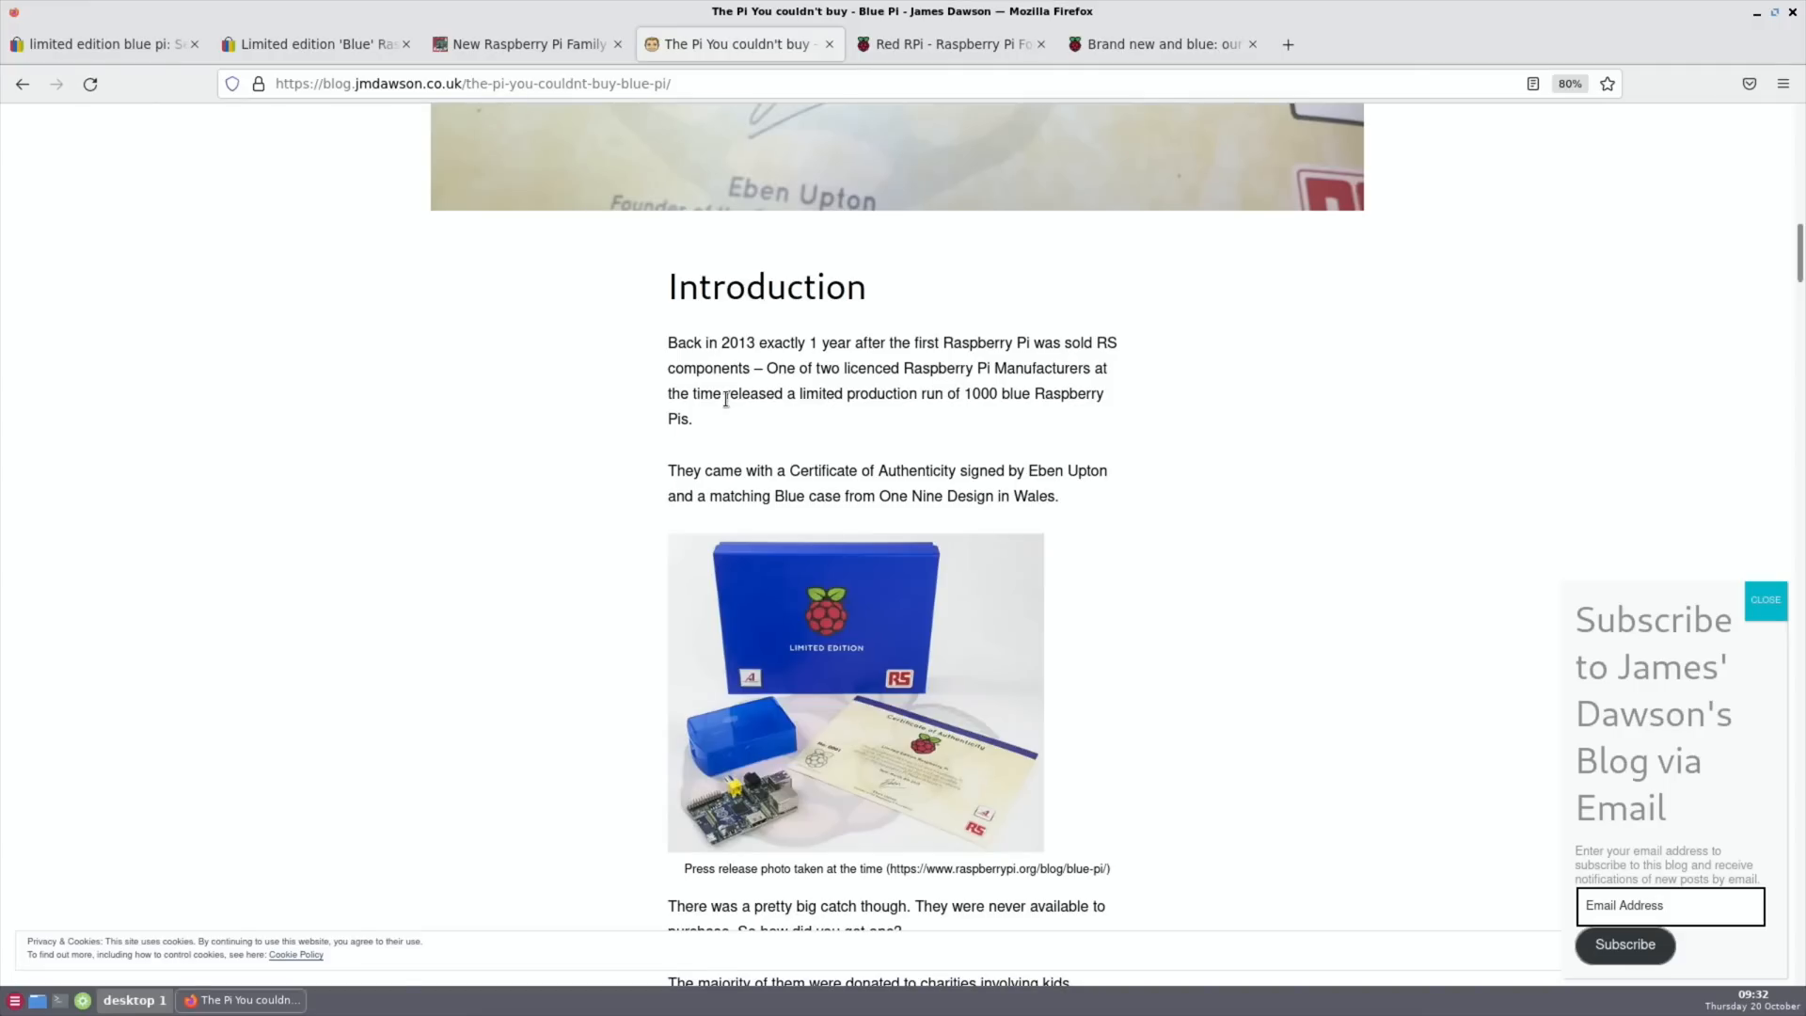
pyautogui.moveTo(459, 451)
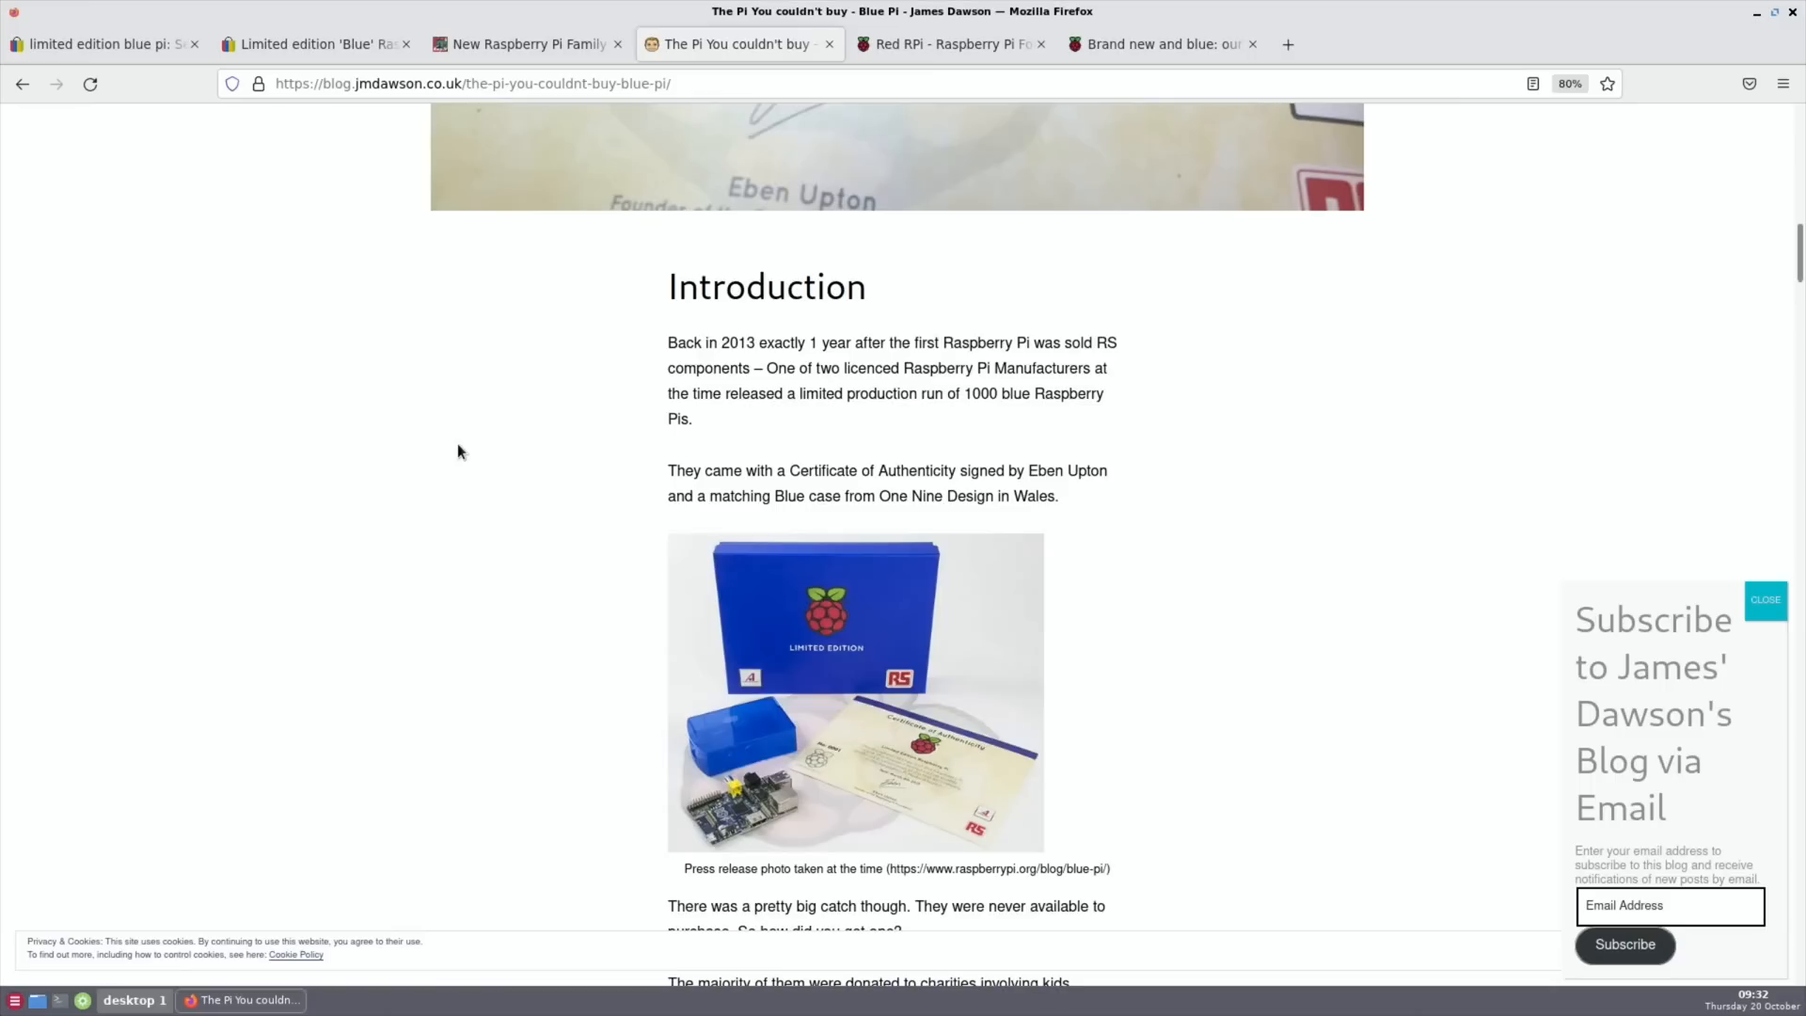
pyautogui.scroll(-3)
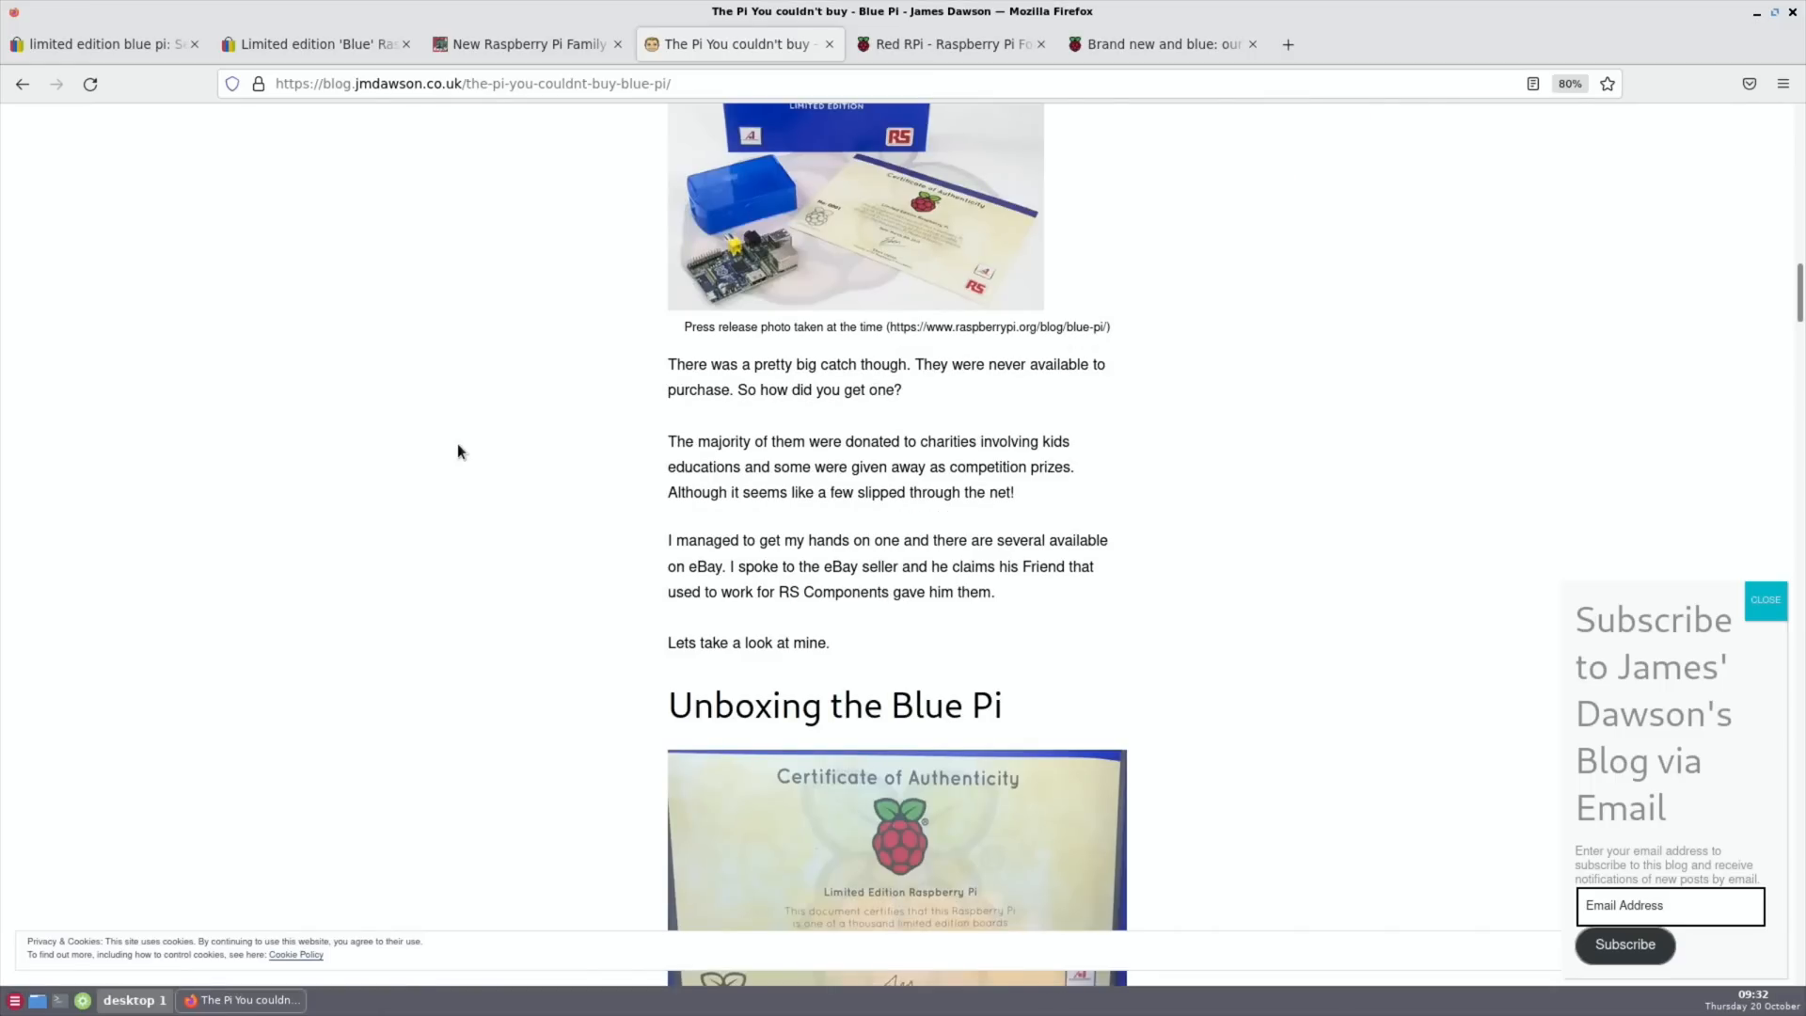
pyautogui.moveTo(523, 490)
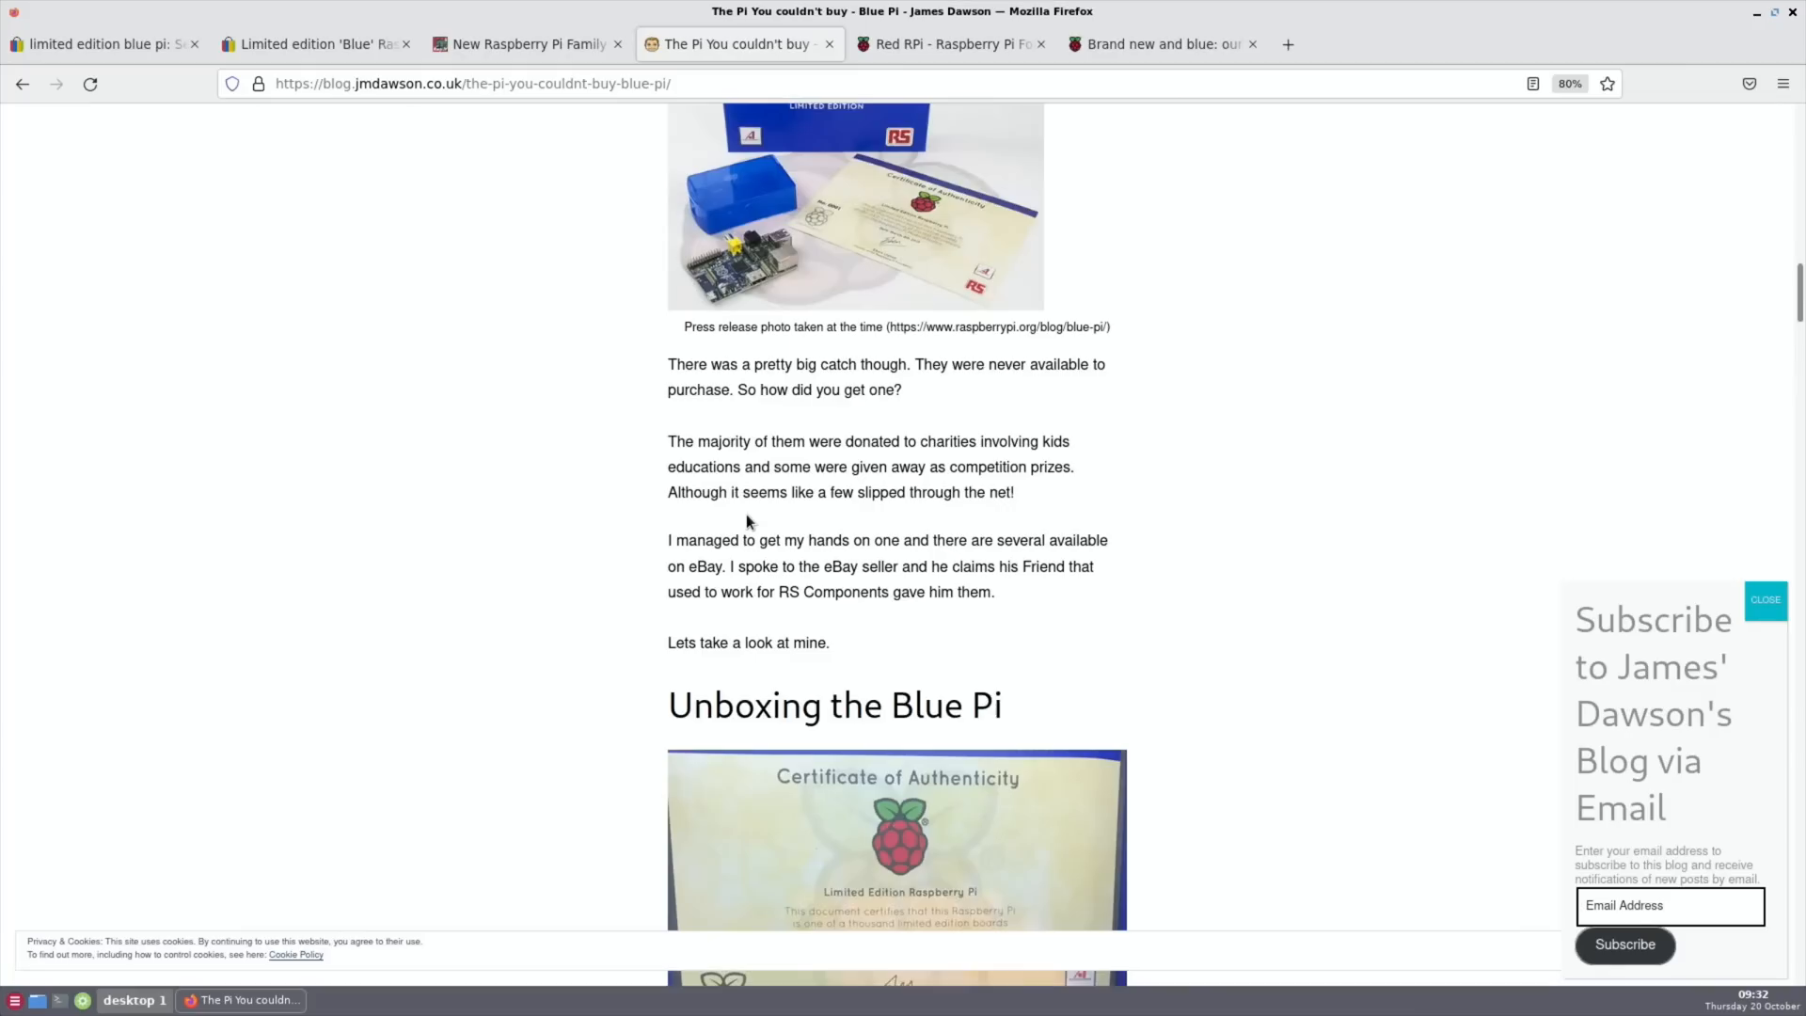
pyautogui.moveTo(1177, 519)
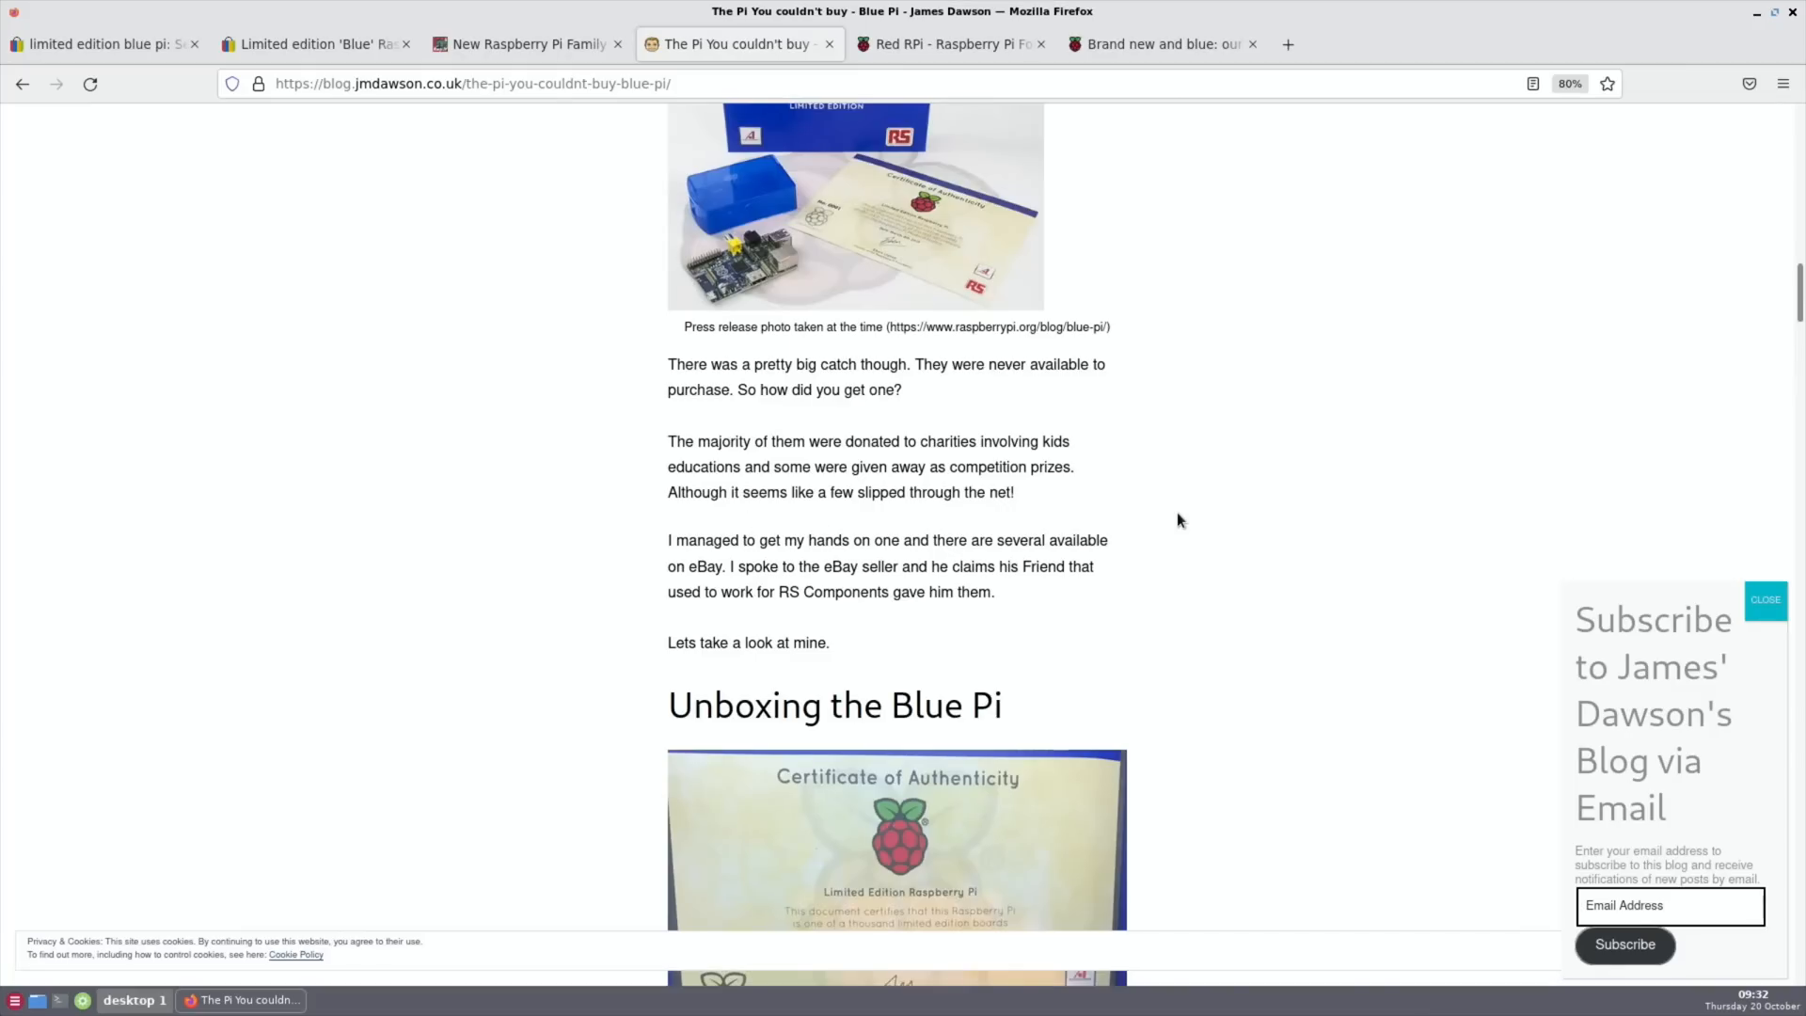
pyautogui.moveTo(756, 622)
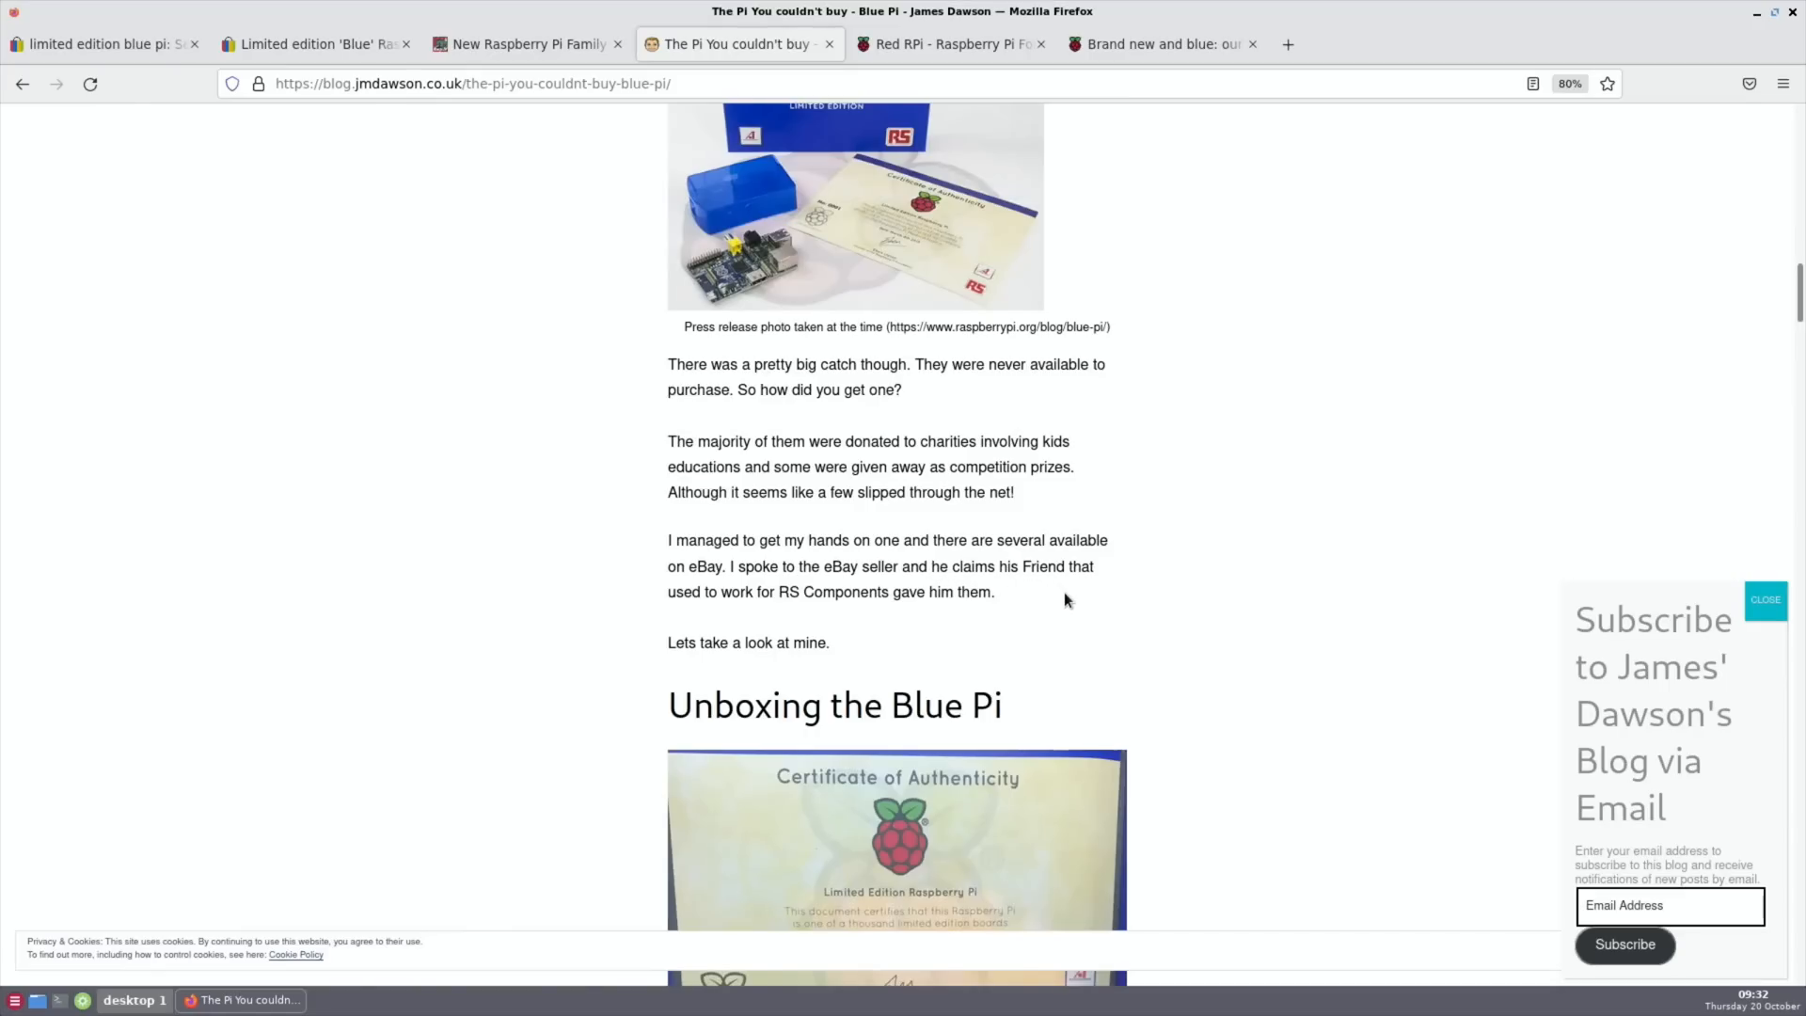
pyautogui.moveTo(519, 563)
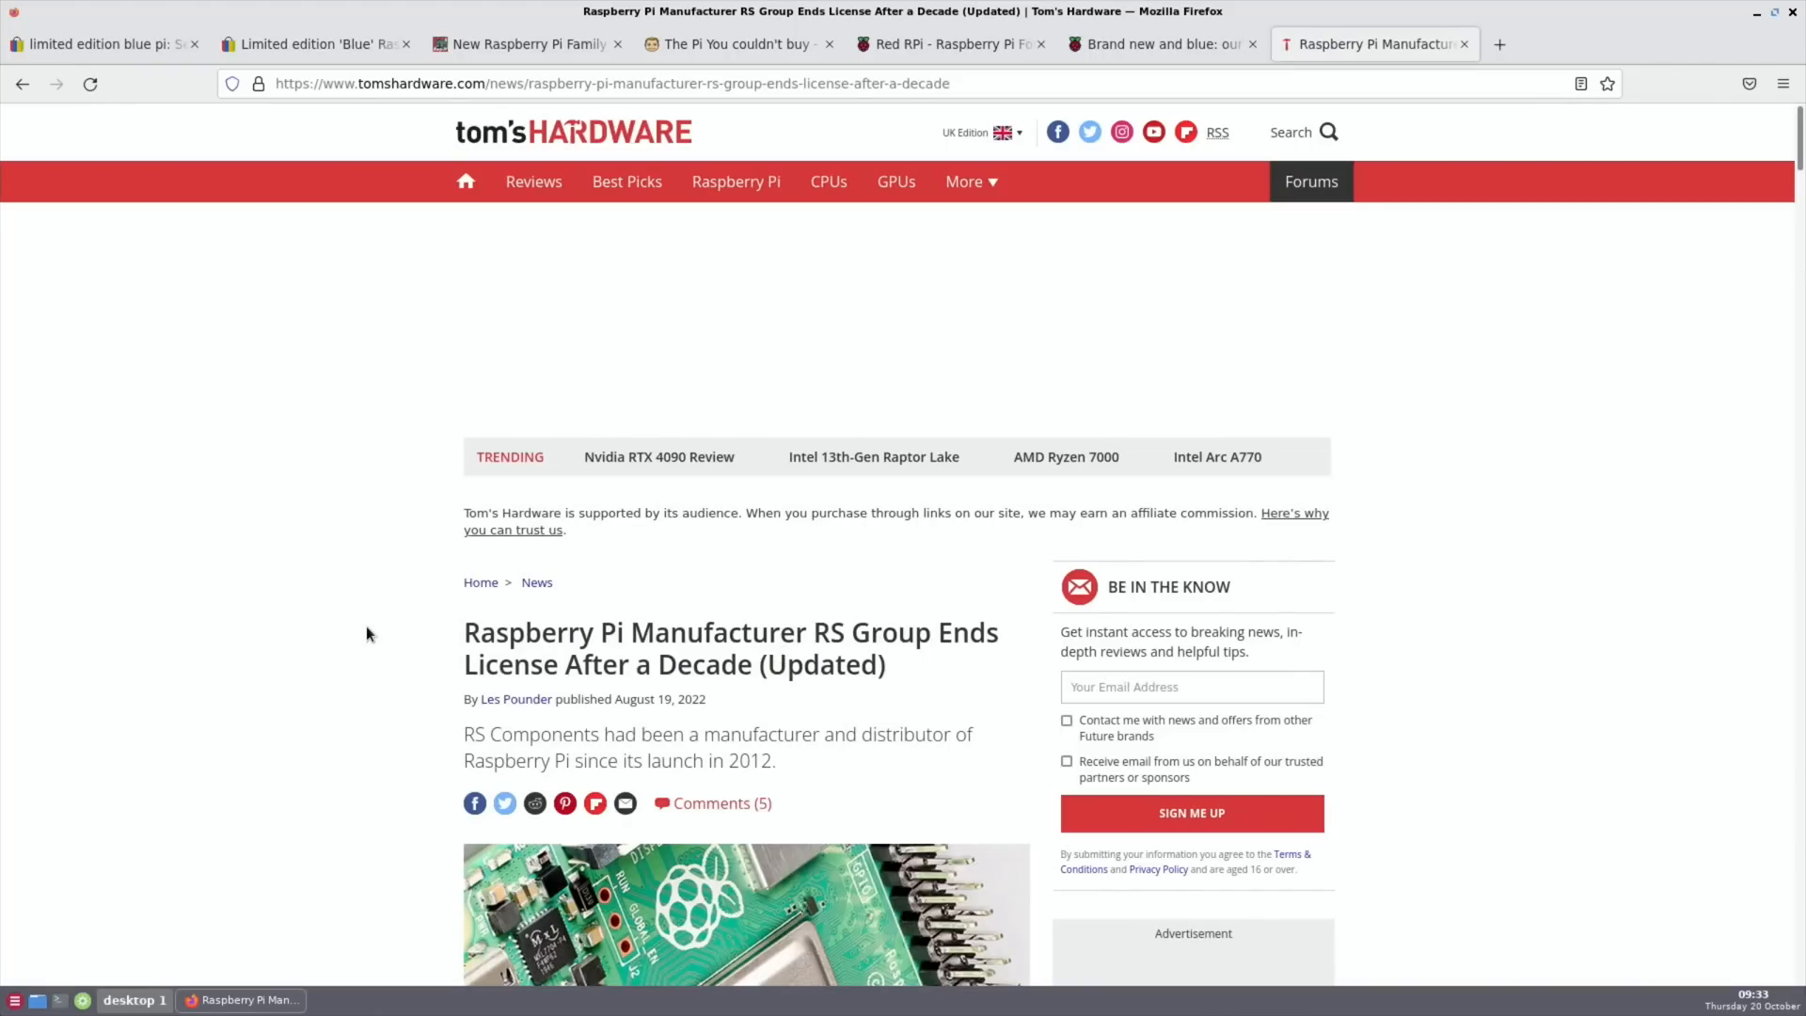
# - Return to the Blue Pi blog post and read through the Red Pi section into the Conclusion
pyautogui.scroll(-3)
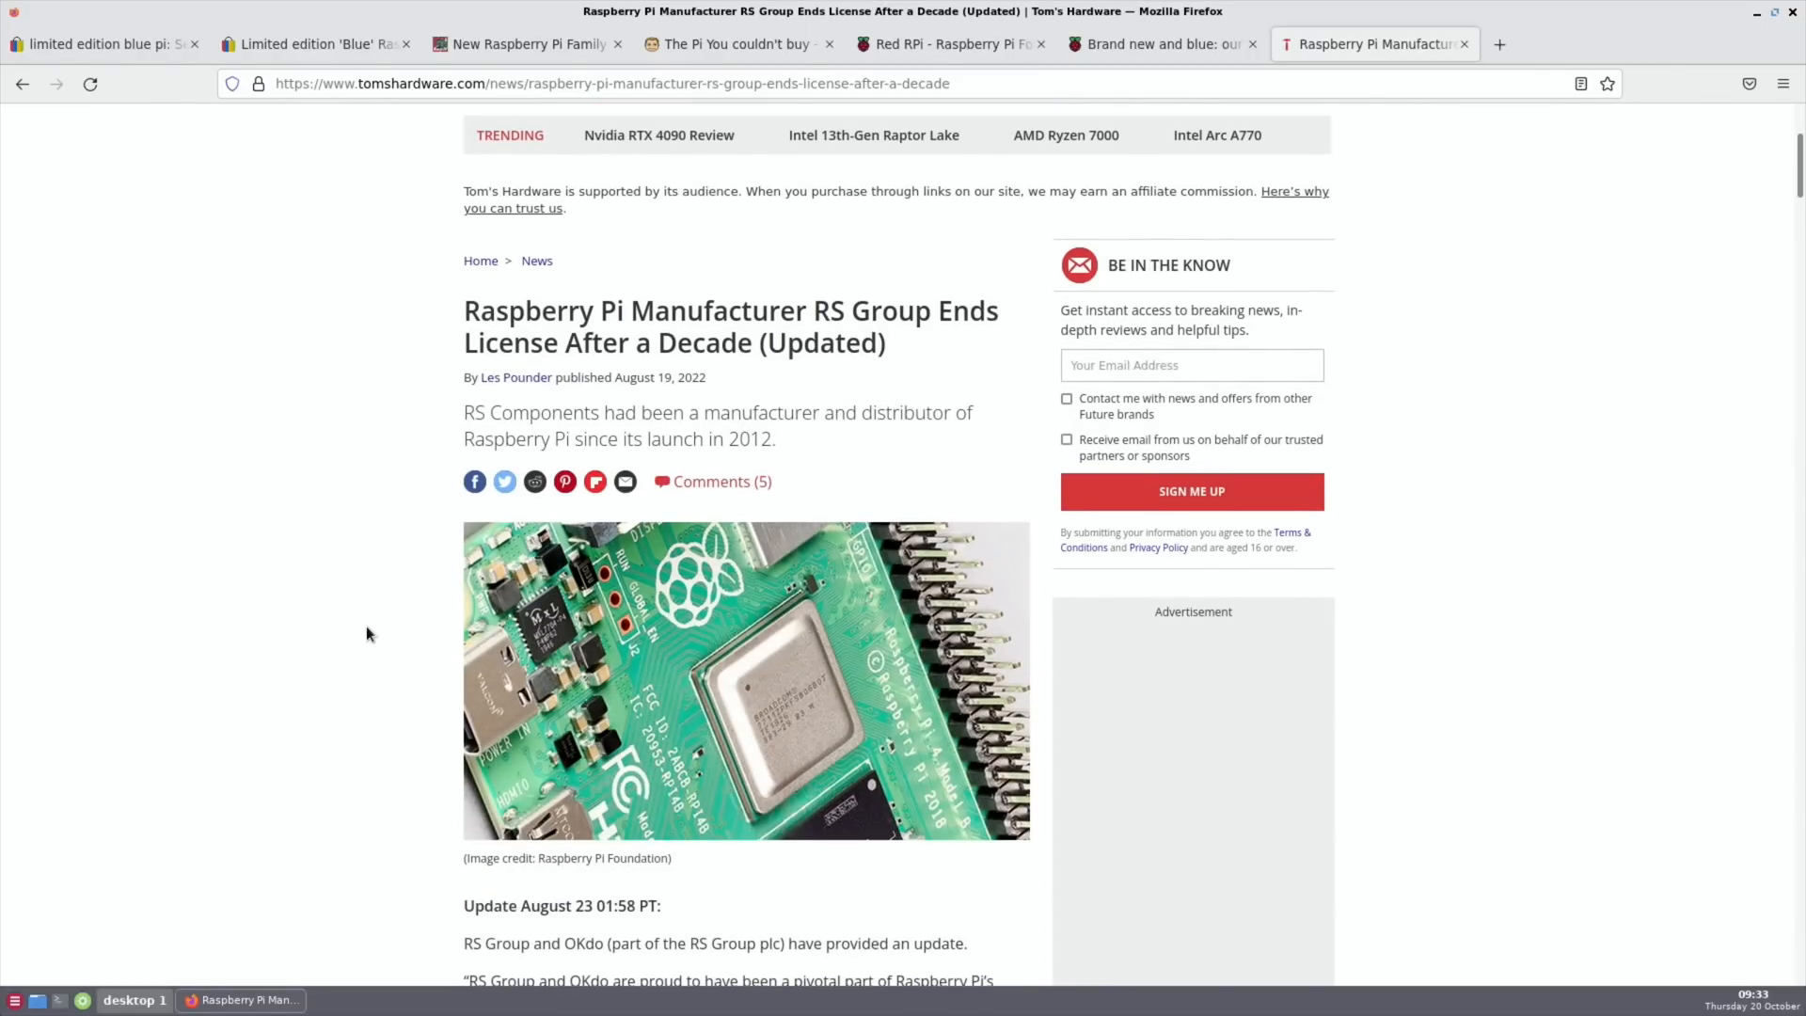
pyautogui.click(732, 44)
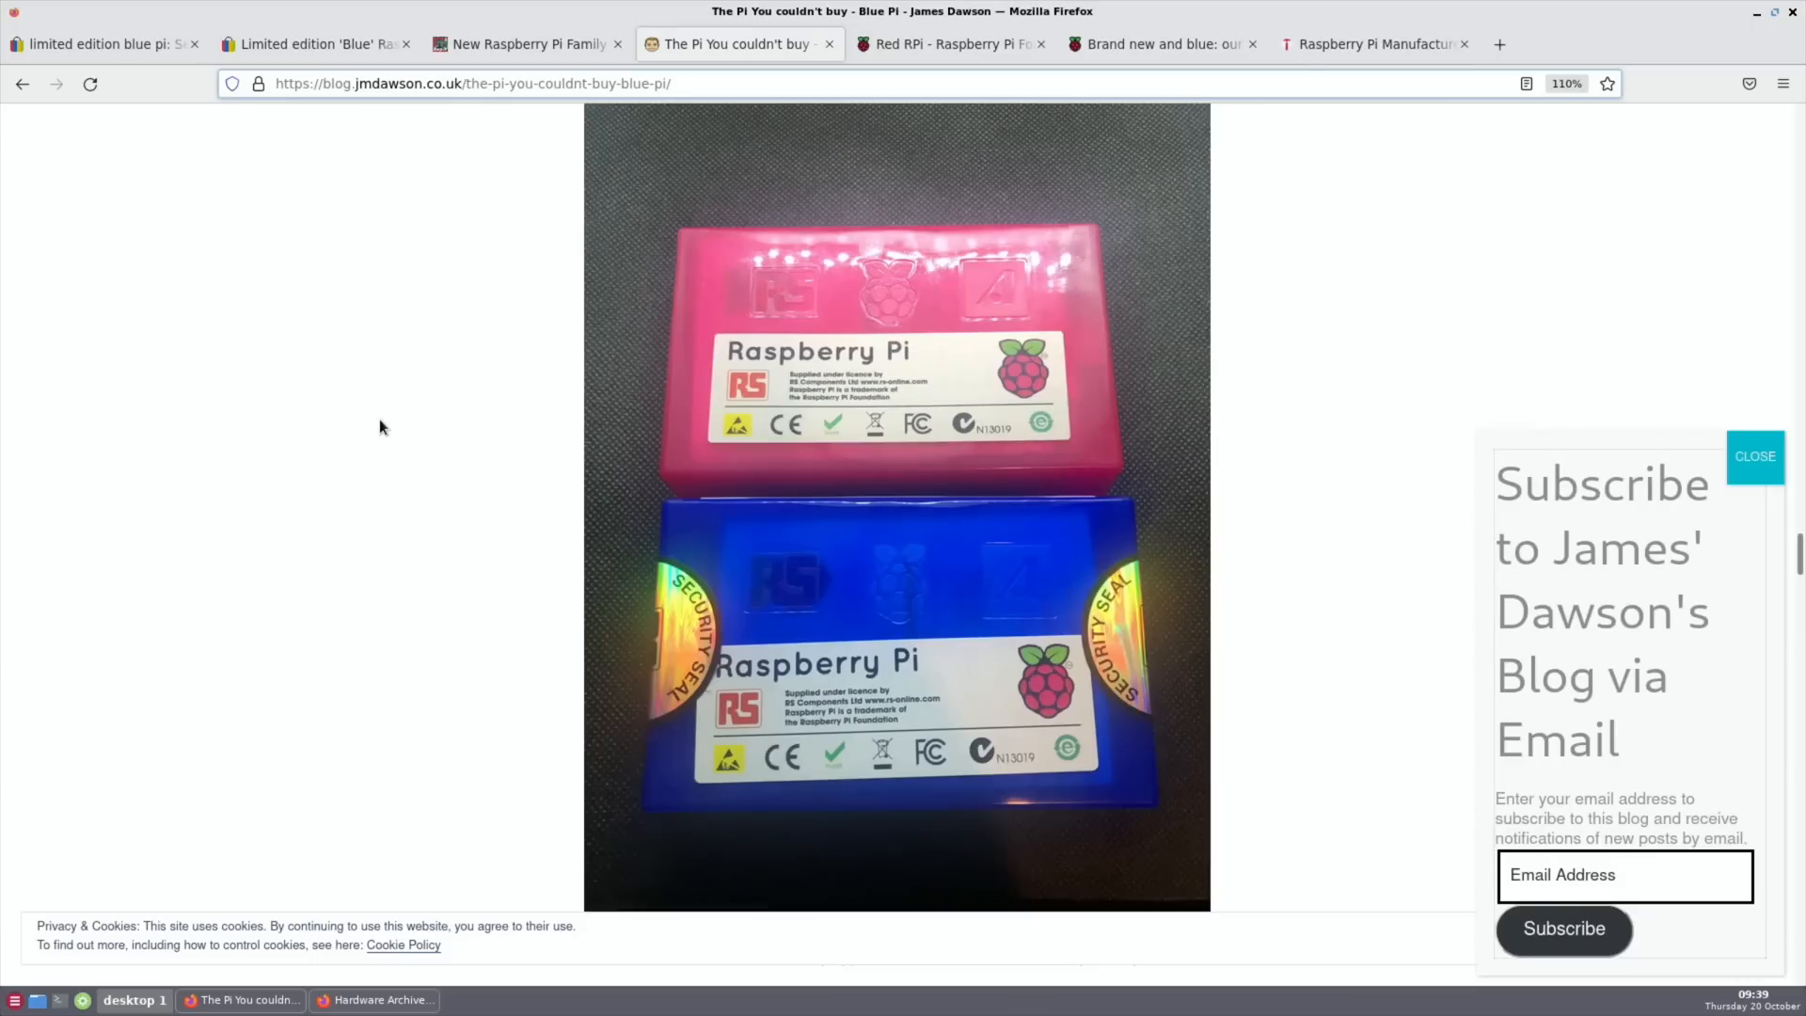
pyautogui.scroll(-3)
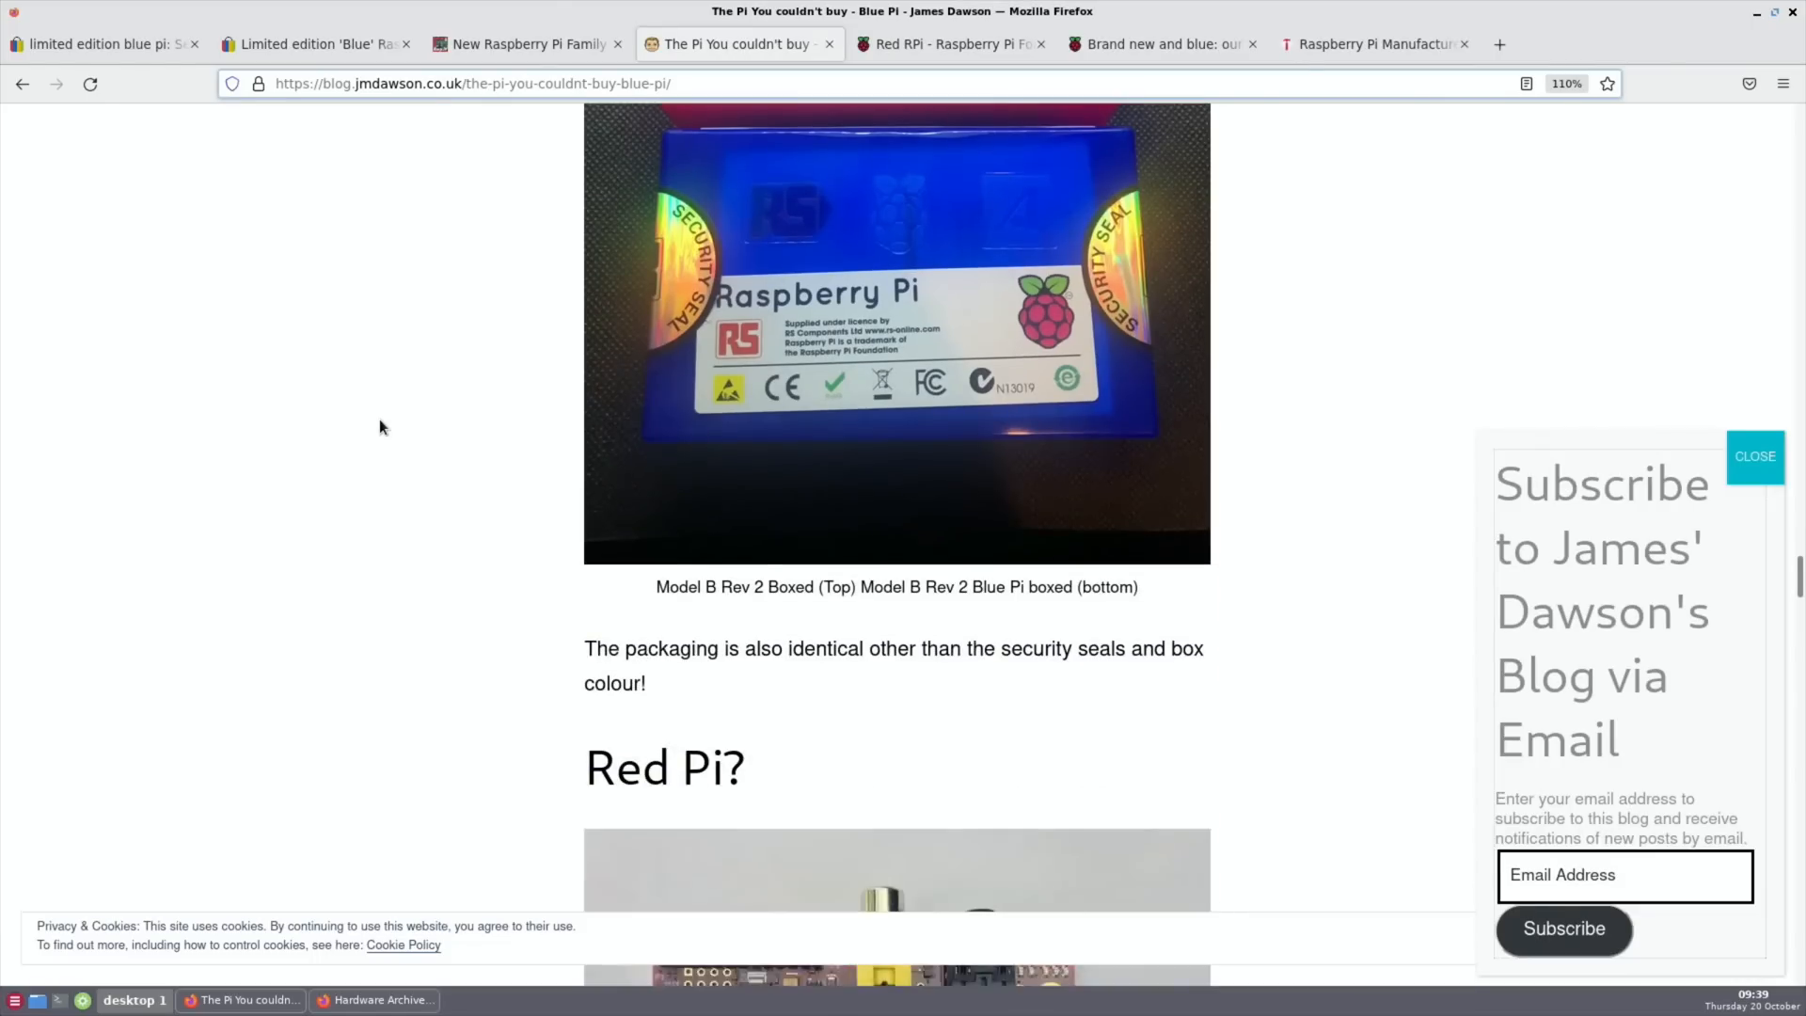
pyautogui.scroll(-3)
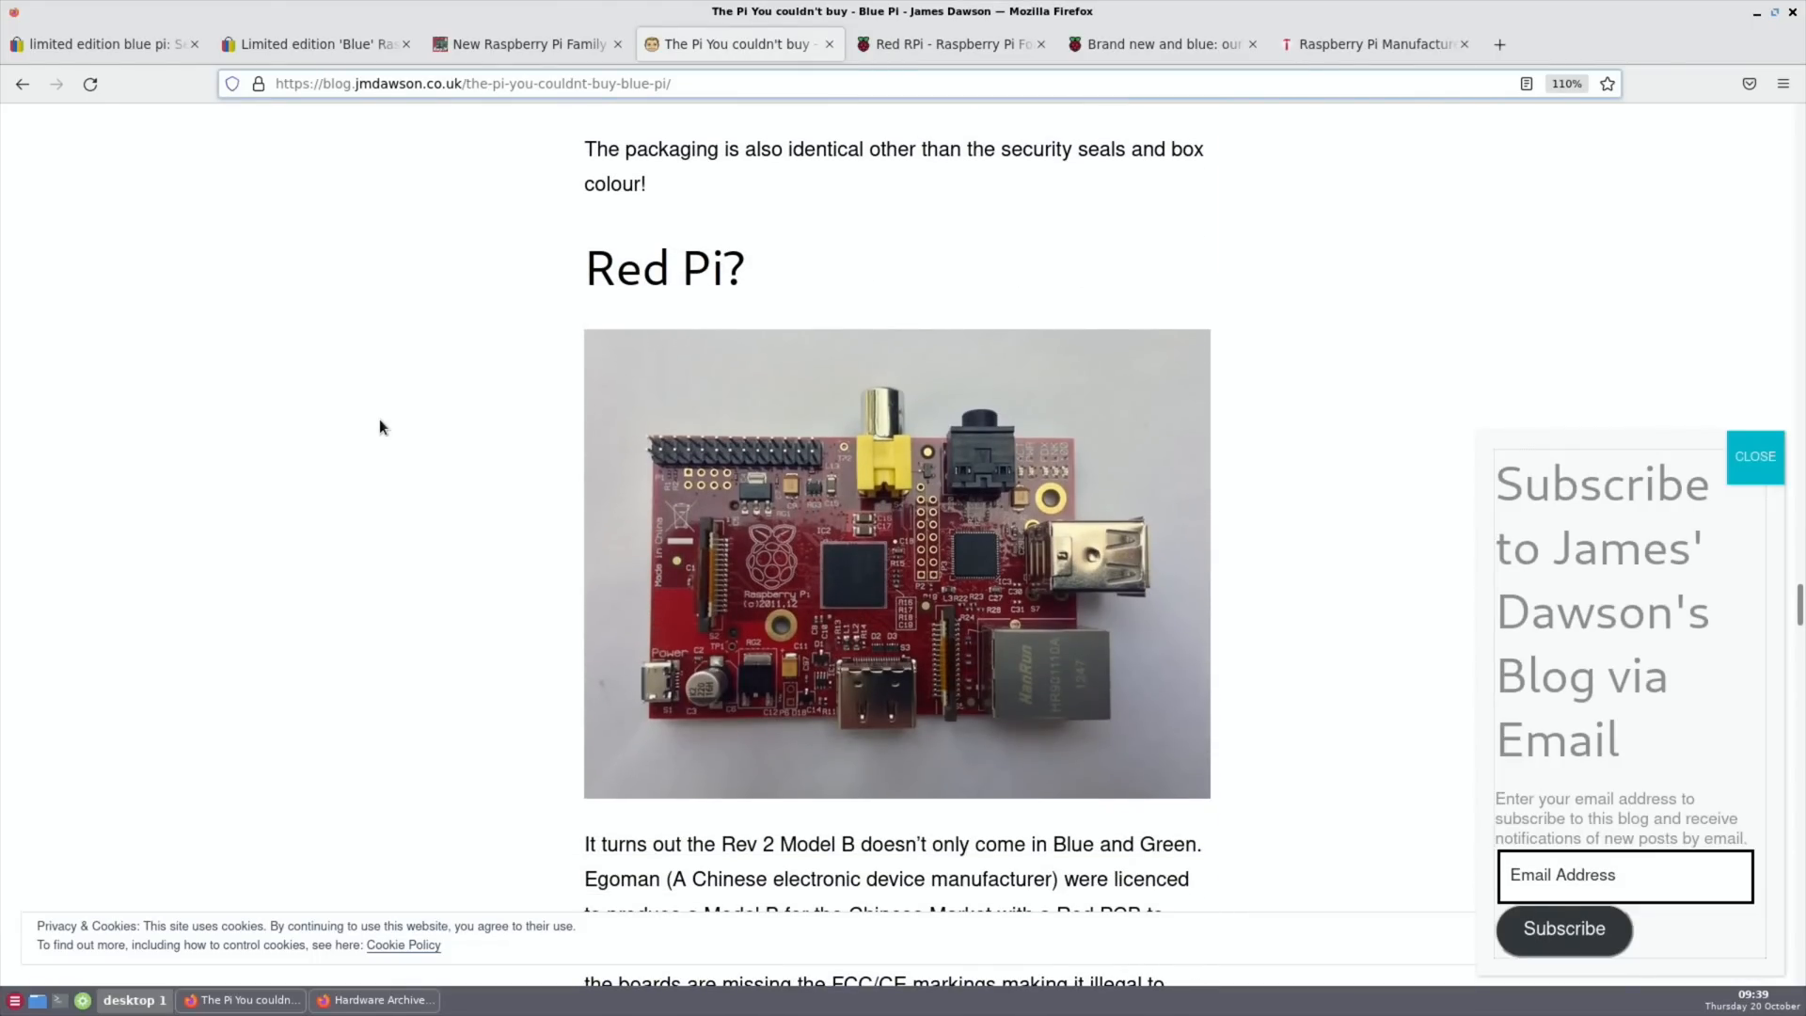
pyautogui.scroll(-3)
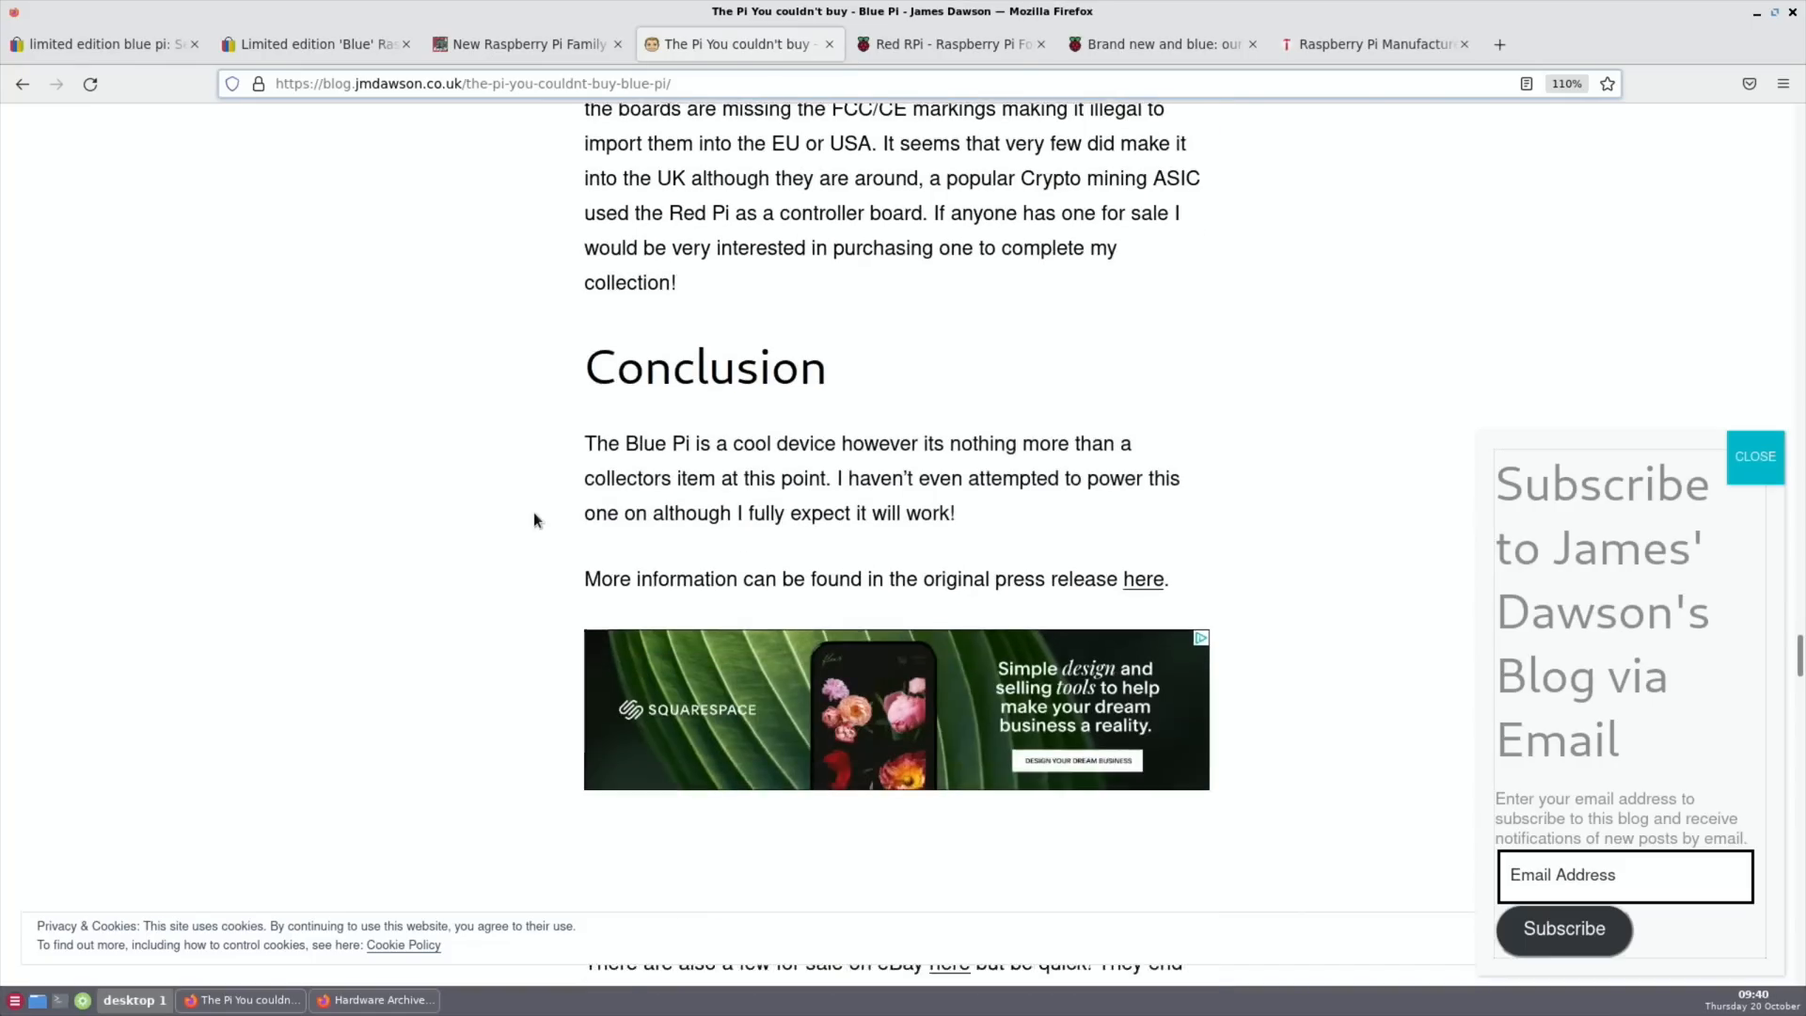
pyautogui.scroll(-3)
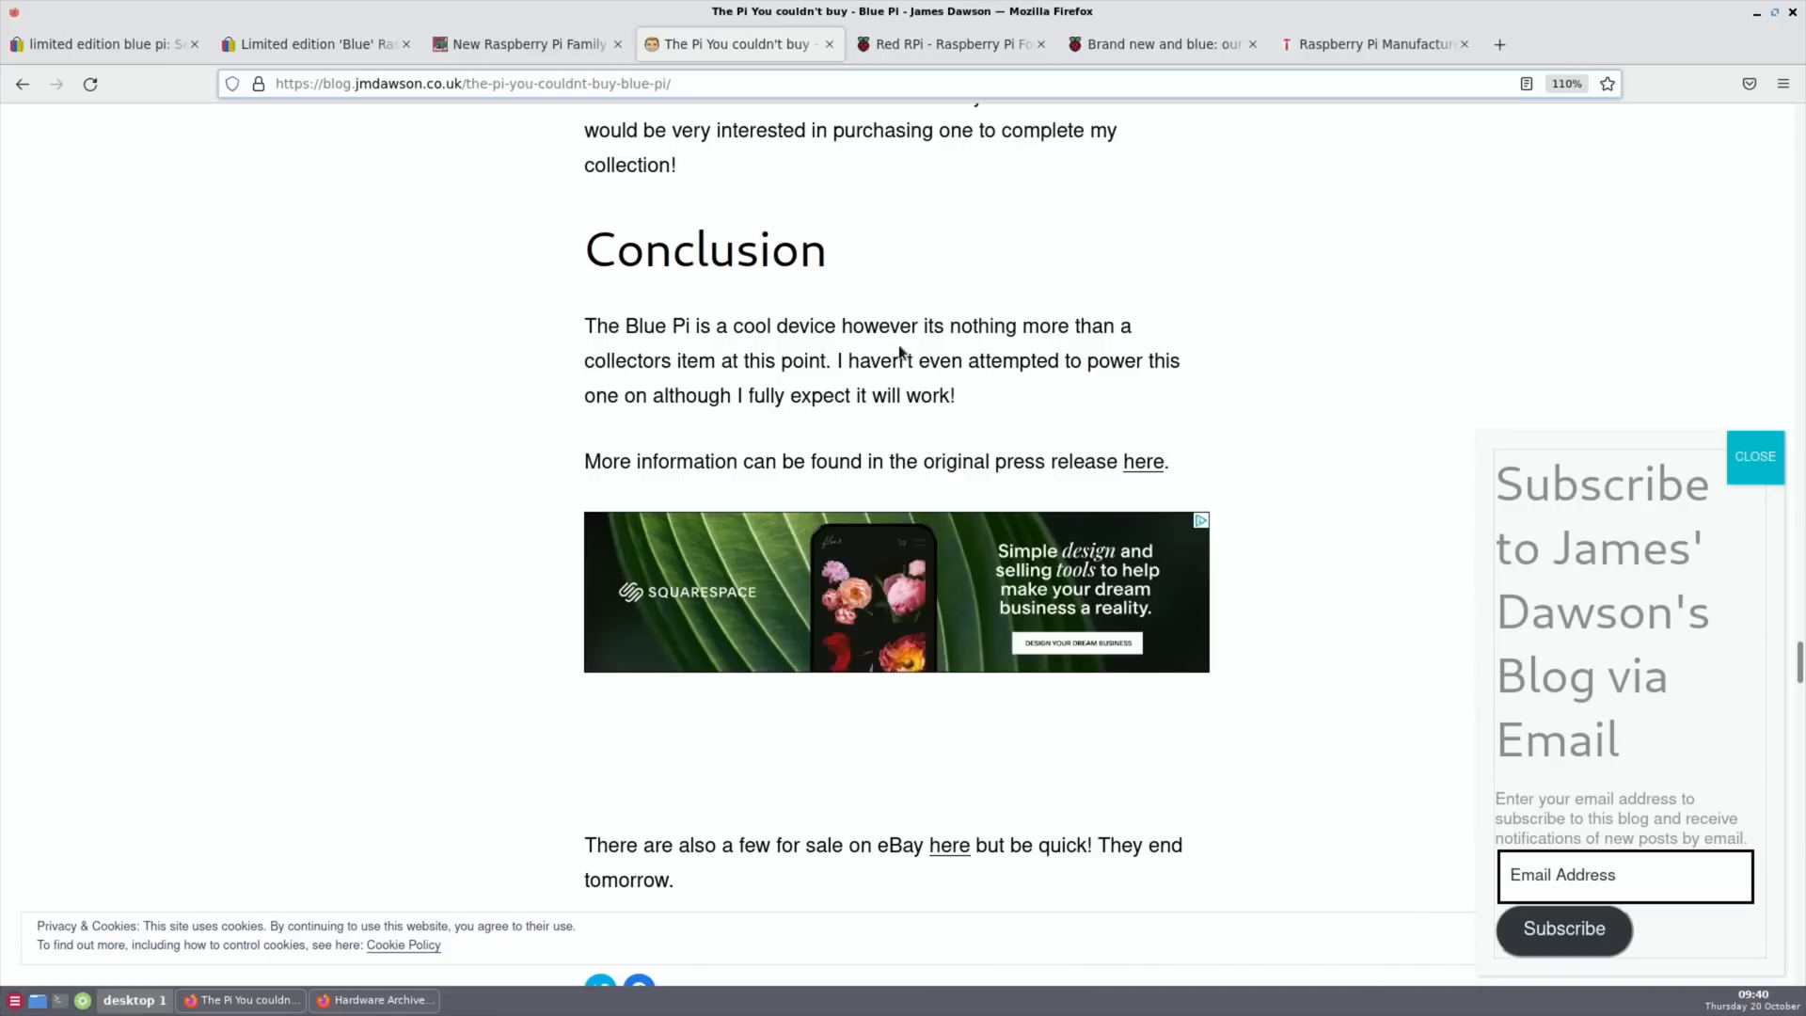
pyautogui.moveTo(690, 395)
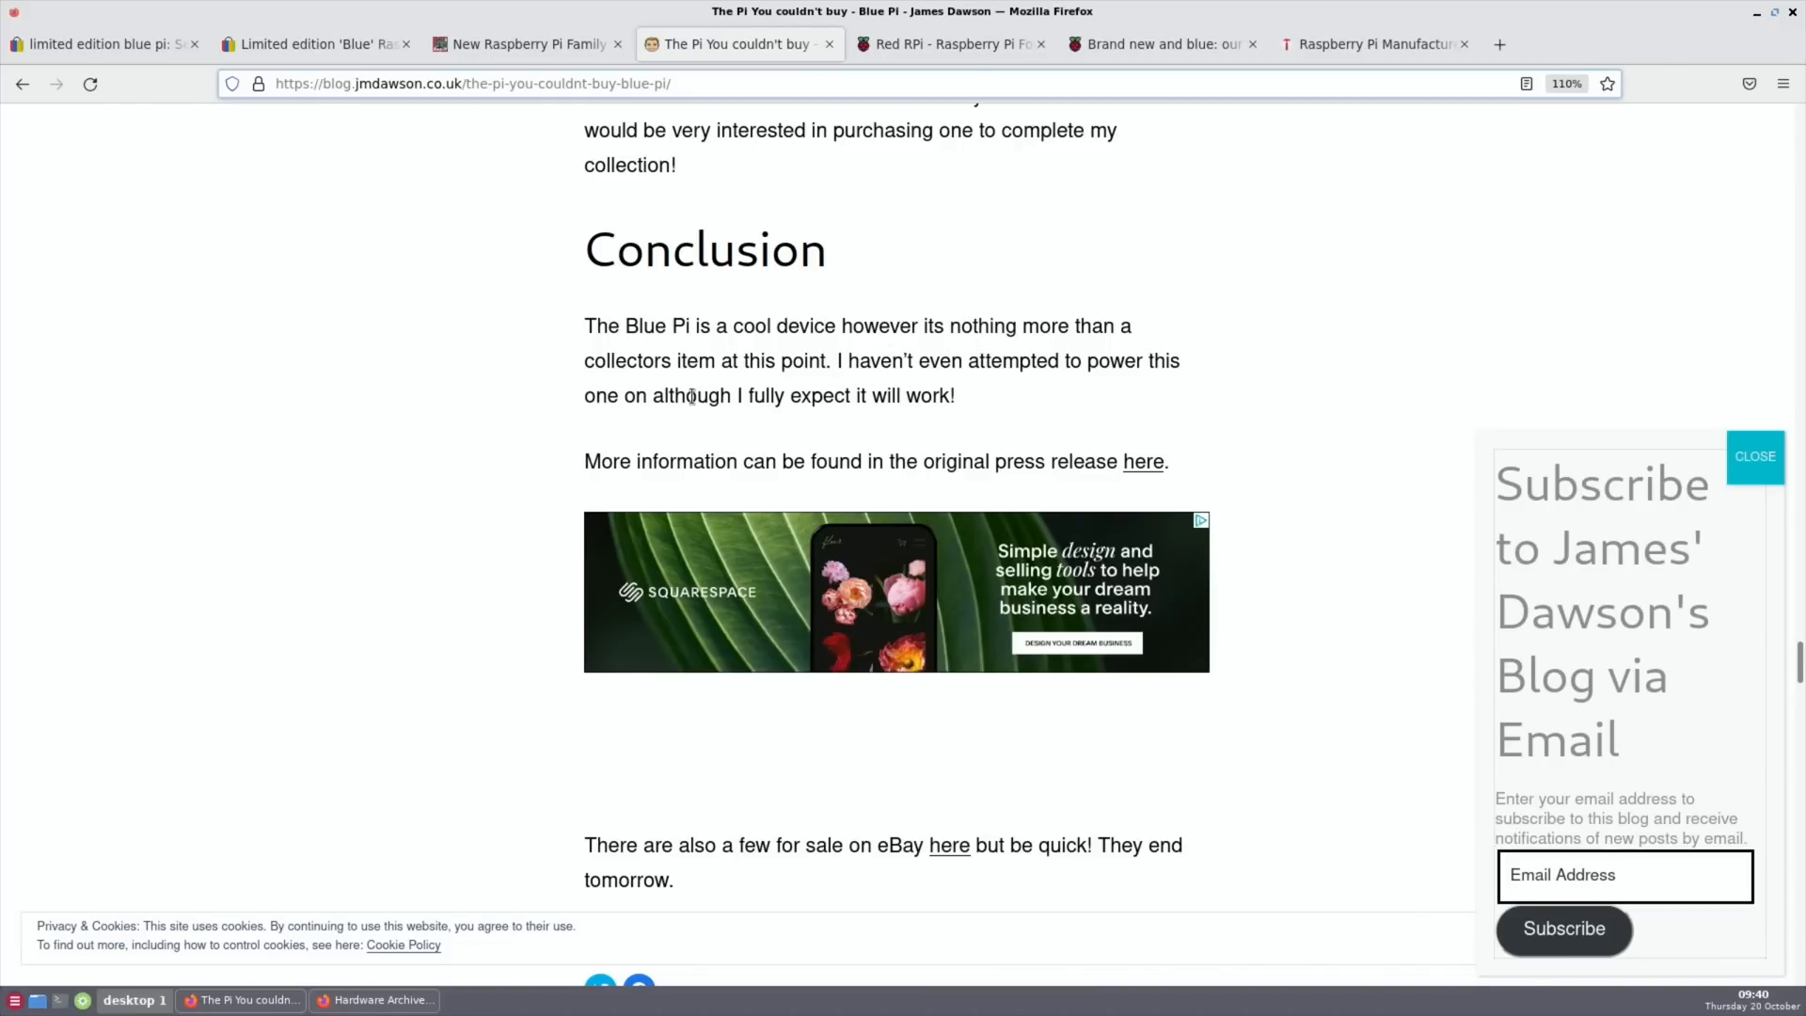
pyautogui.moveTo(1095, 393)
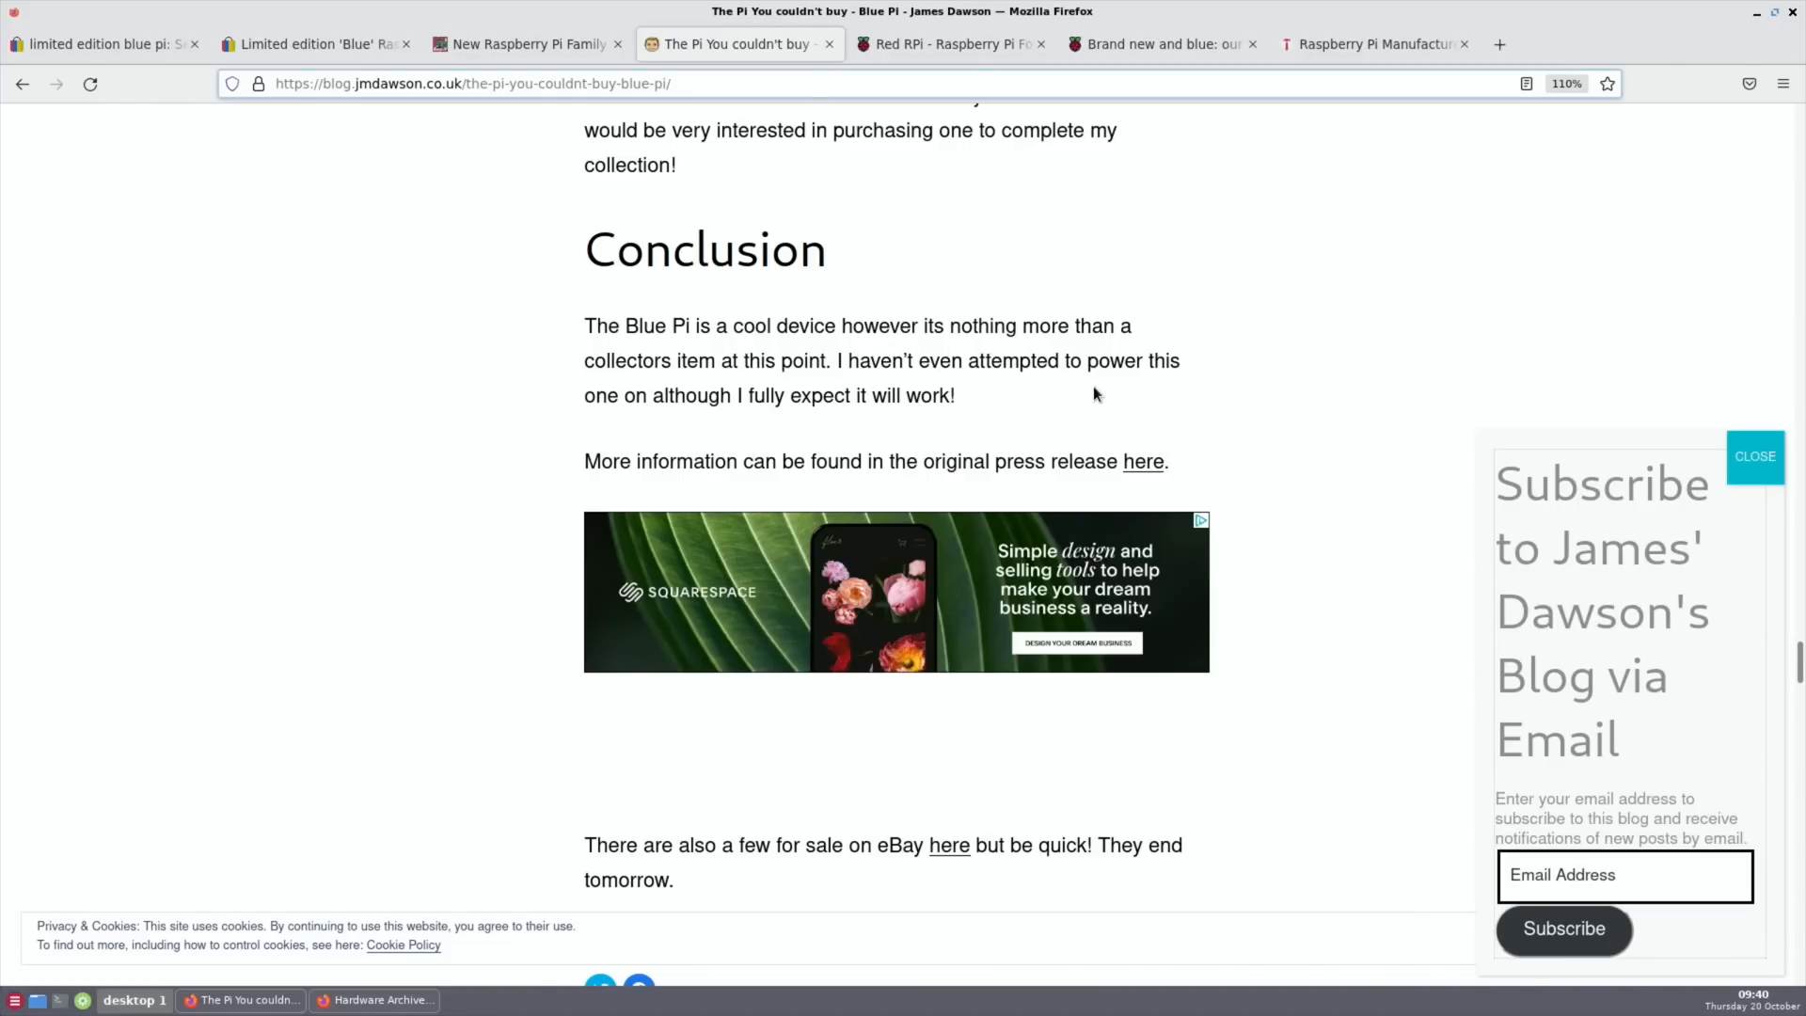
pyautogui.moveTo(666, 438)
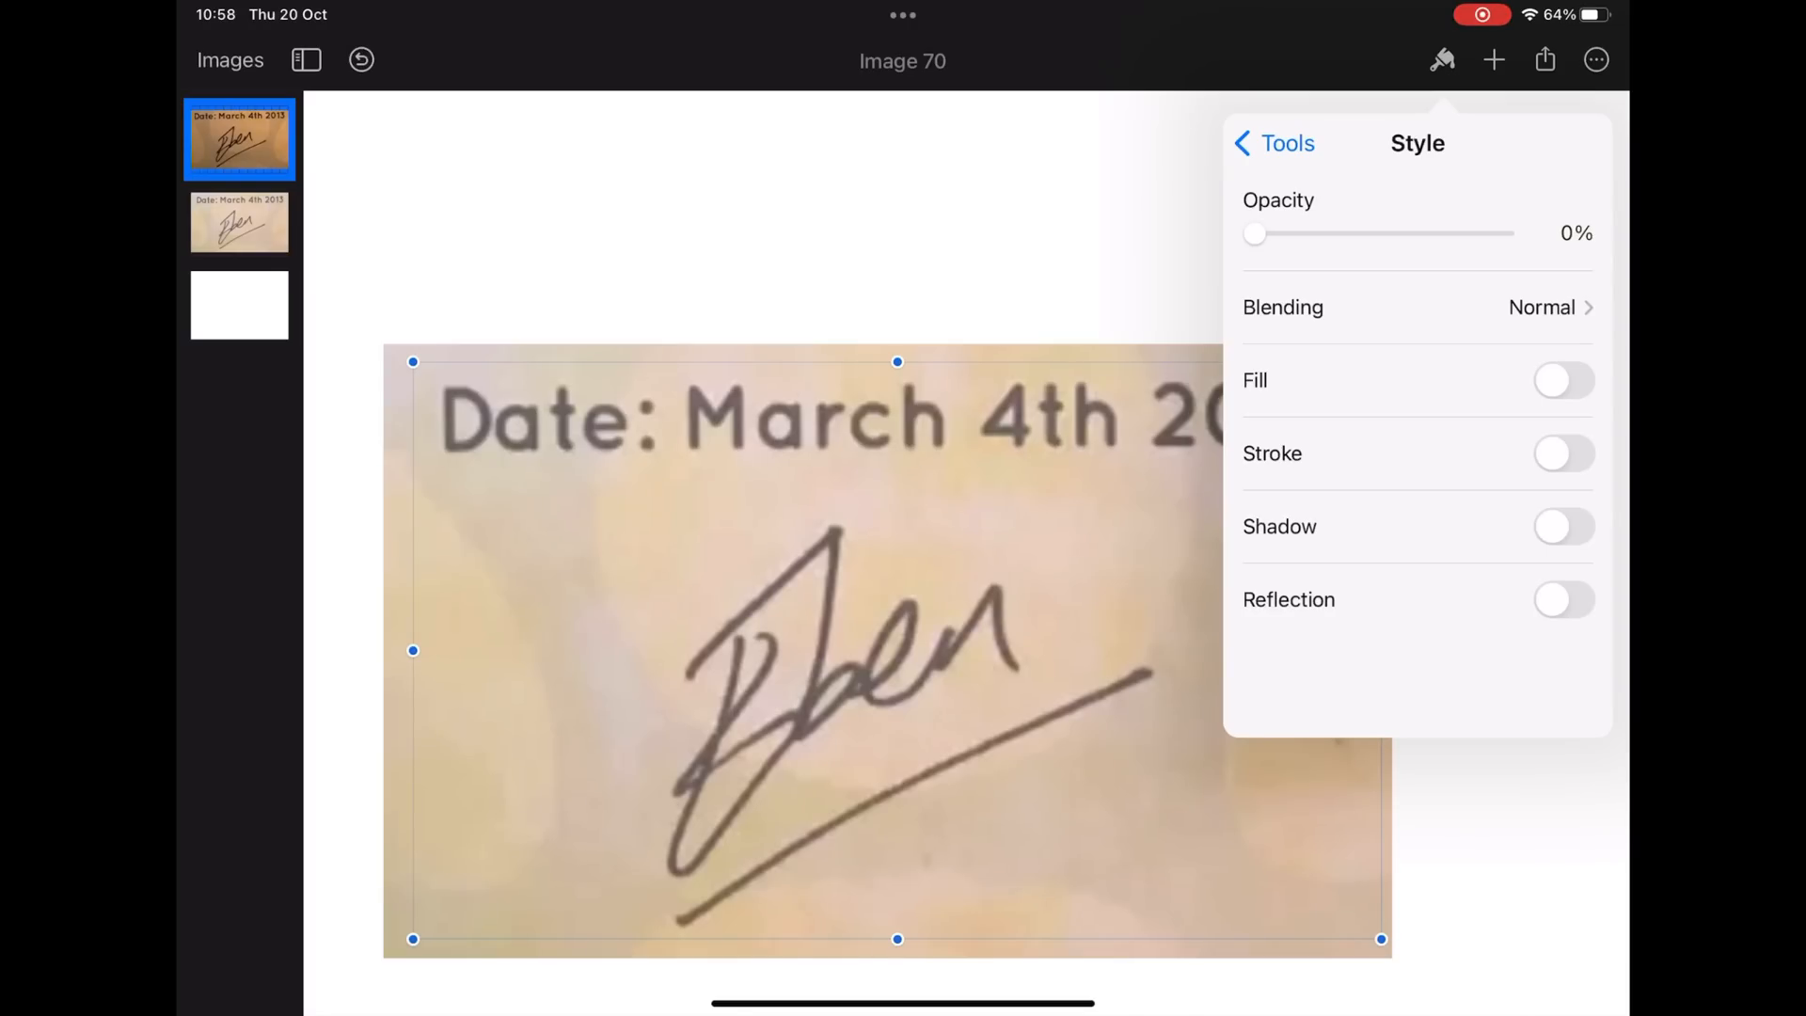
# - Slide the top signature image's opacity between 0% and 100% repeatedly to compare the two signatures
pyautogui.moveTo(1254, 233); pyautogui.dragTo(1505, 233)
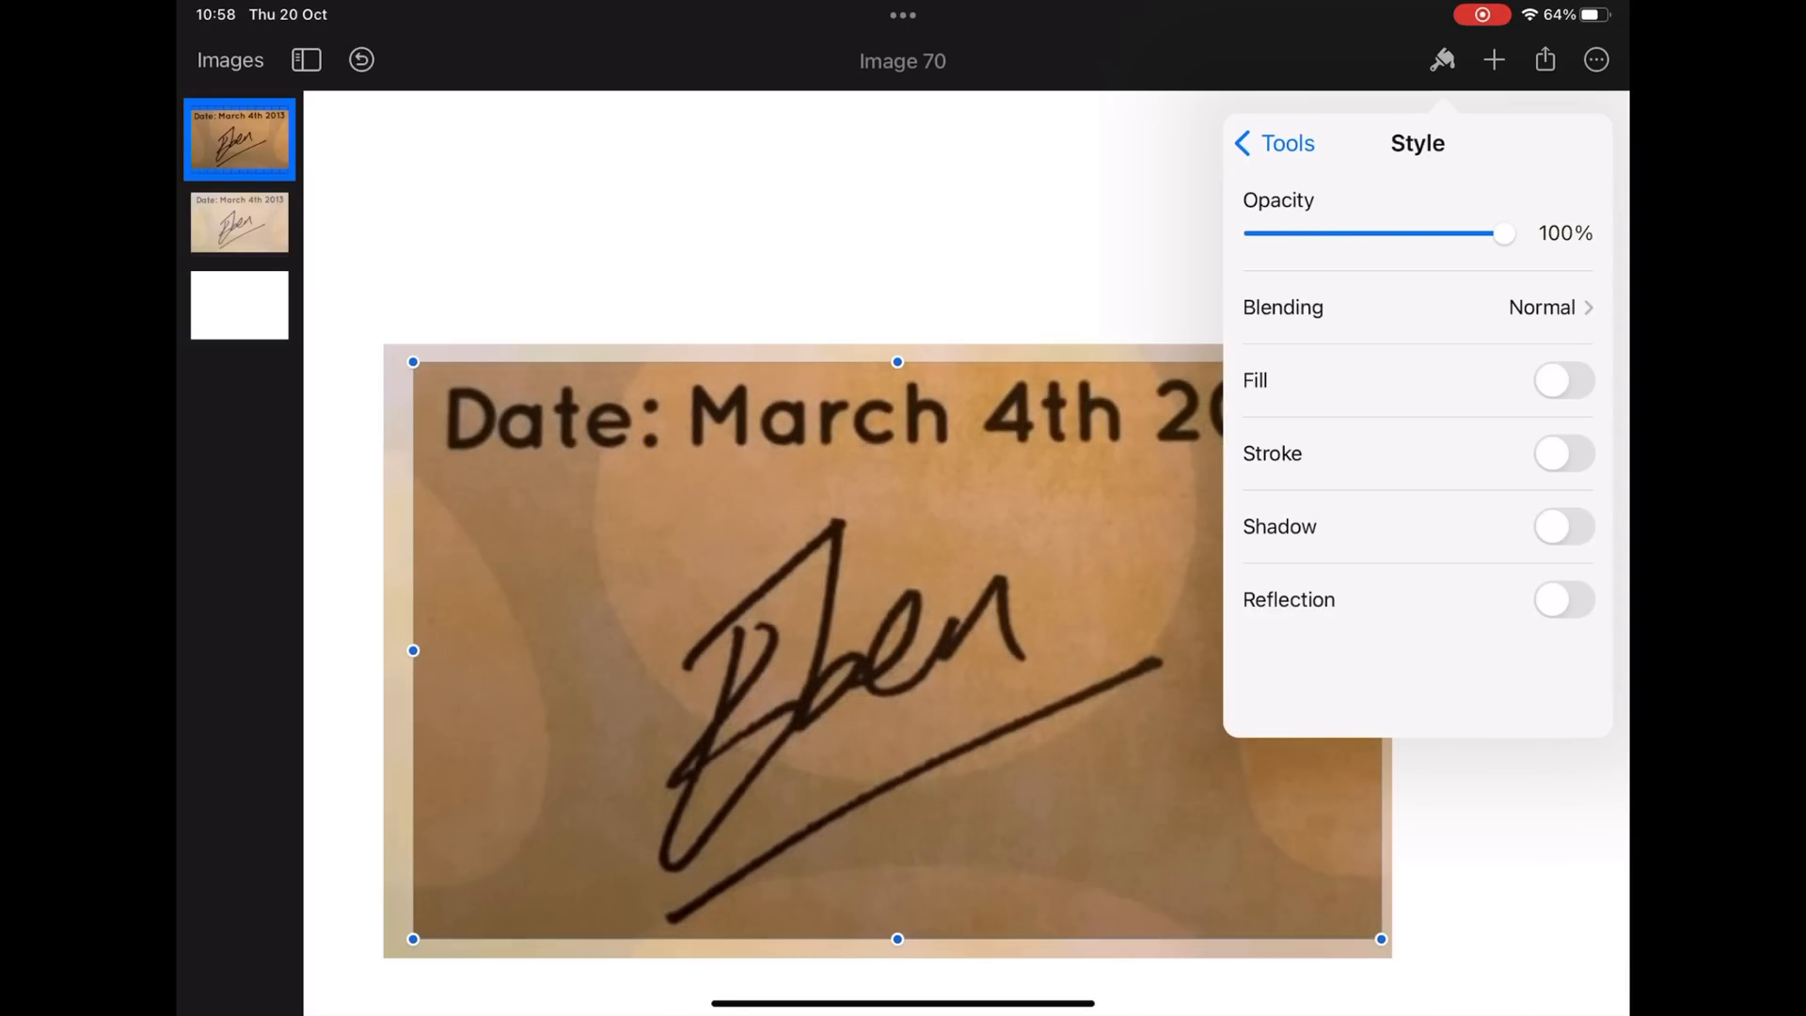
pyautogui.moveTo(1504, 233); pyautogui.dragTo(1292, 234)
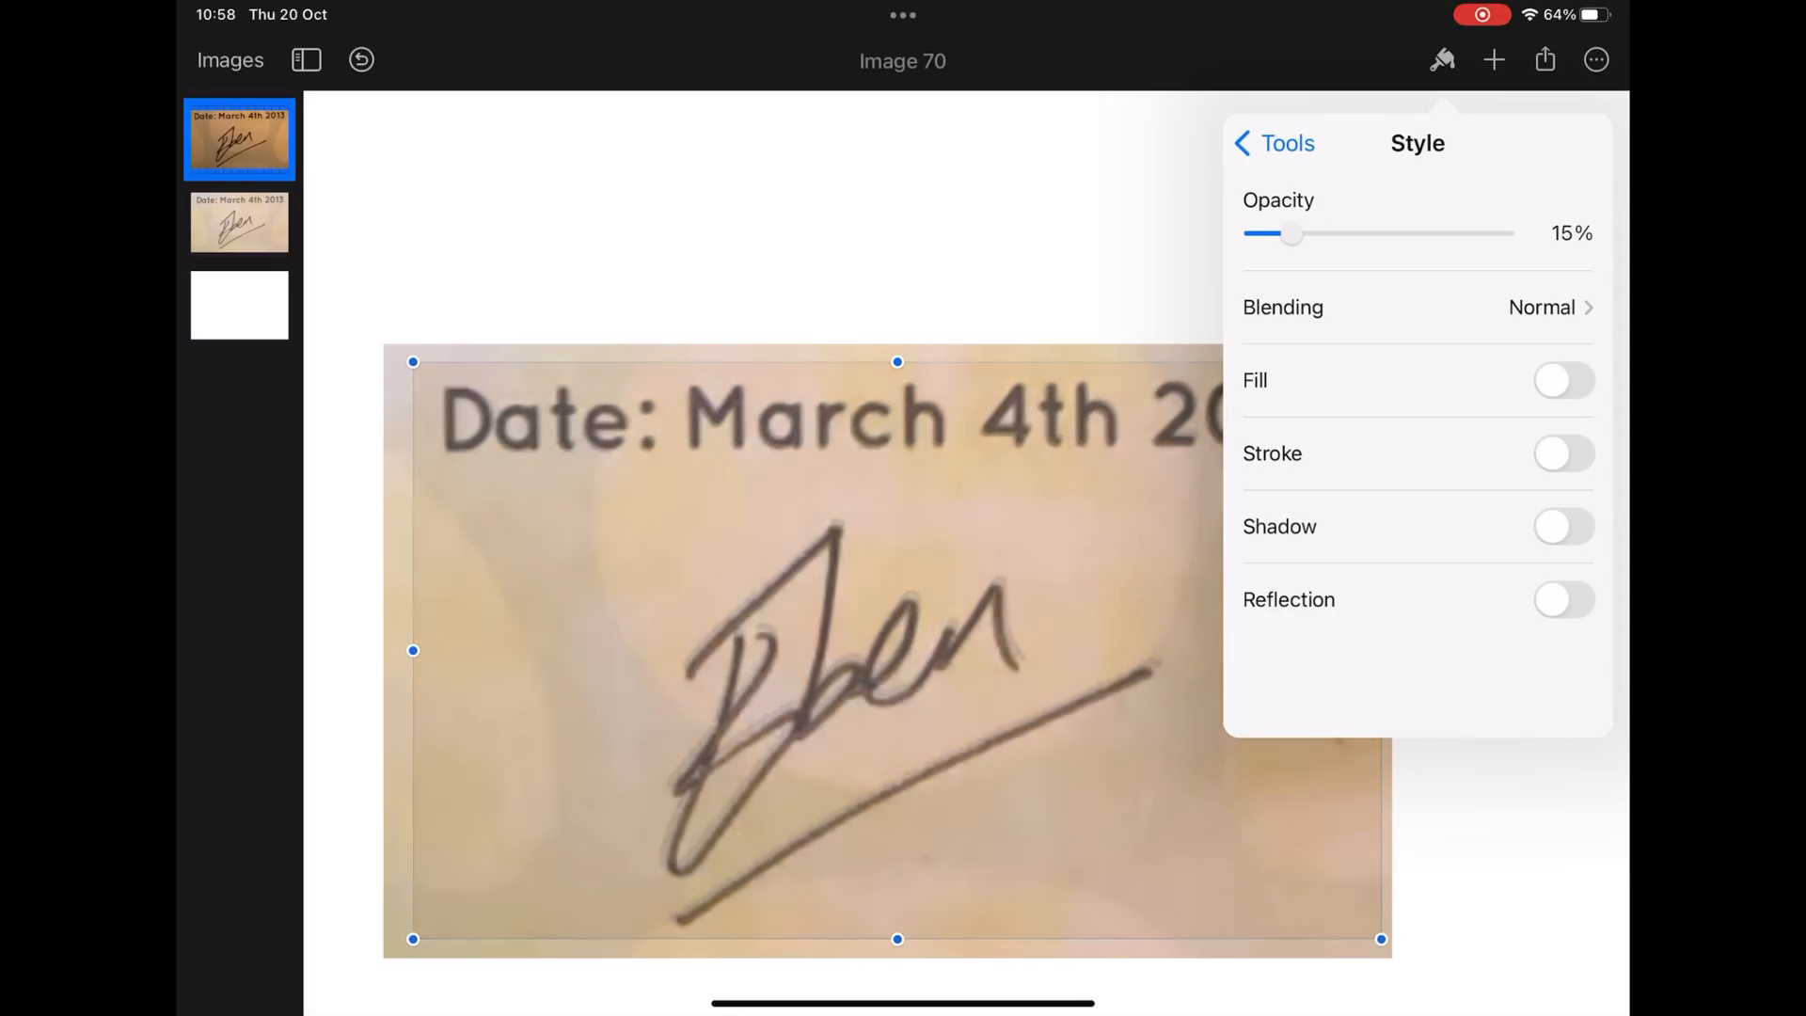
pyautogui.moveTo(1292, 233); pyautogui.dragTo(1256, 233)
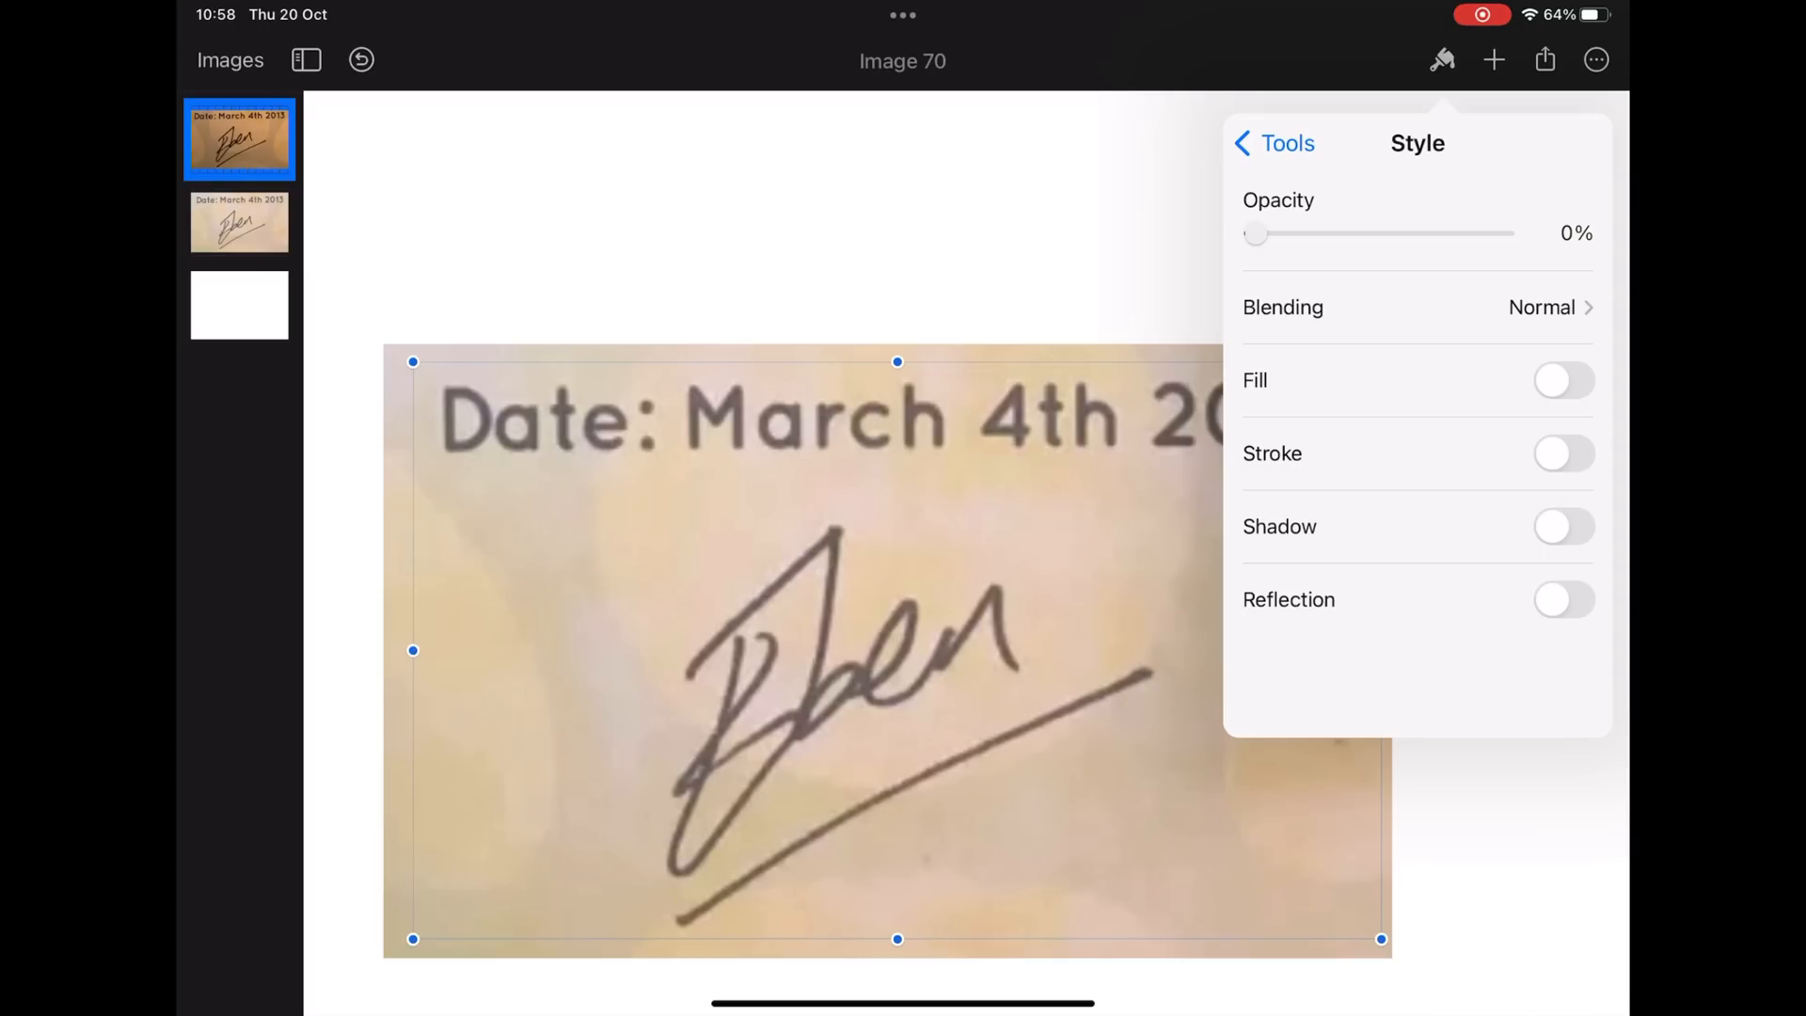
pyautogui.moveTo(1256, 233); pyautogui.dragTo(1505, 234)
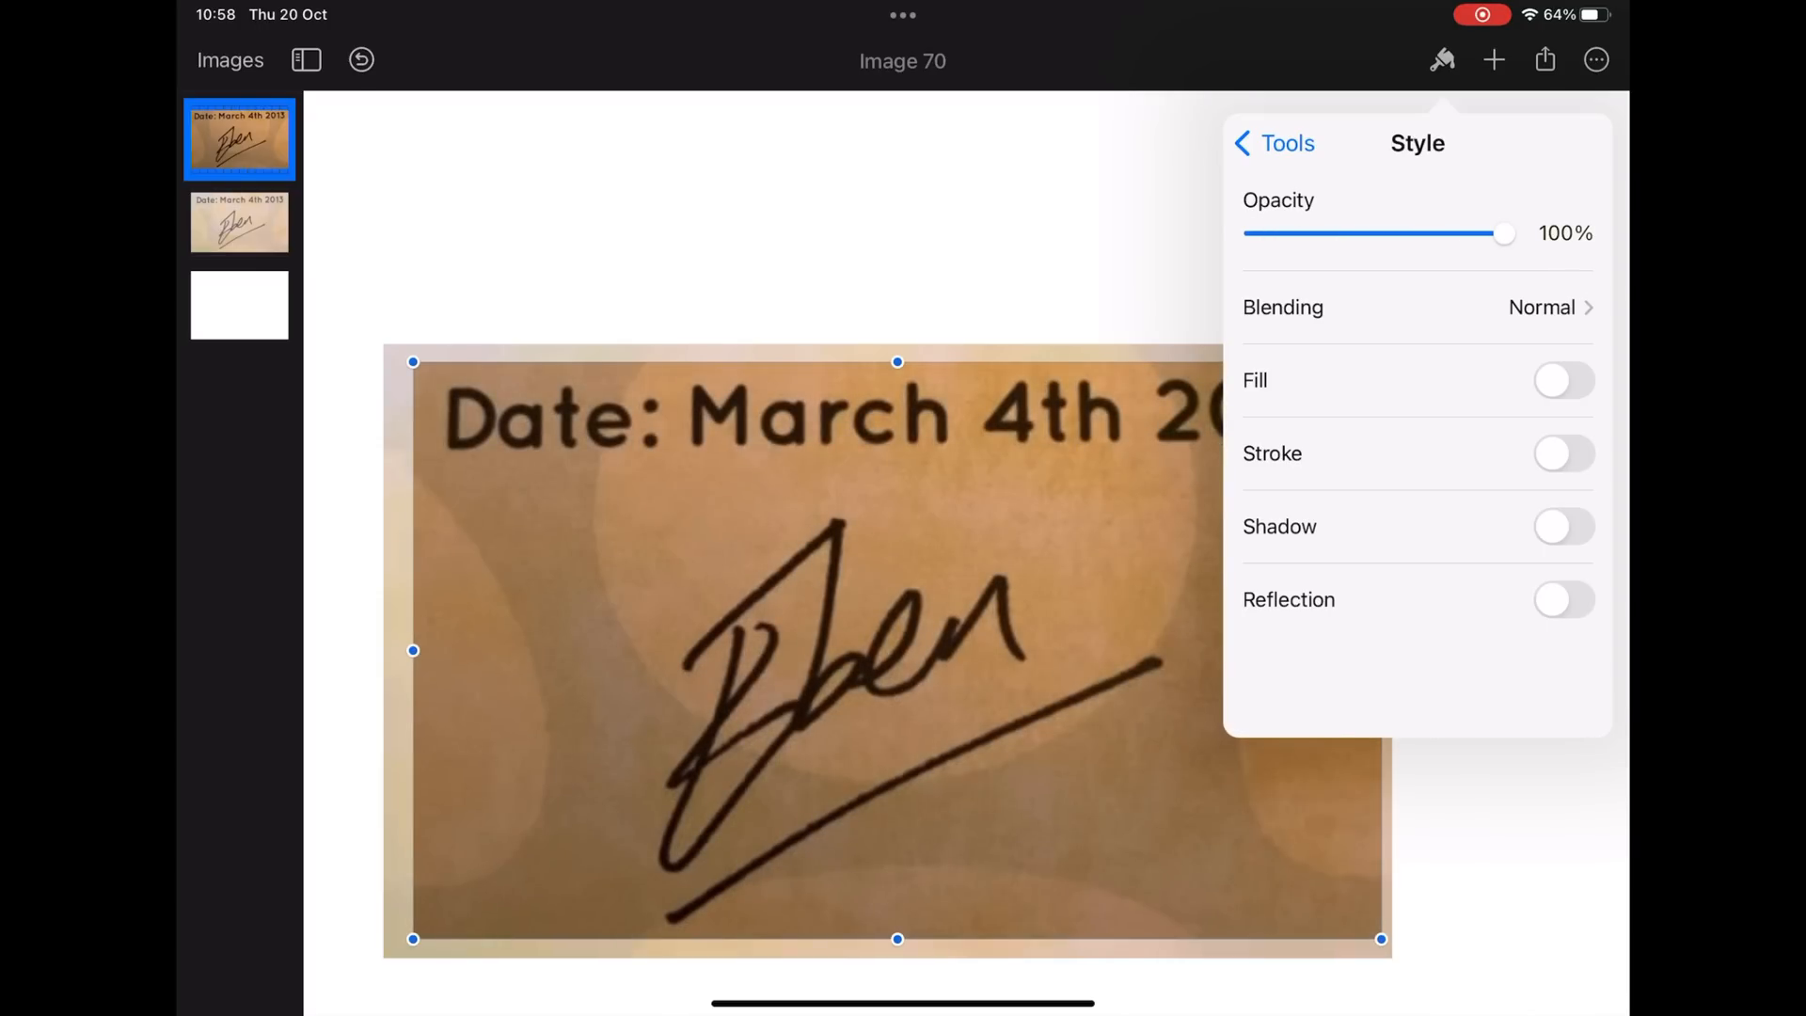
pyautogui.moveTo(1505, 233); pyautogui.dragTo(1255, 234)
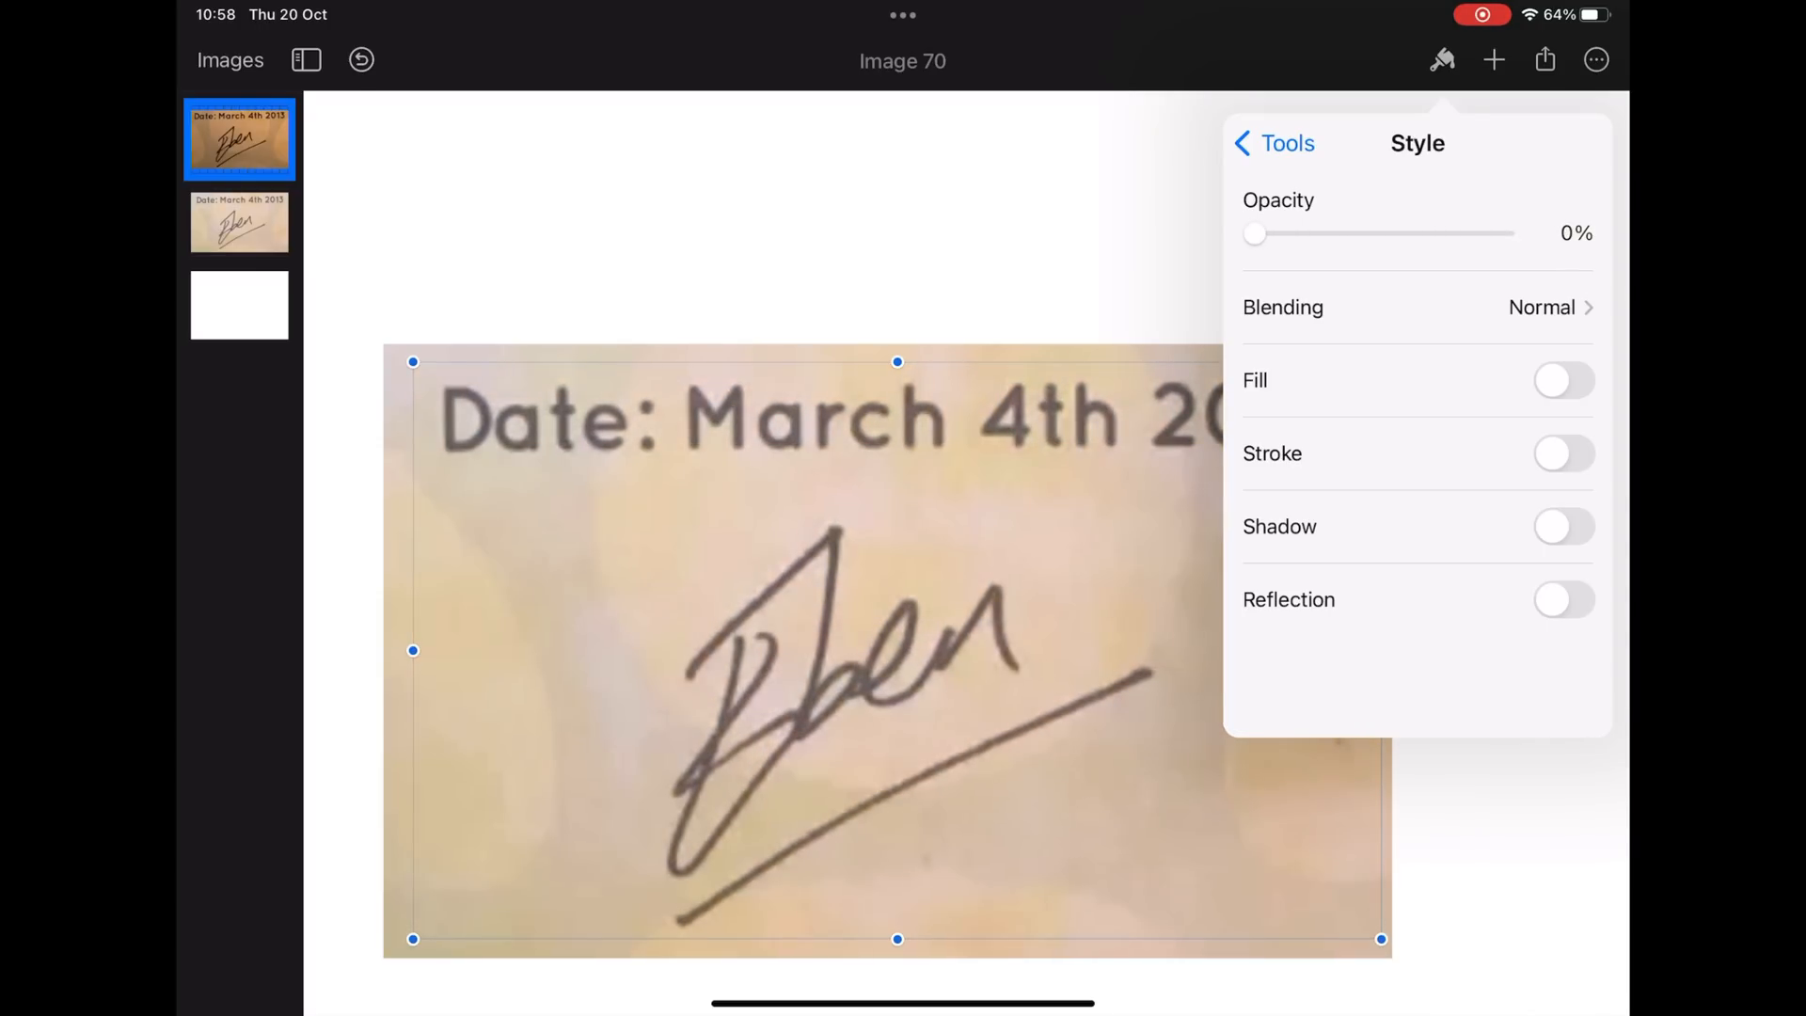
pyautogui.moveTo(1254, 233); pyautogui.dragTo(1351, 233)
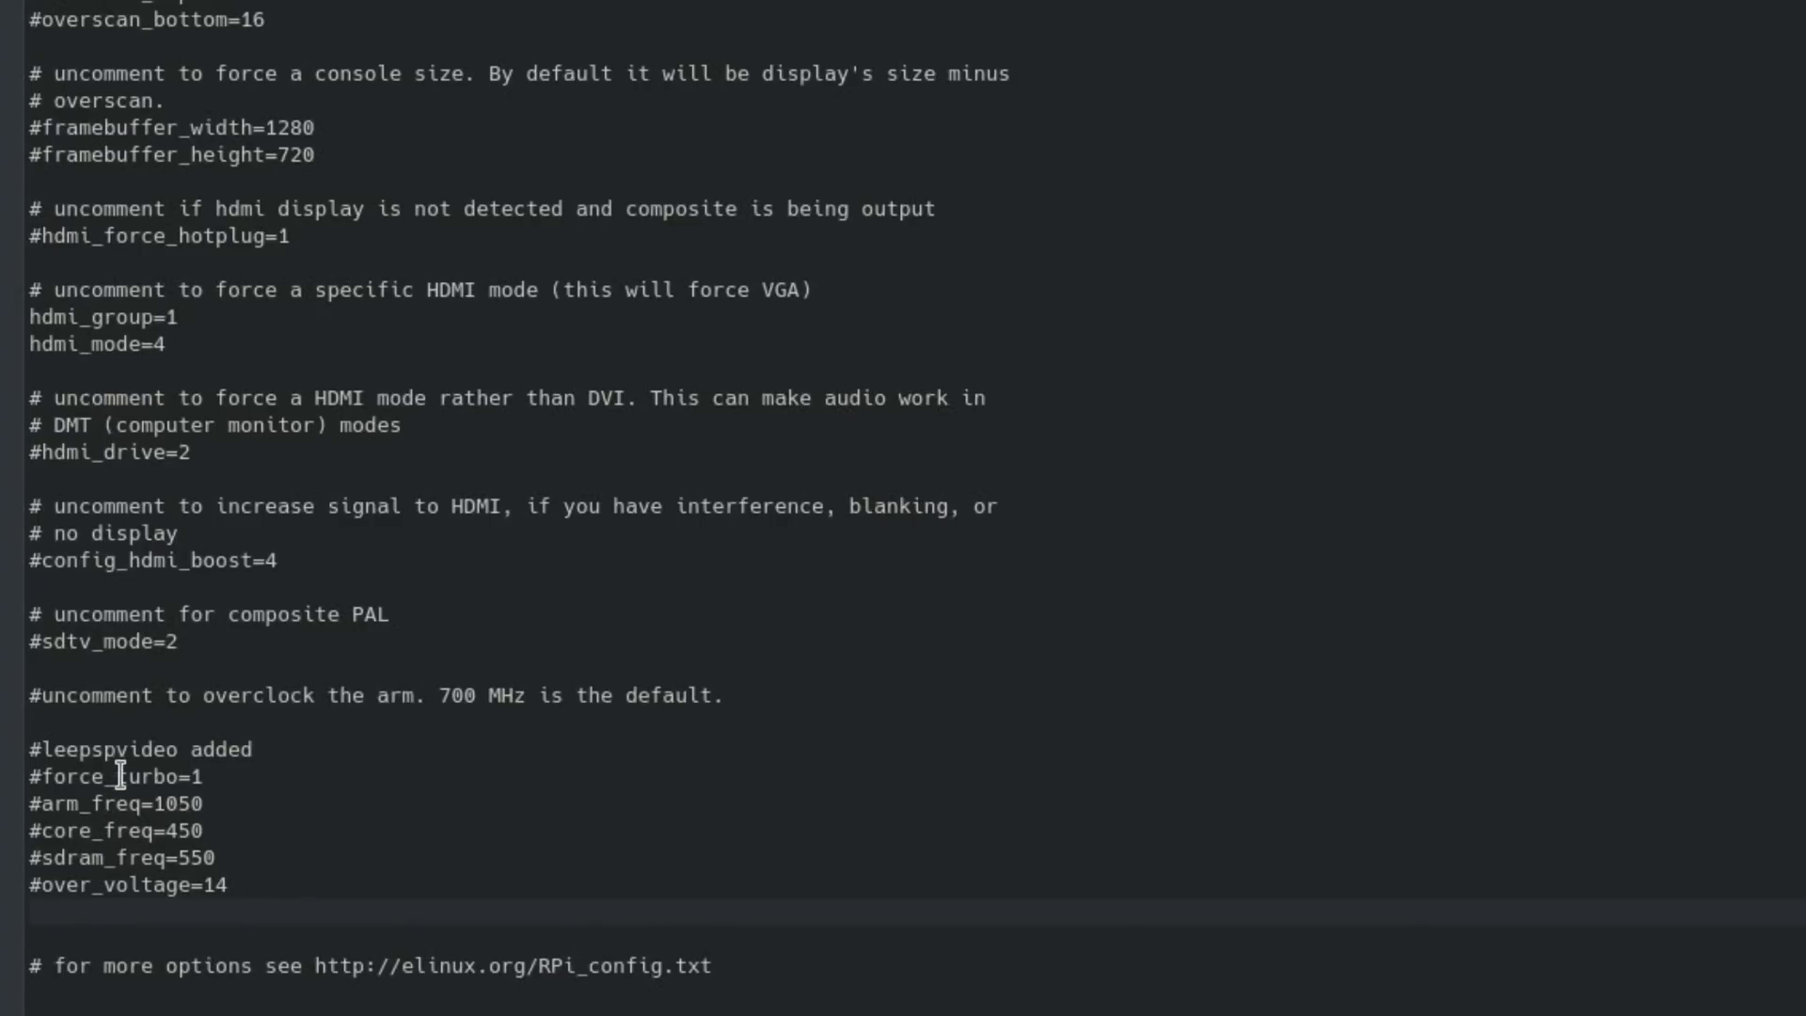
pyautogui.moveTo(318, 269)
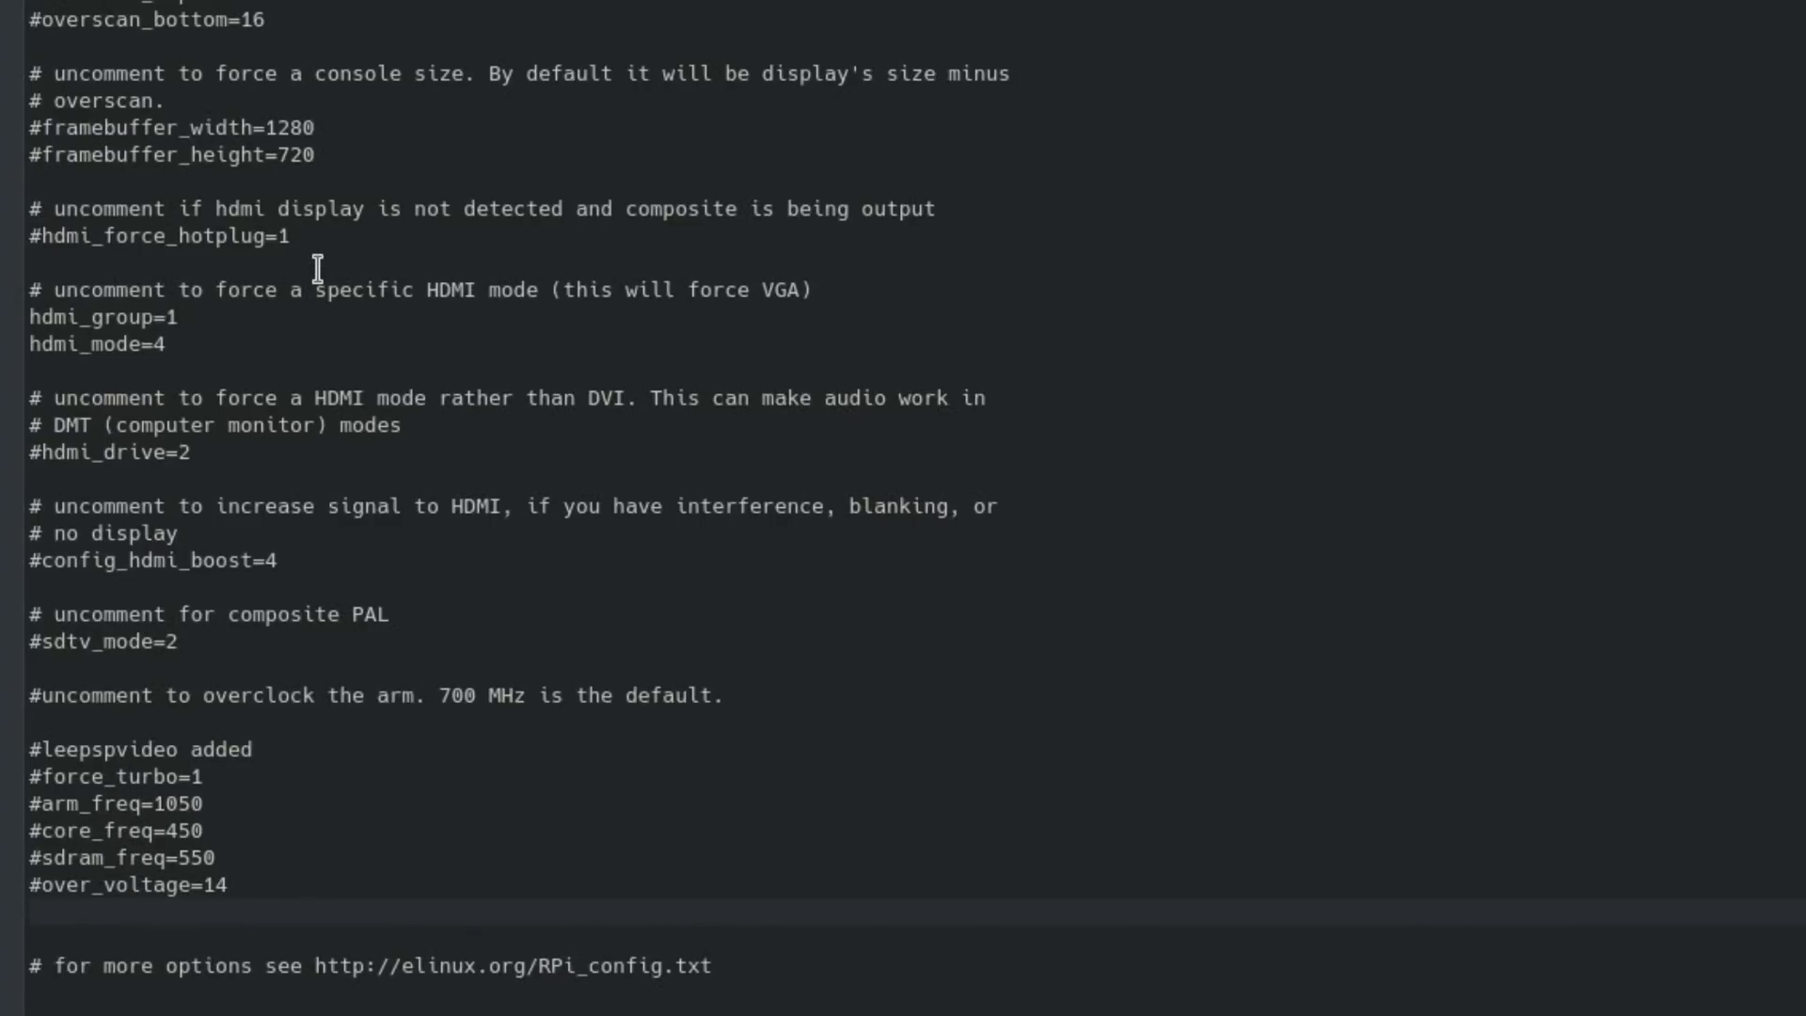